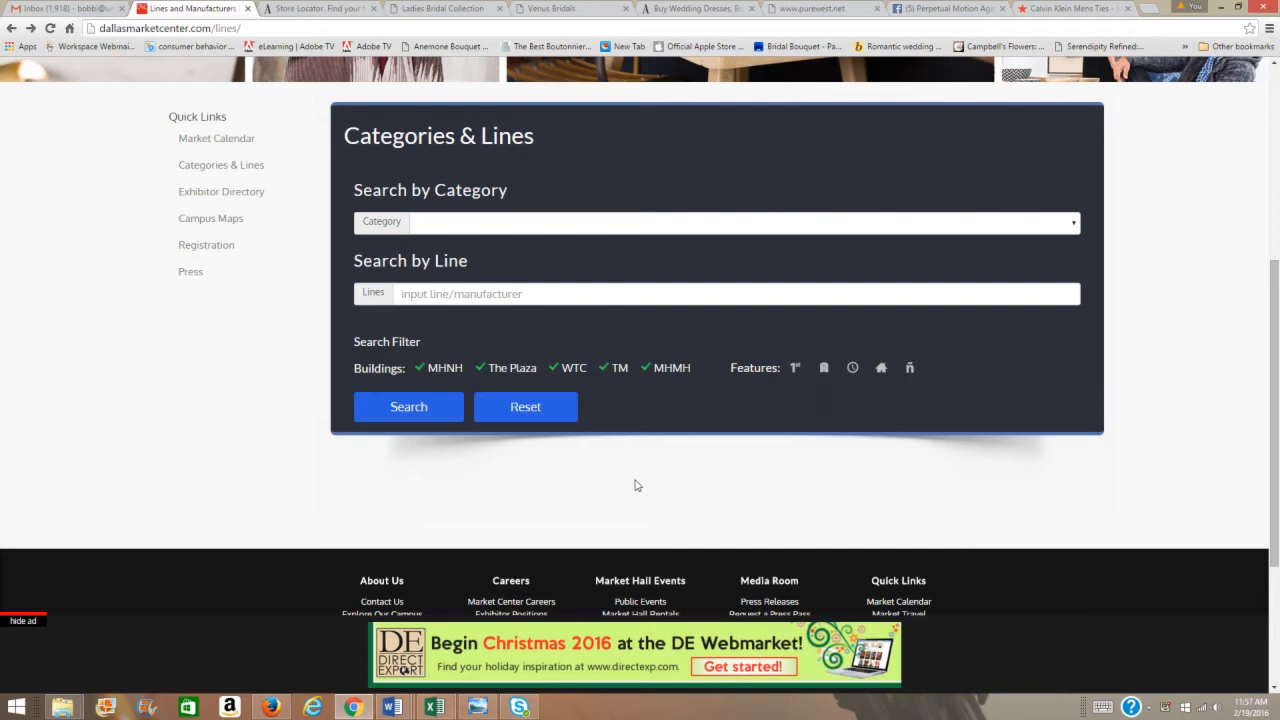
# Pick Bridal Party from the Categories & Lines Category dropdown
pyautogui.scroll(3)
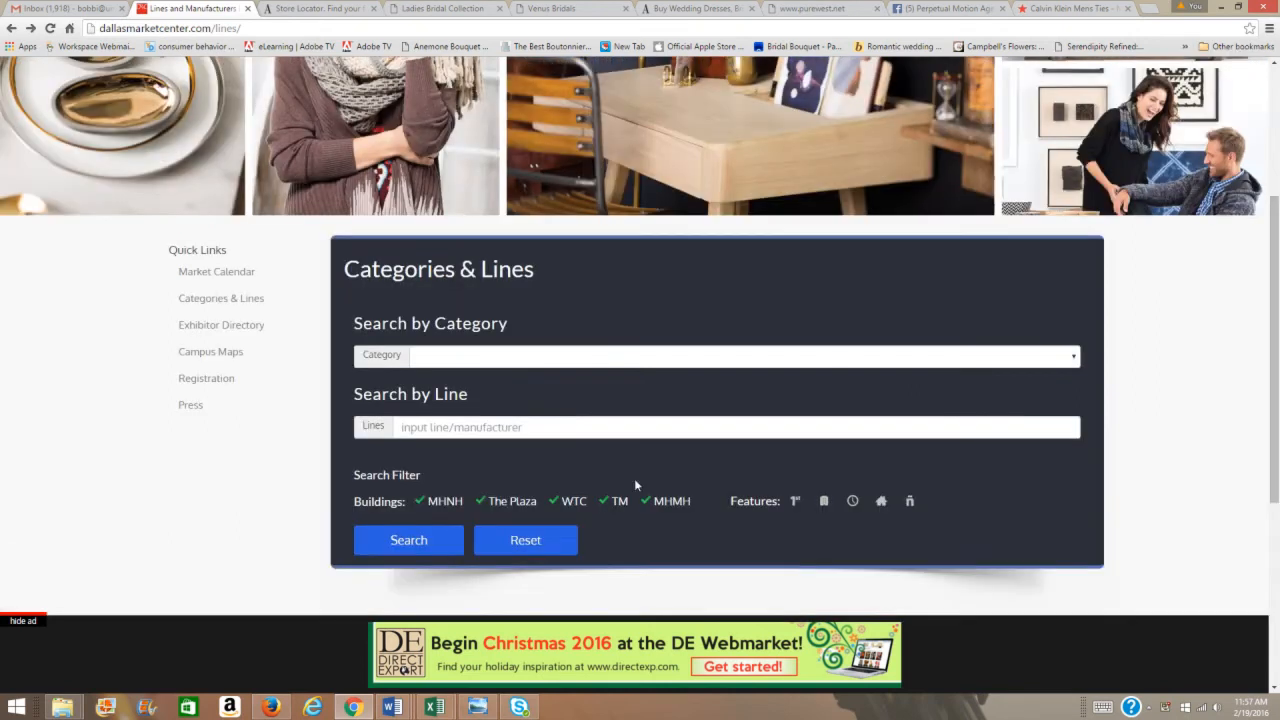
pyautogui.scroll(3)
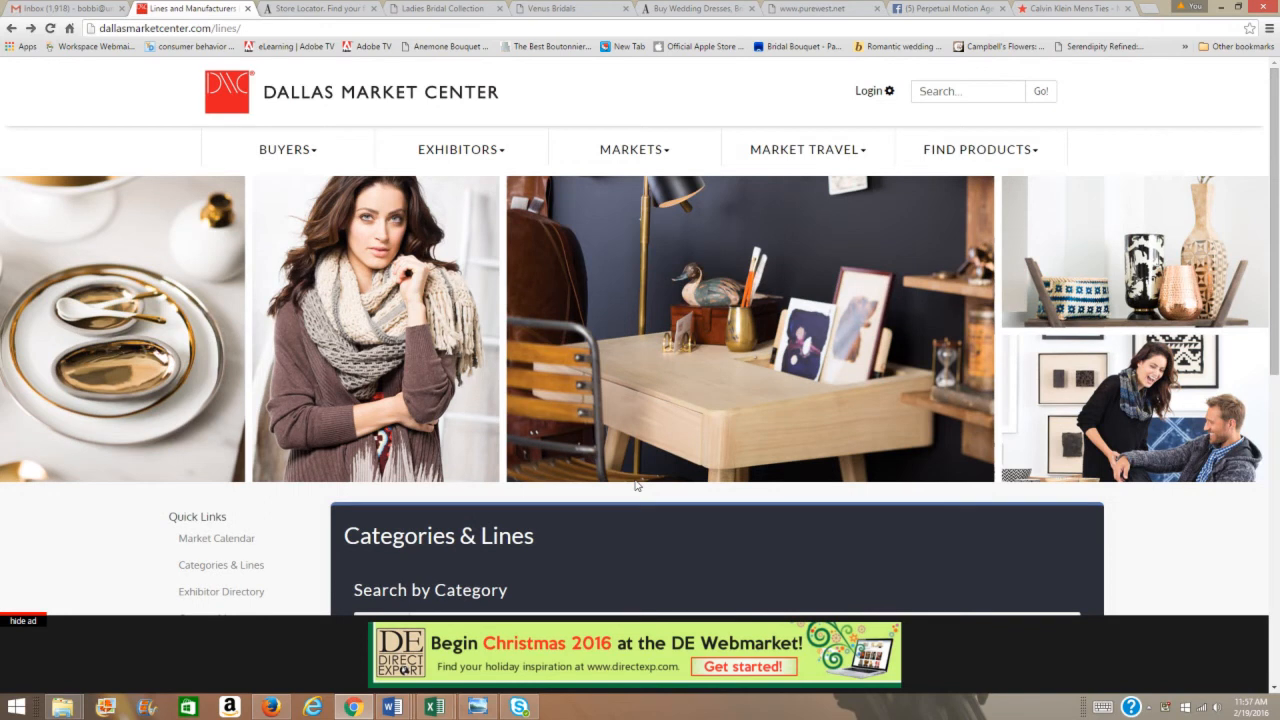
pyautogui.scroll(-3)
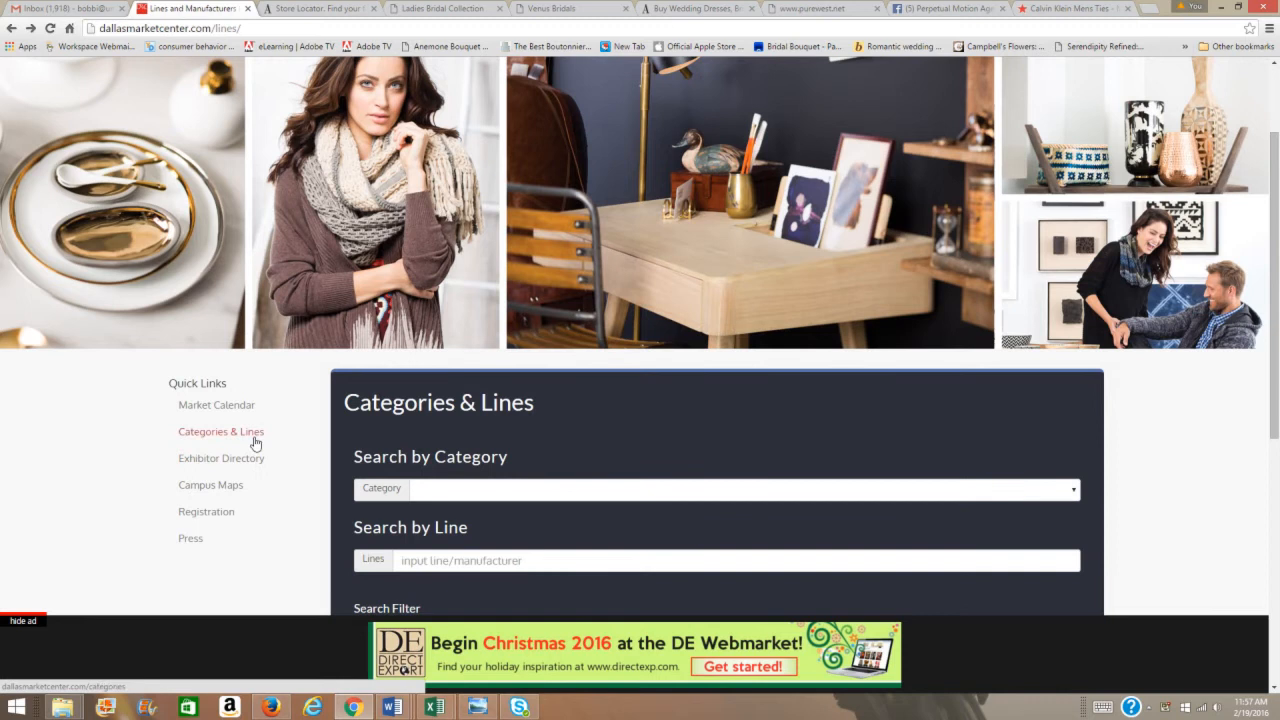
pyautogui.moveTo(545, 429)
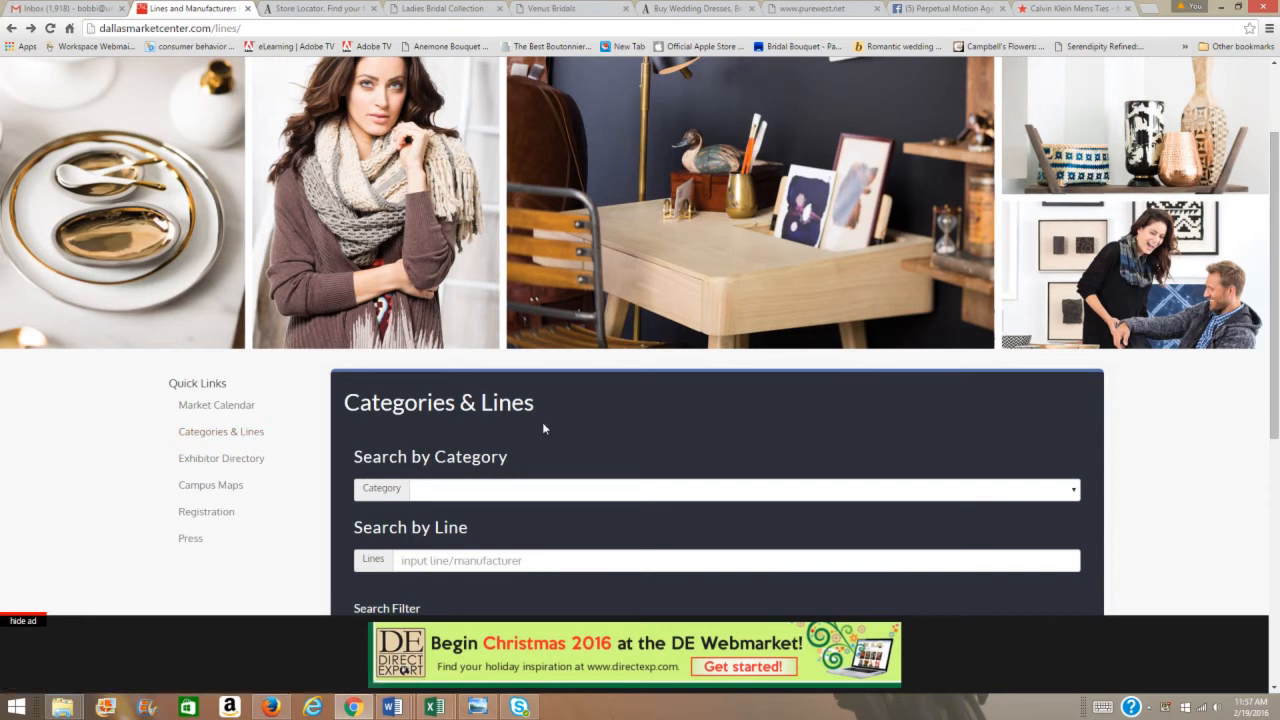
pyautogui.moveTo(795, 443)
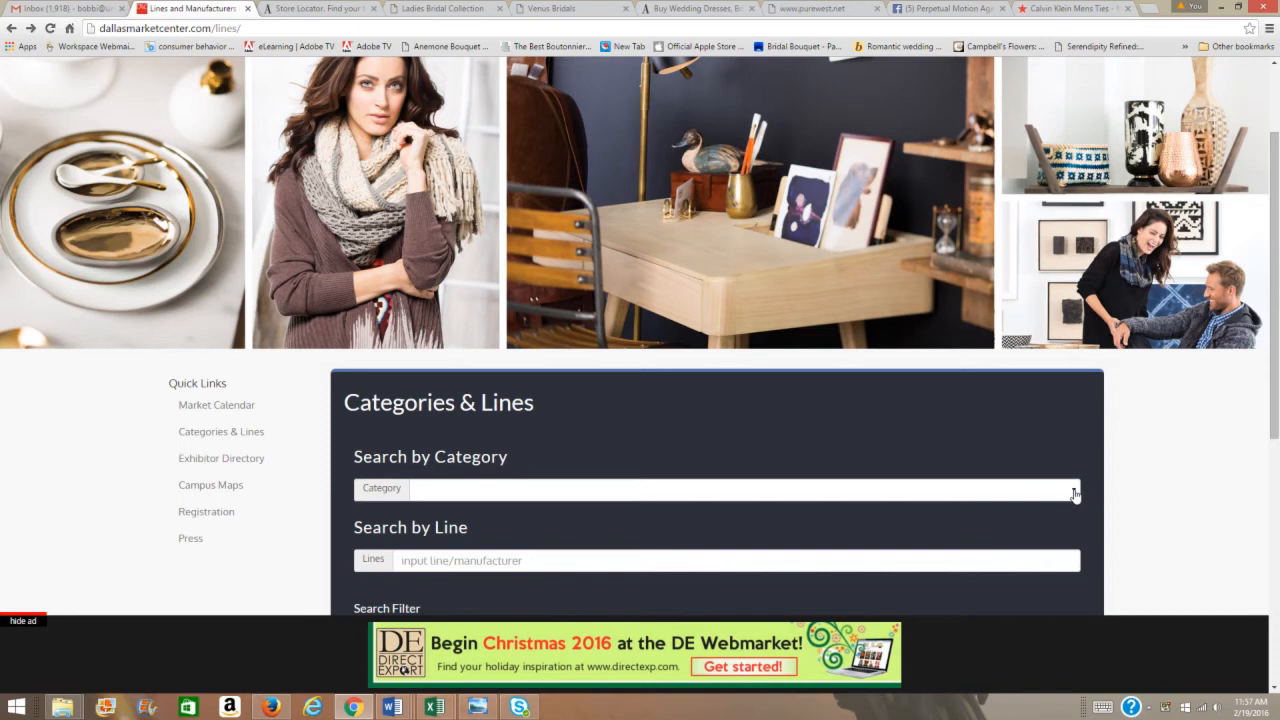
pyautogui.click(1073, 488)
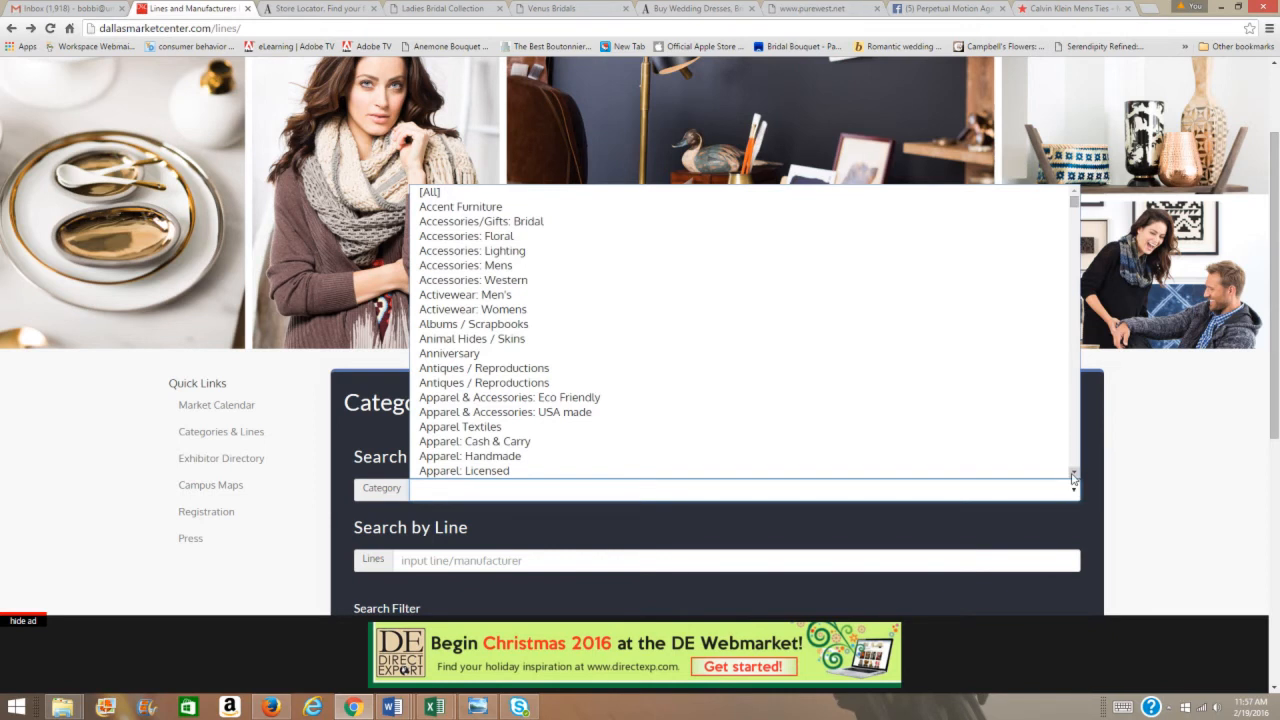
pyautogui.scroll(-3)
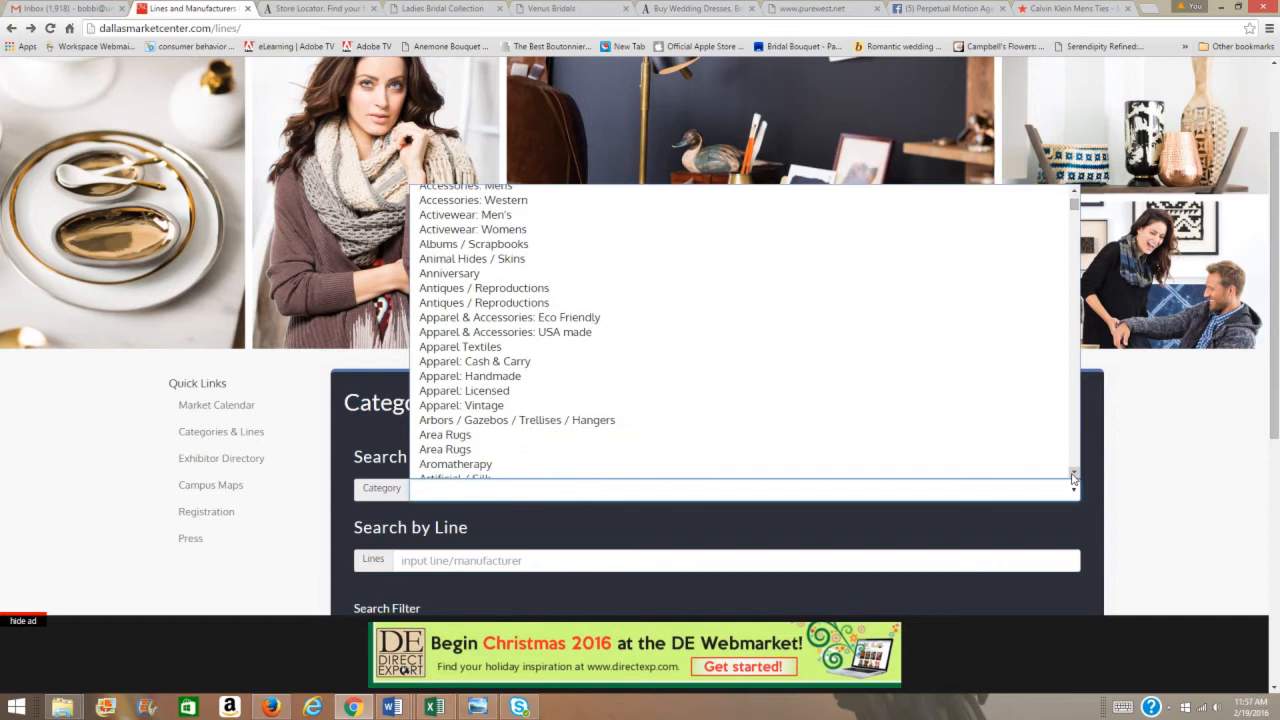
pyautogui.scroll(-3)
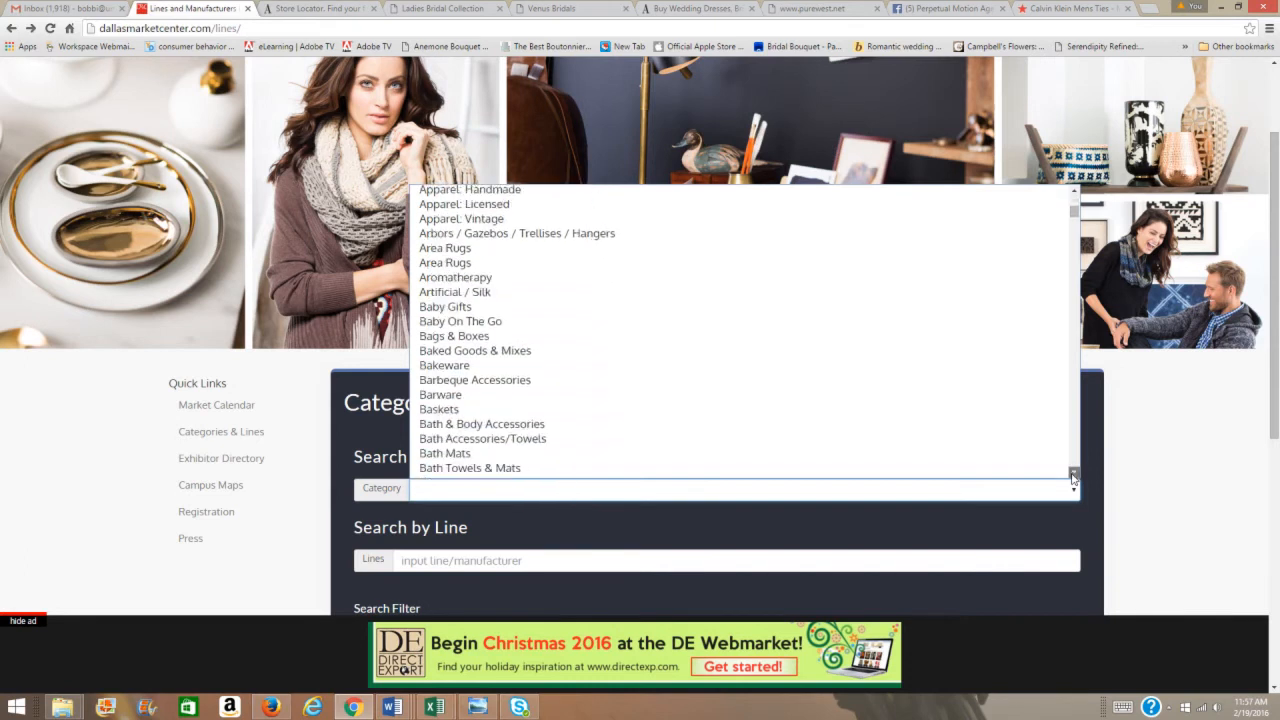
pyautogui.scroll(-3)
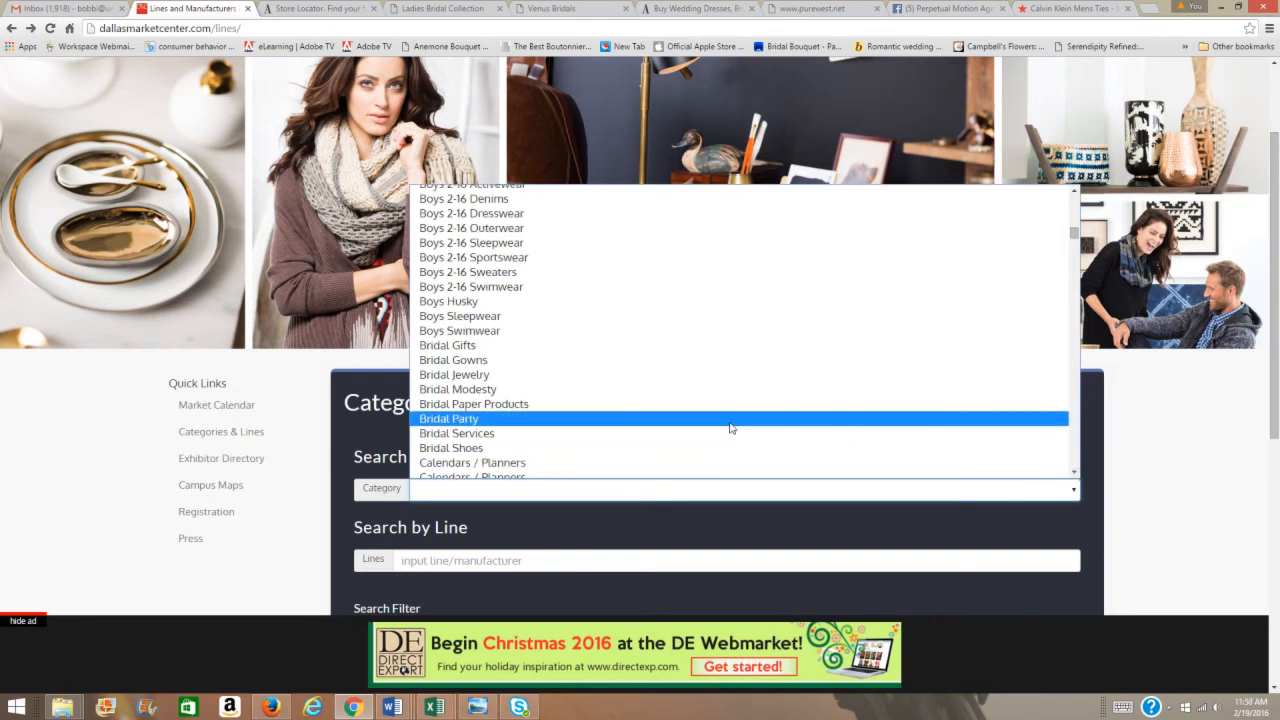
pyautogui.click(448, 418)
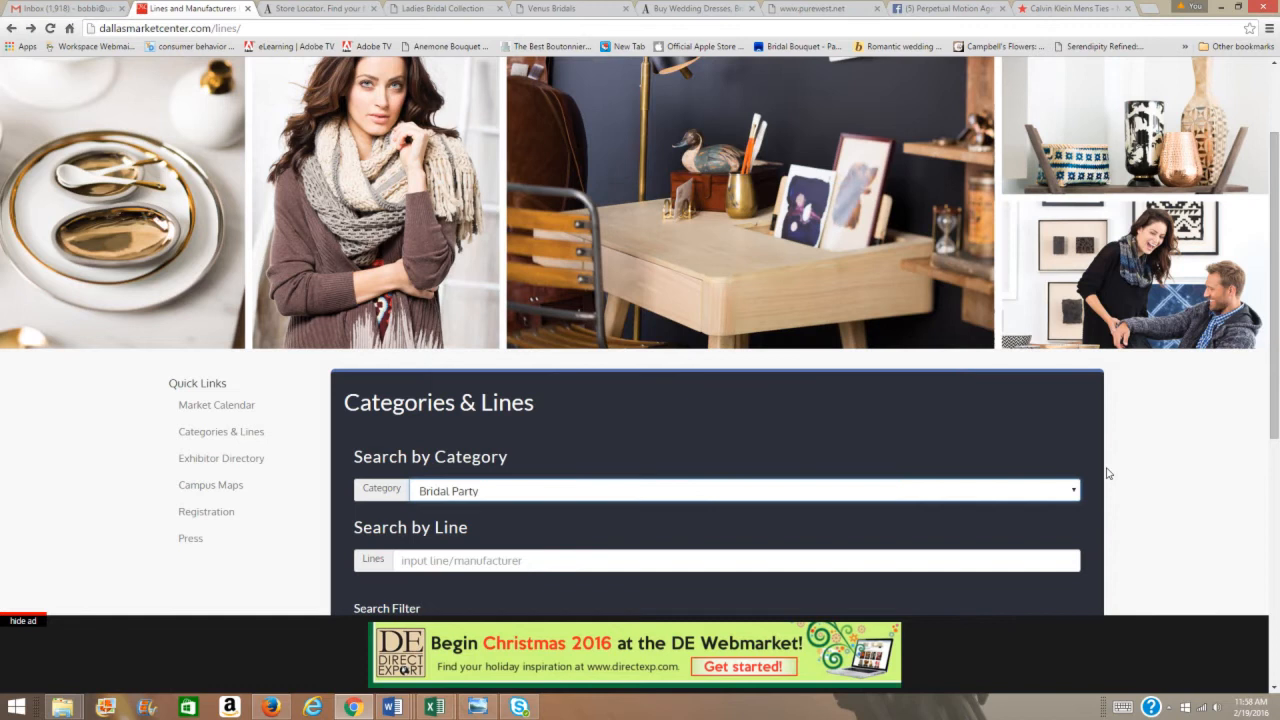
pyautogui.scroll(-3)
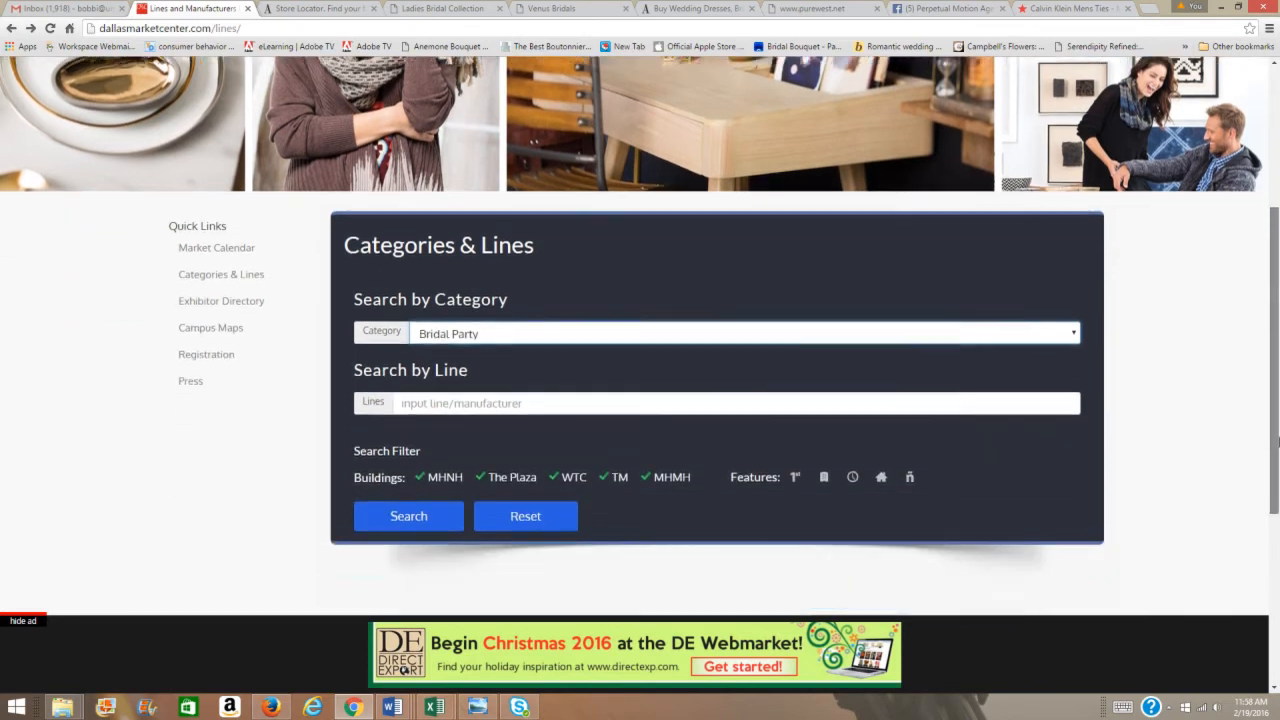
# Run the Bridal Party search and browse the first page of lines and exhibitors
pyautogui.click(408, 516)
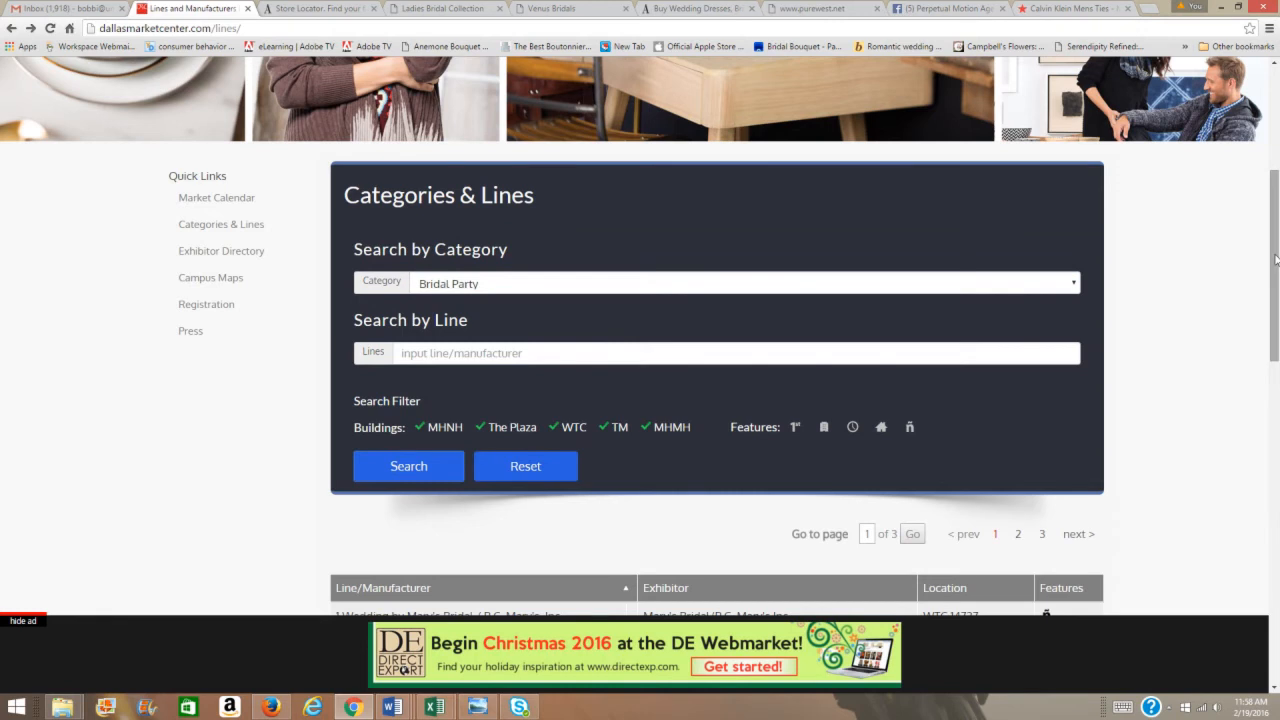
pyautogui.scroll(-3)
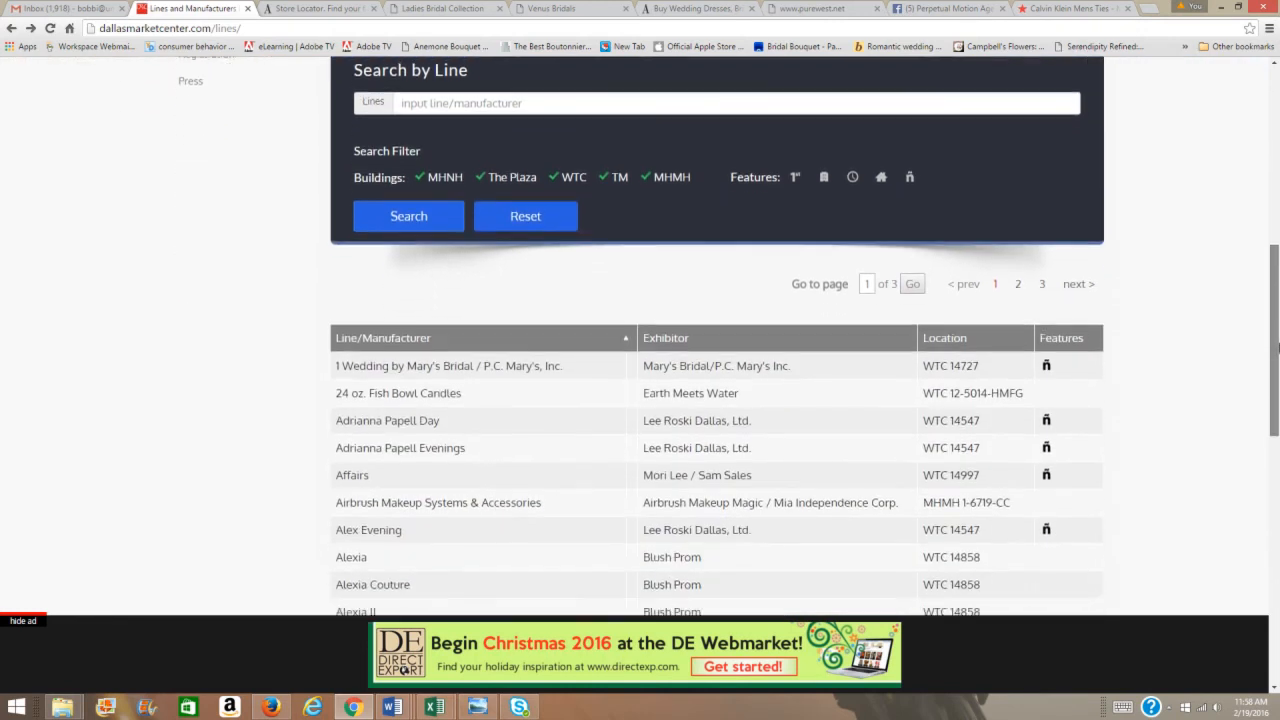
pyautogui.scroll(-3)
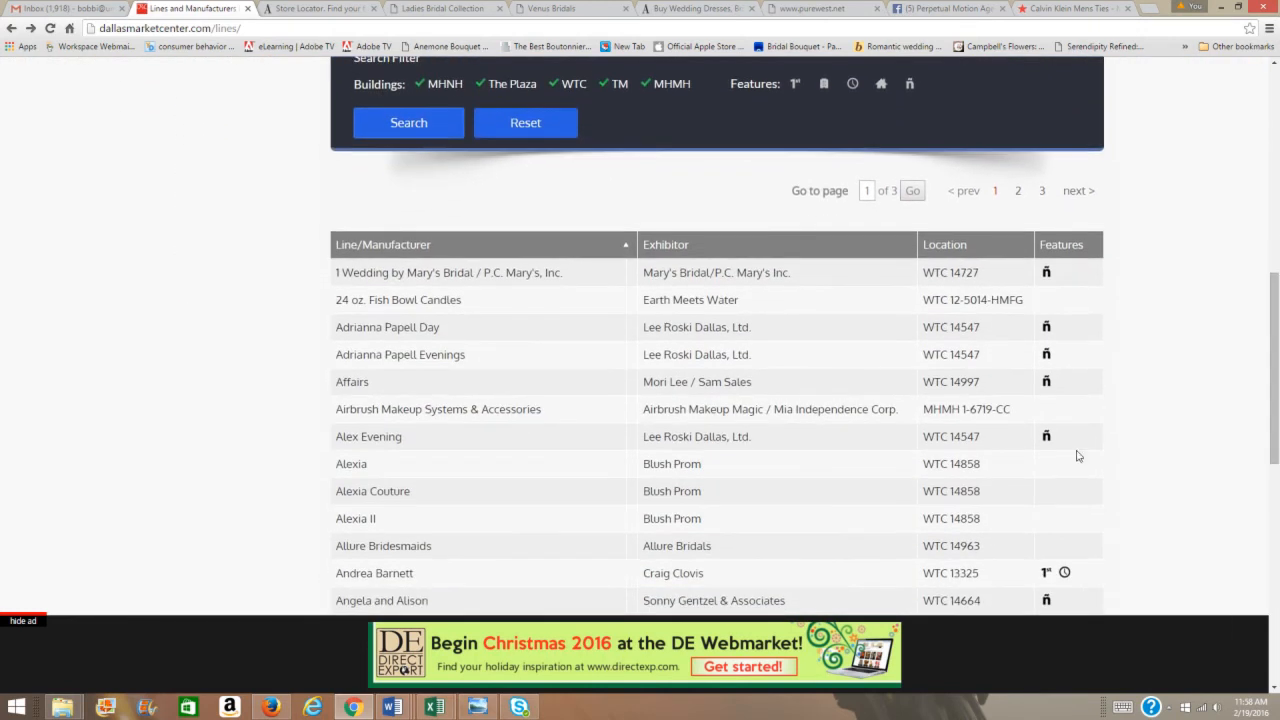
pyautogui.moveTo(355, 518)
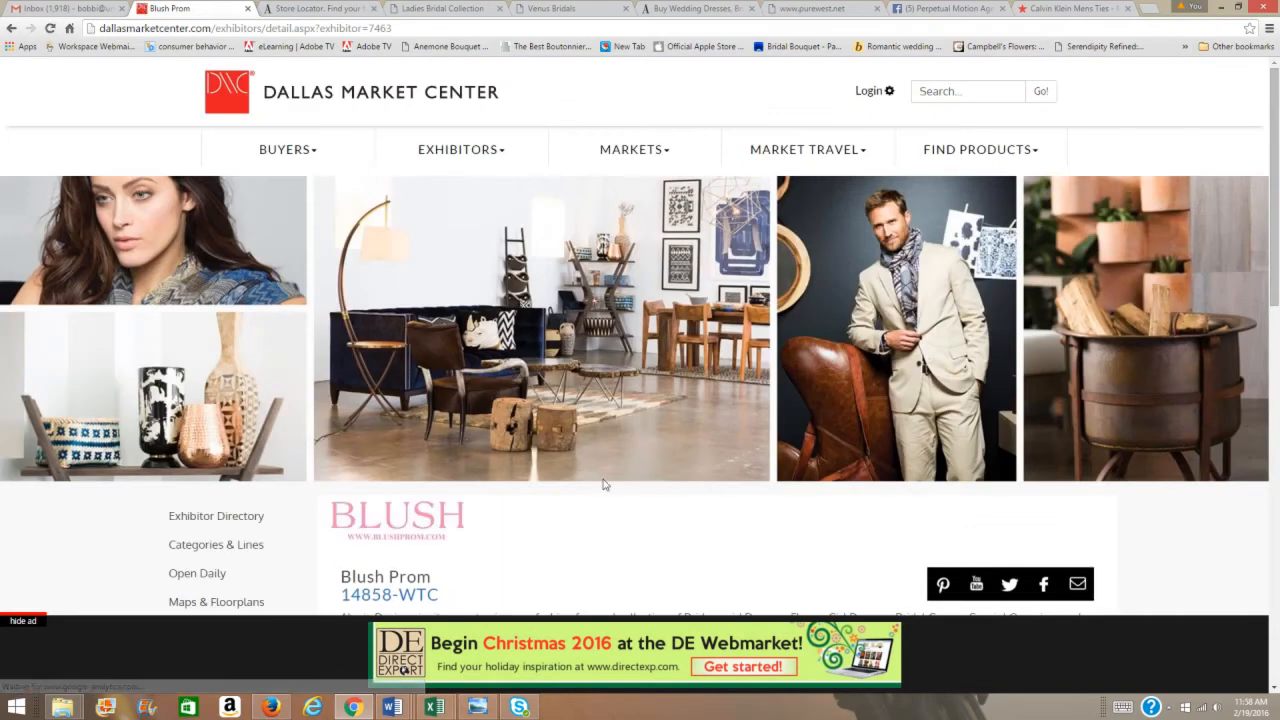
pyautogui.scroll(-3)
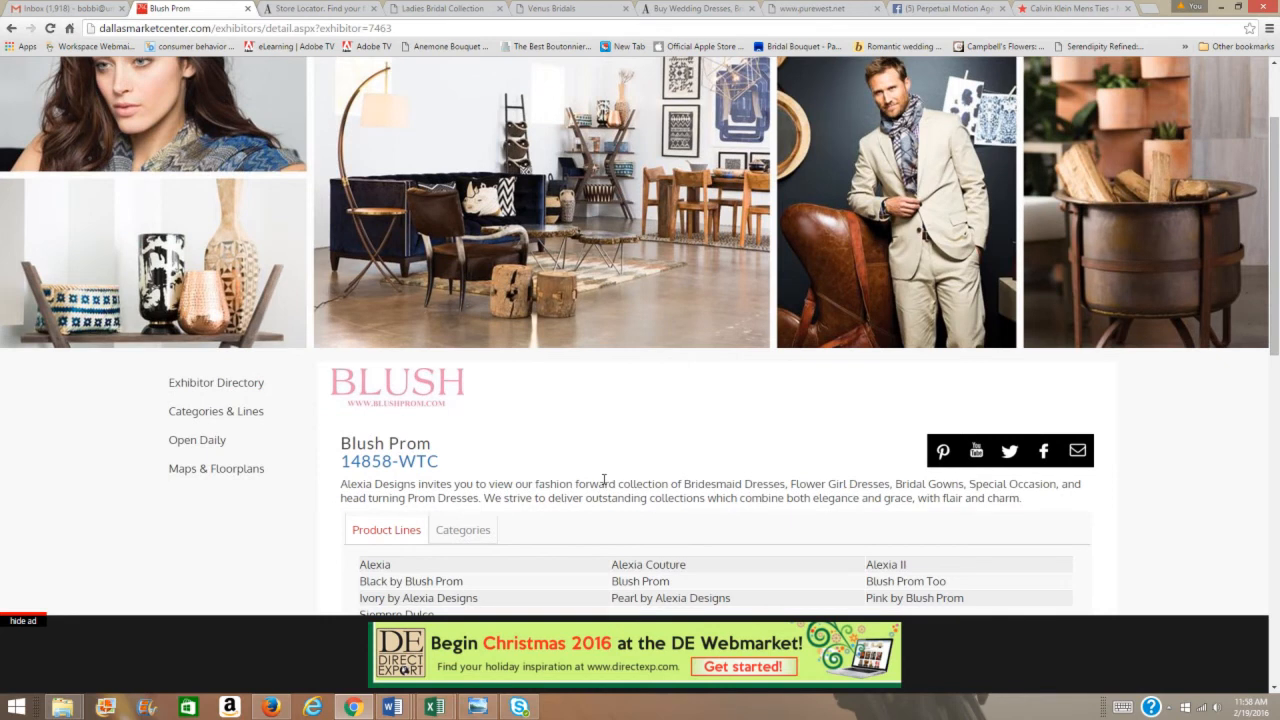
pyautogui.scroll(-3)
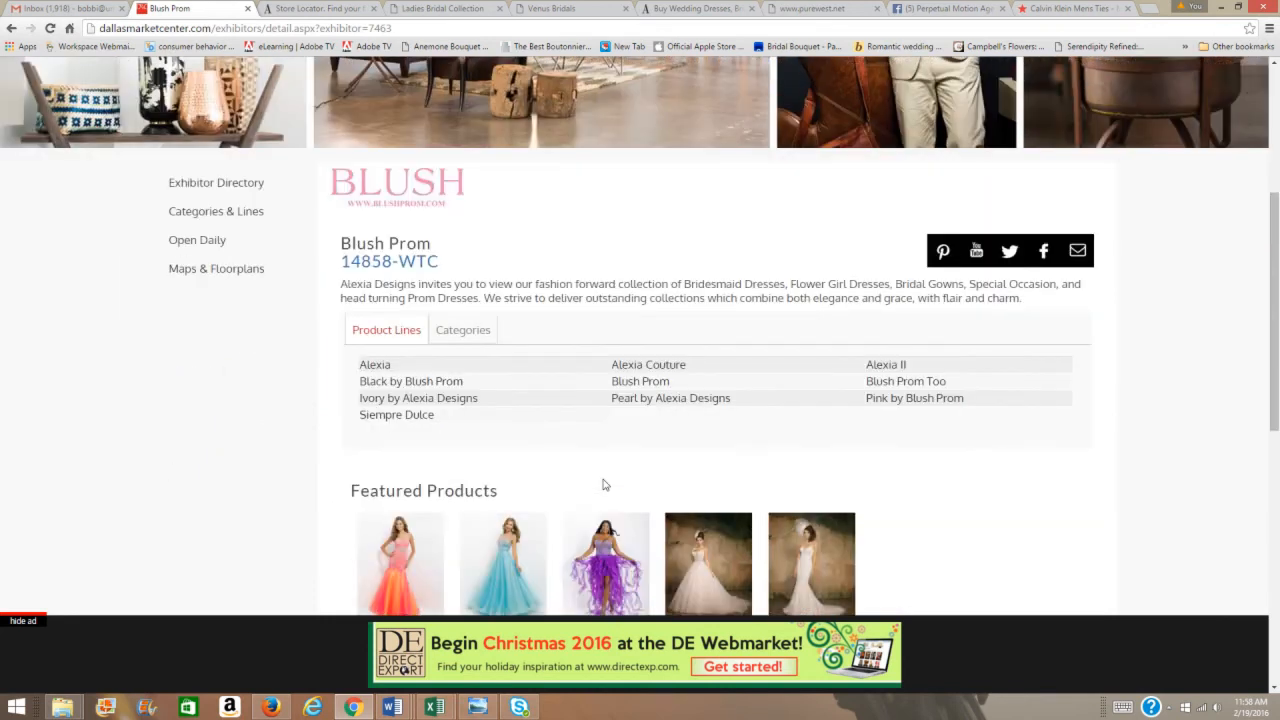
pyautogui.scroll(-3)
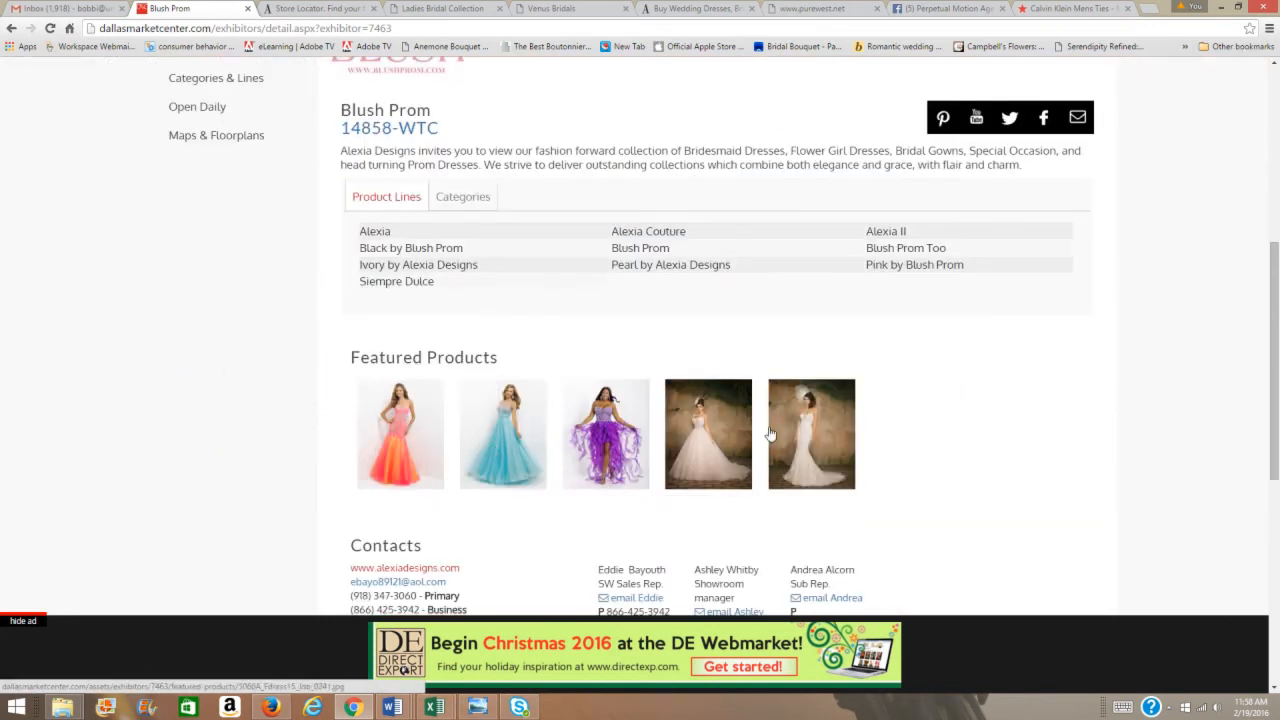
pyautogui.scroll(-3)
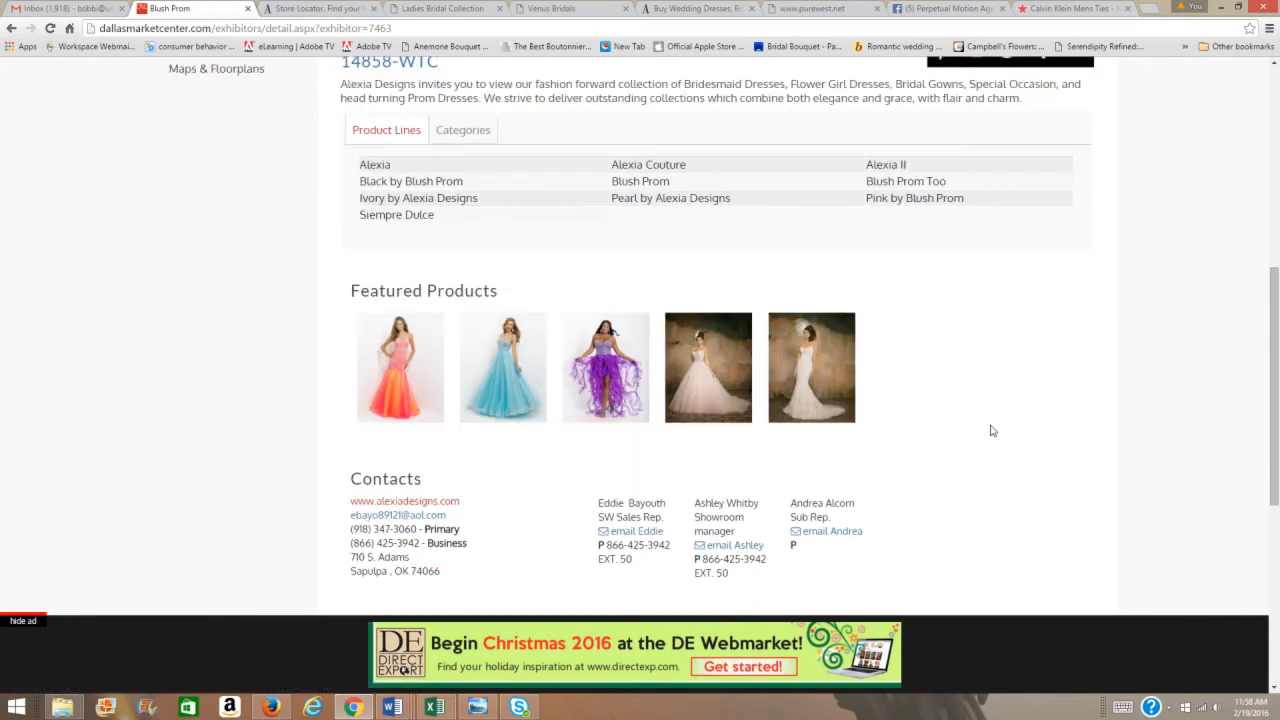
pyautogui.scroll(3)
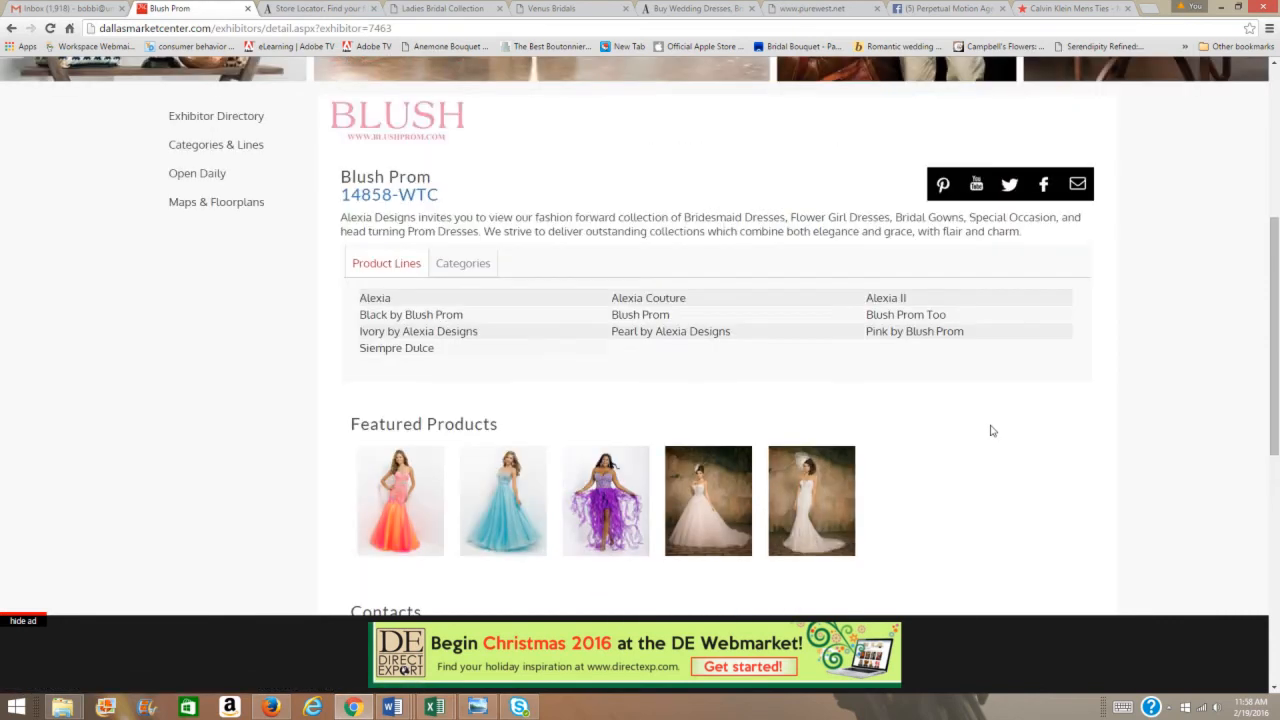
pyautogui.scroll(-3)
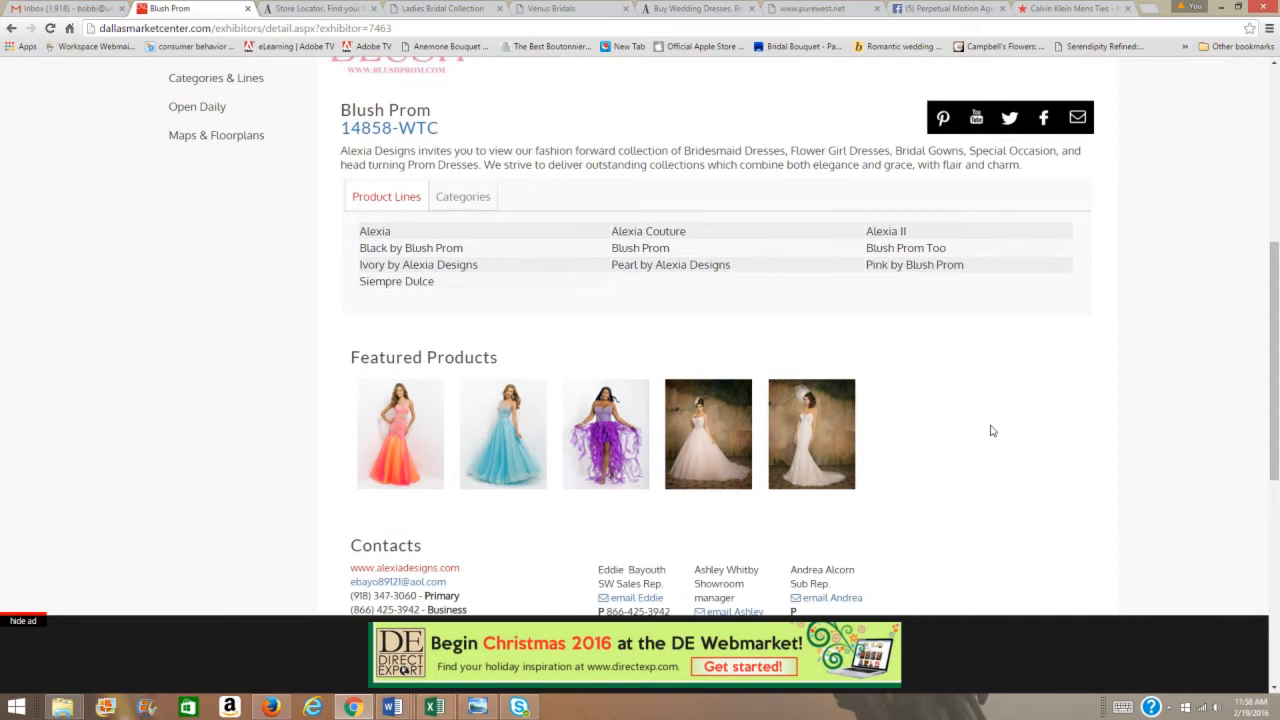
pyautogui.scroll(-3)
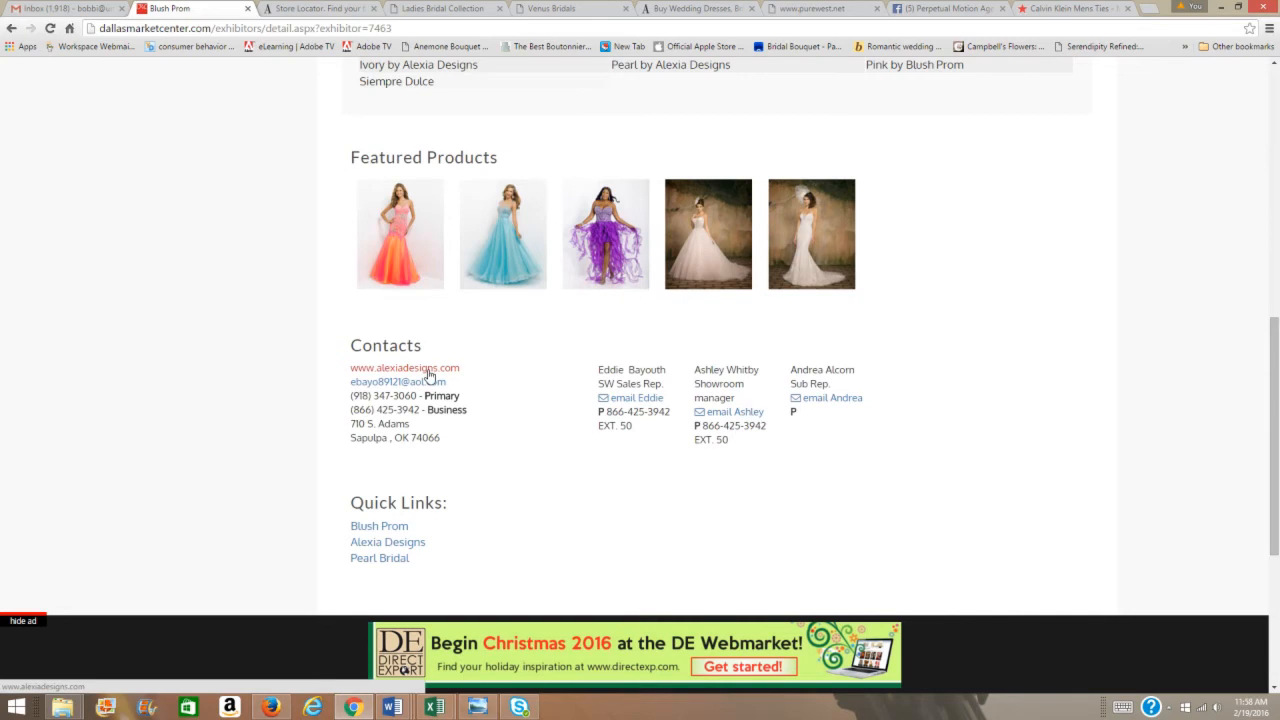
pyautogui.click(405, 368)
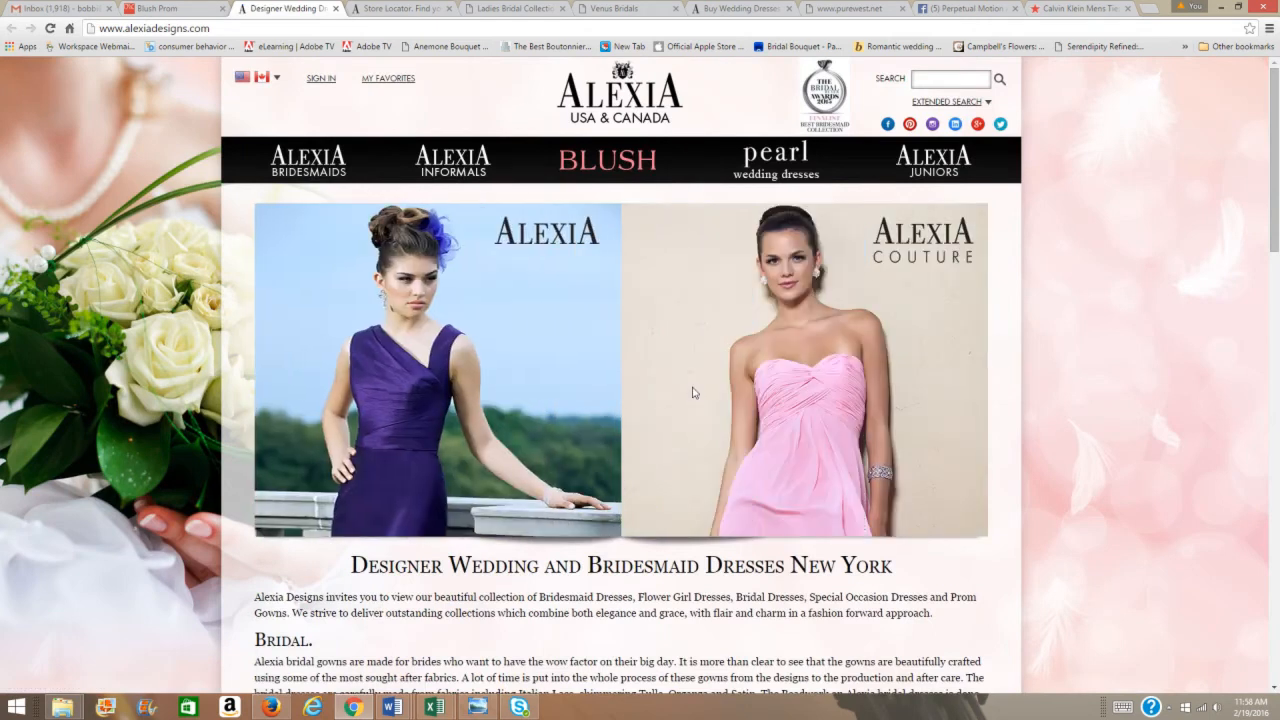
pyautogui.moveTo(308, 160)
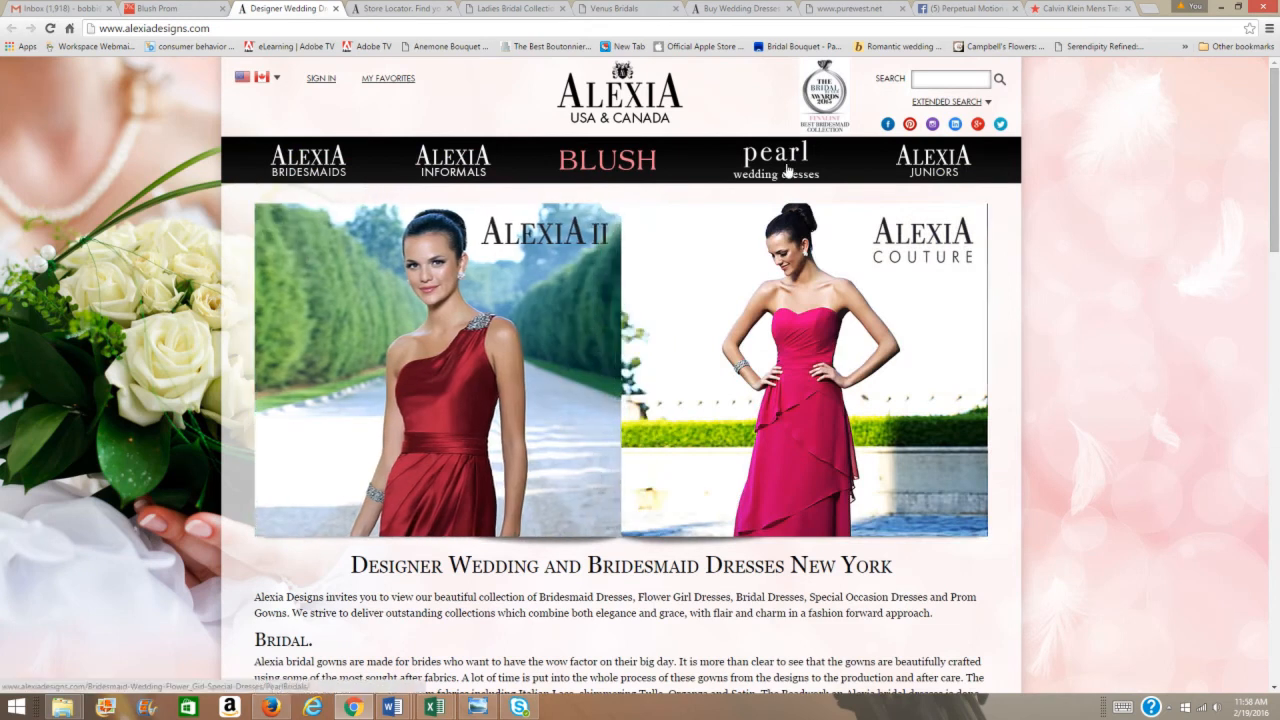
# Browse Alexia Designs' homepage collections and open the Pearl Wedding Dresses page
pyautogui.click(776, 160)
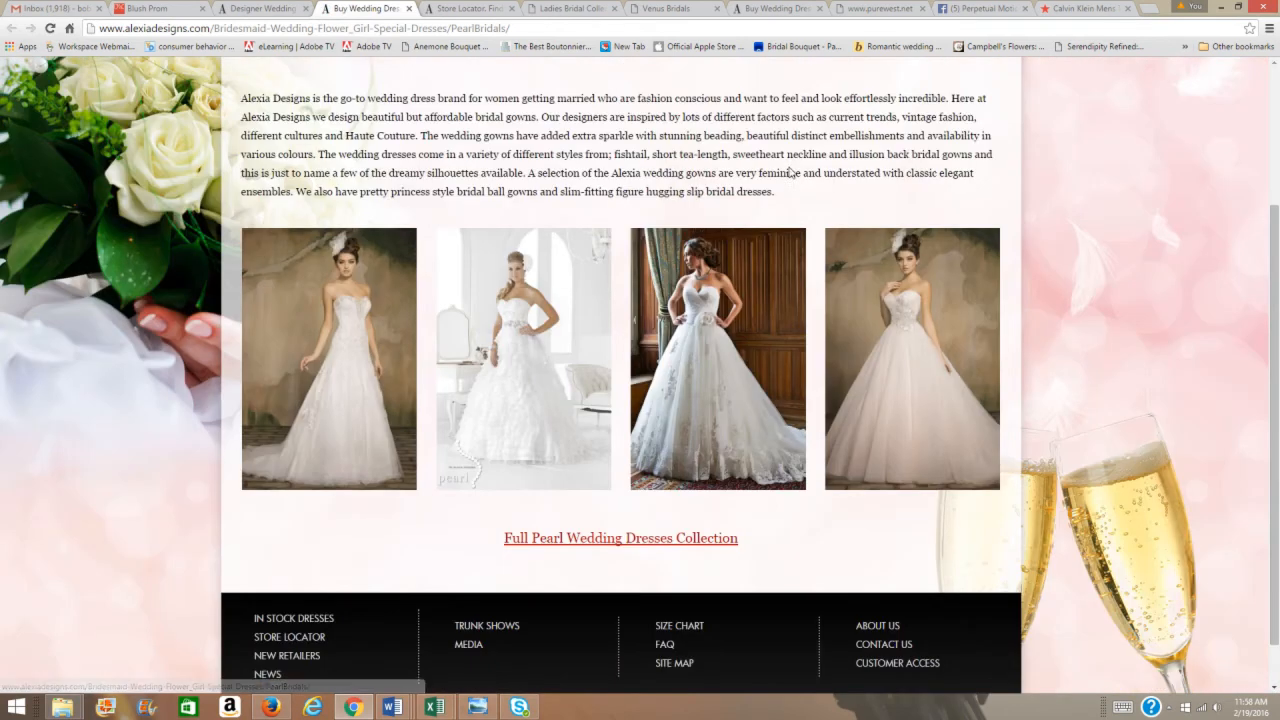
pyautogui.click(260, 8)
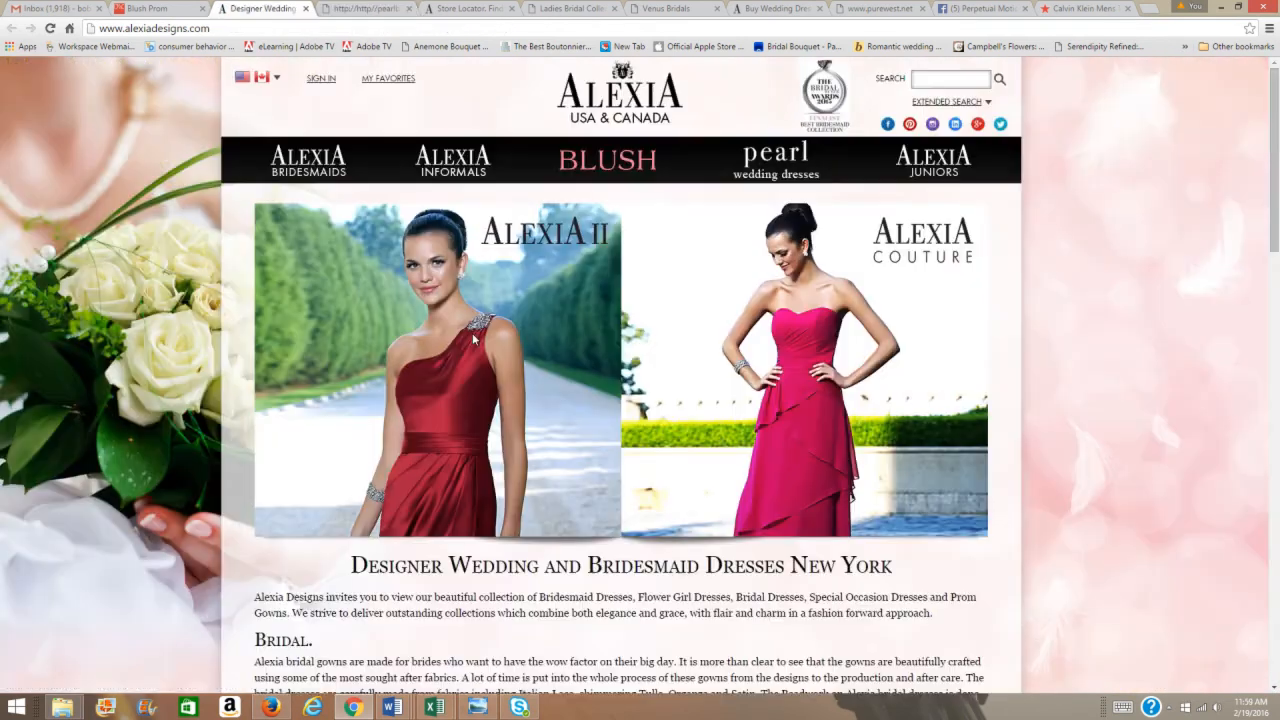
pyautogui.scroll(-3)
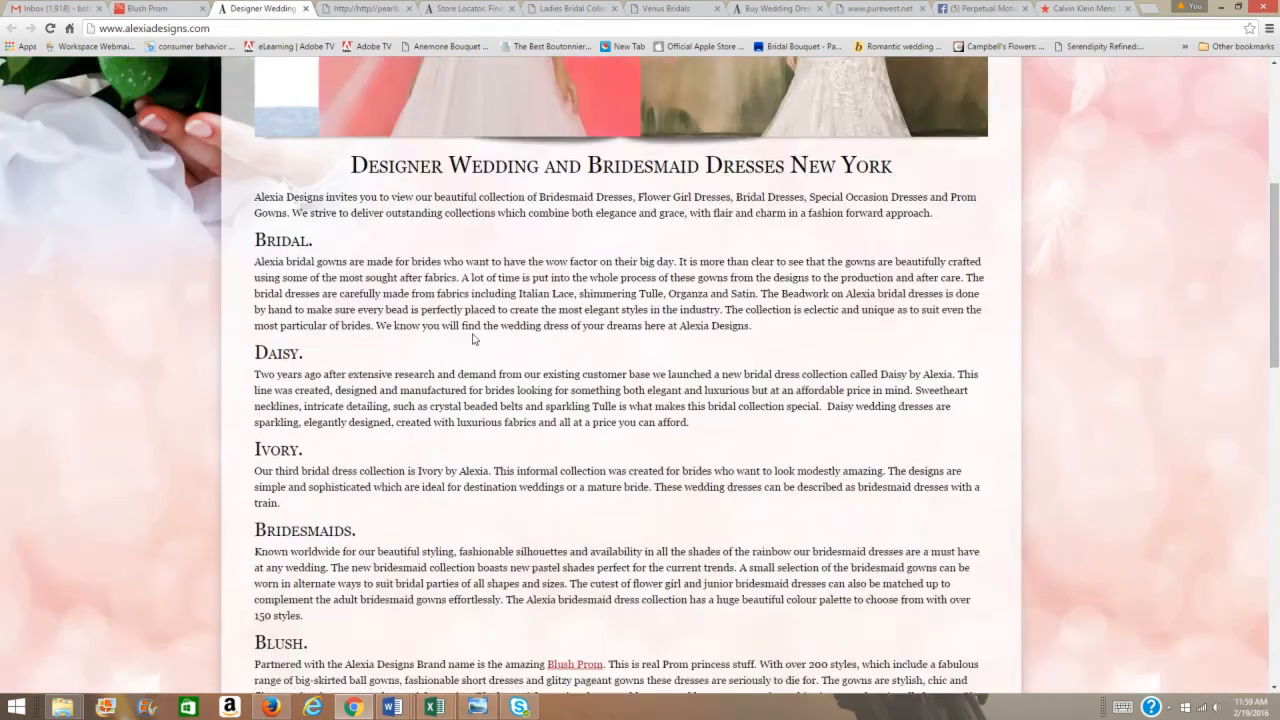
pyautogui.scroll(-3)
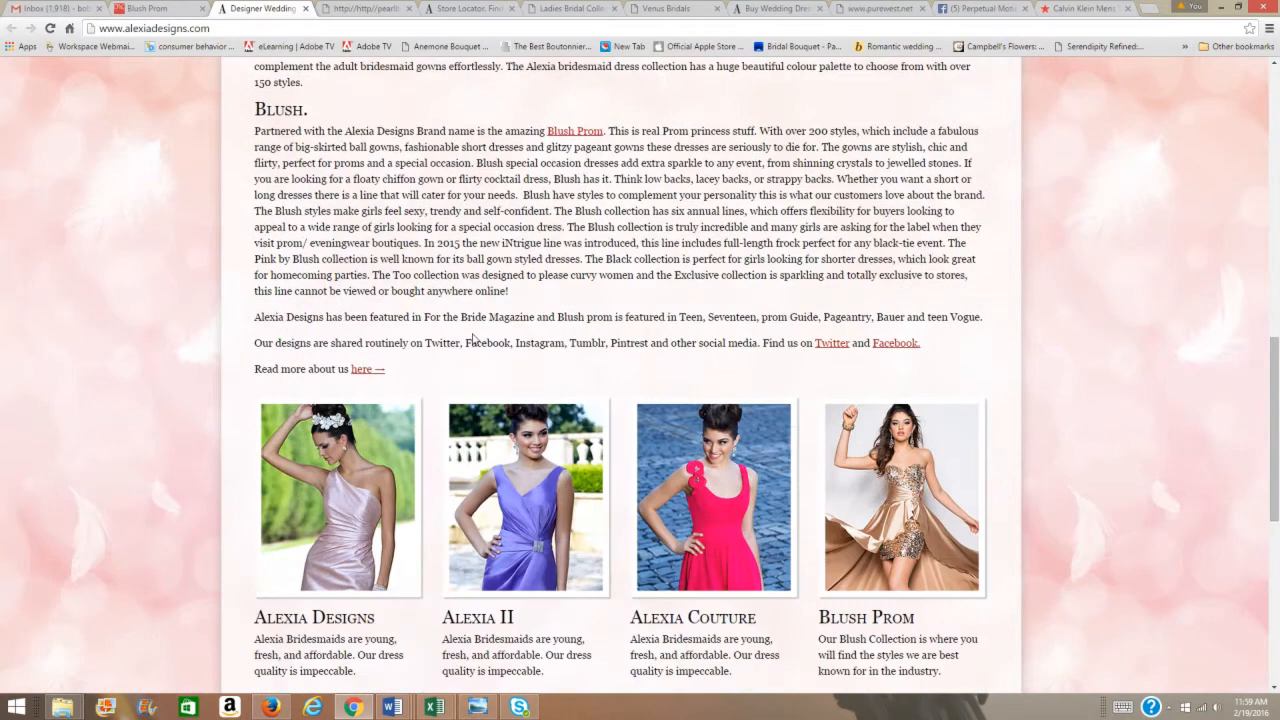
pyautogui.scroll(-3)
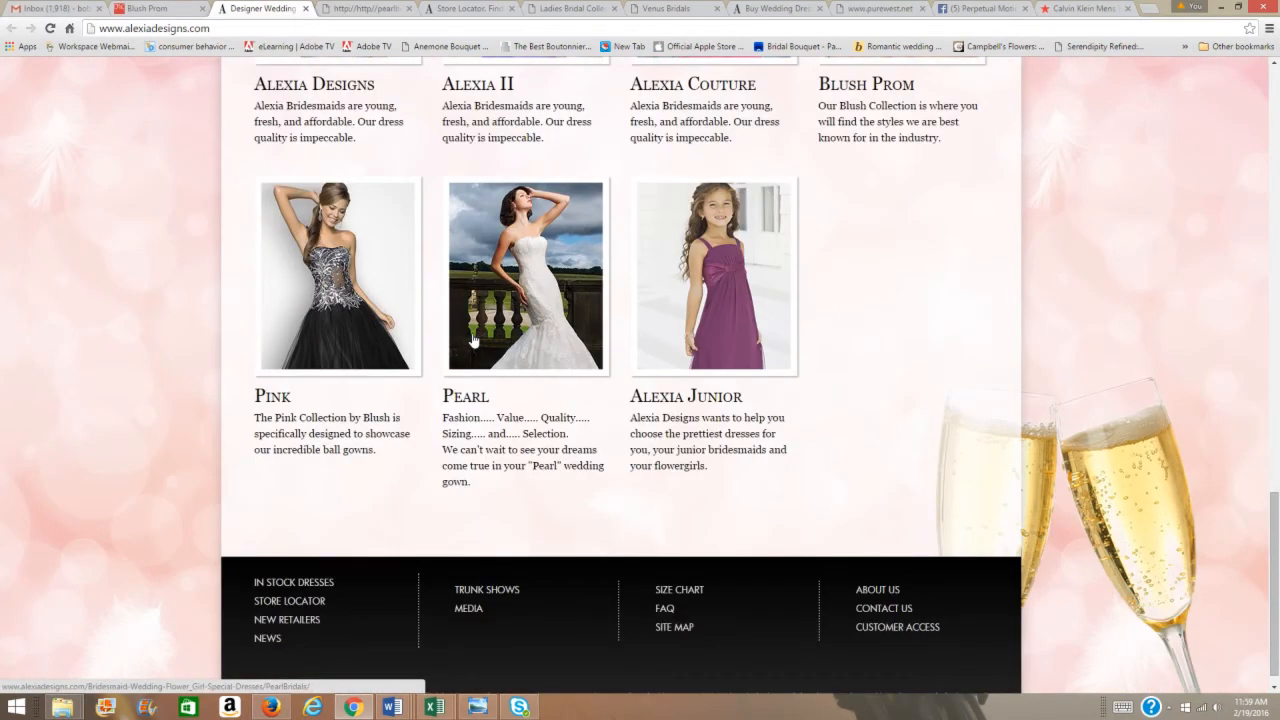
pyautogui.click(524, 277)
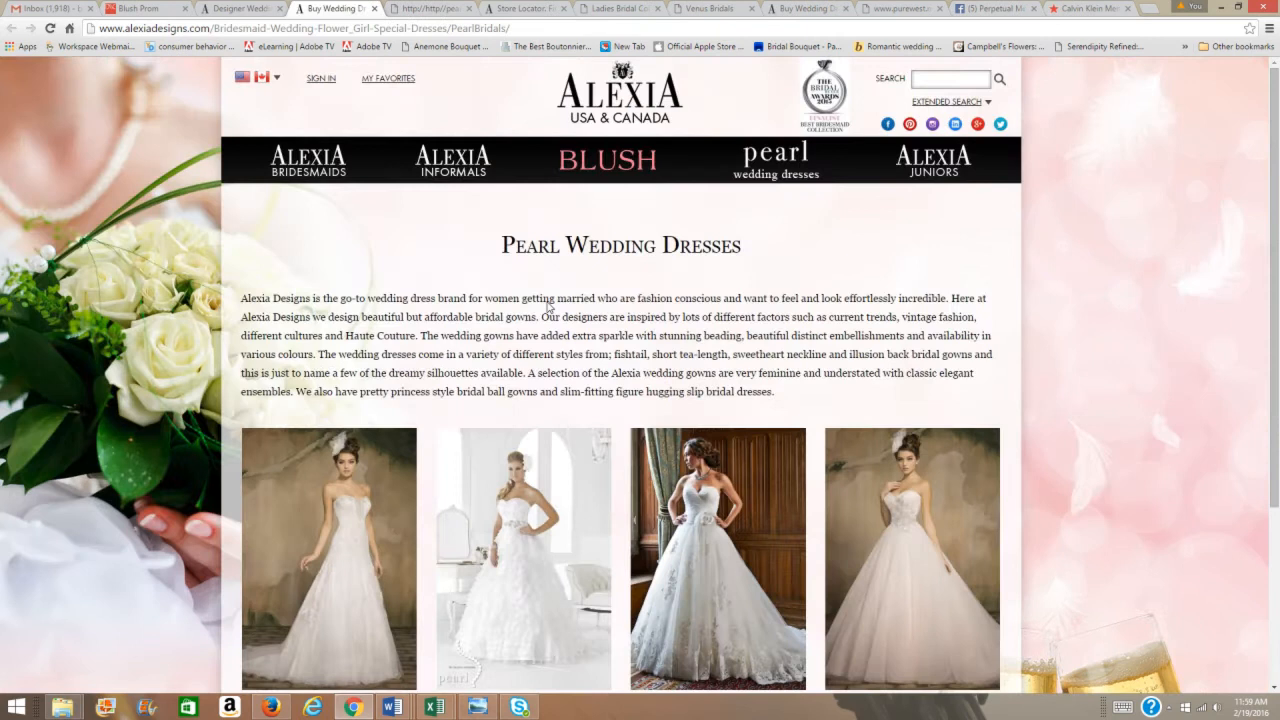
pyautogui.scroll(-3)
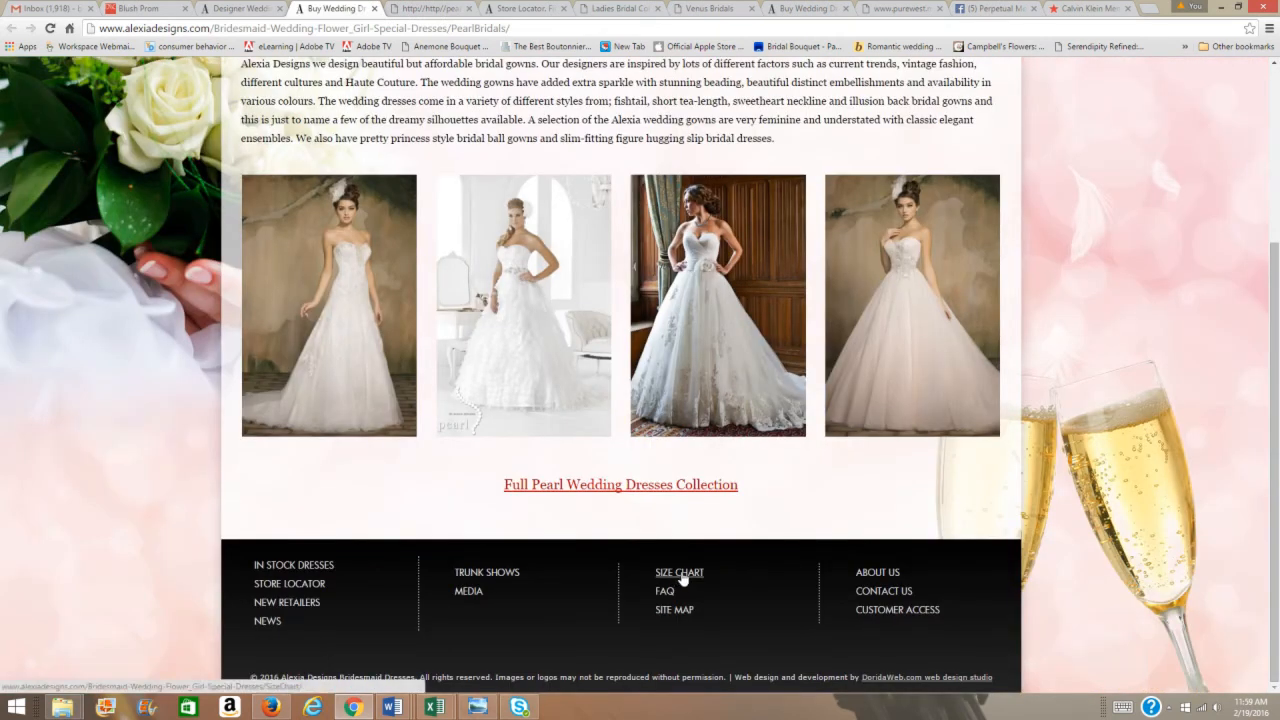
# Read Alexia's Size Chart tables for adults, juniors, flower girls and Blush Prom
pyautogui.click(679, 572)
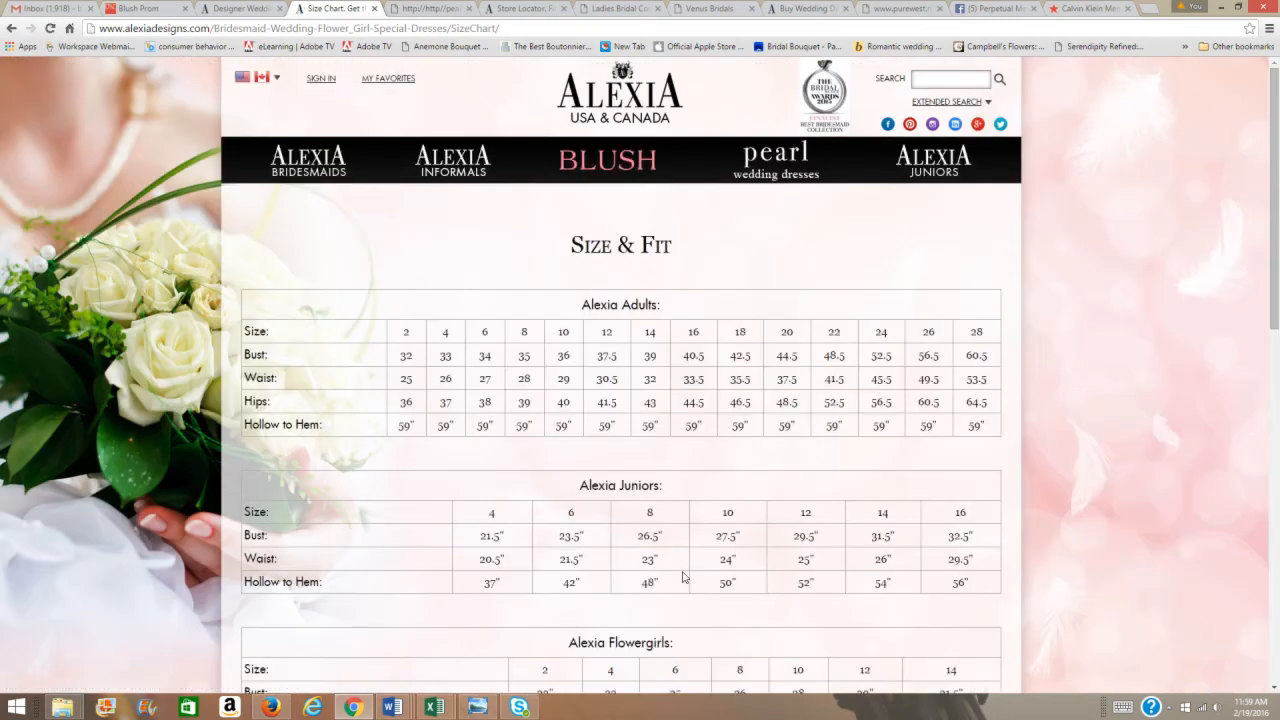
pyautogui.moveTo(697, 425)
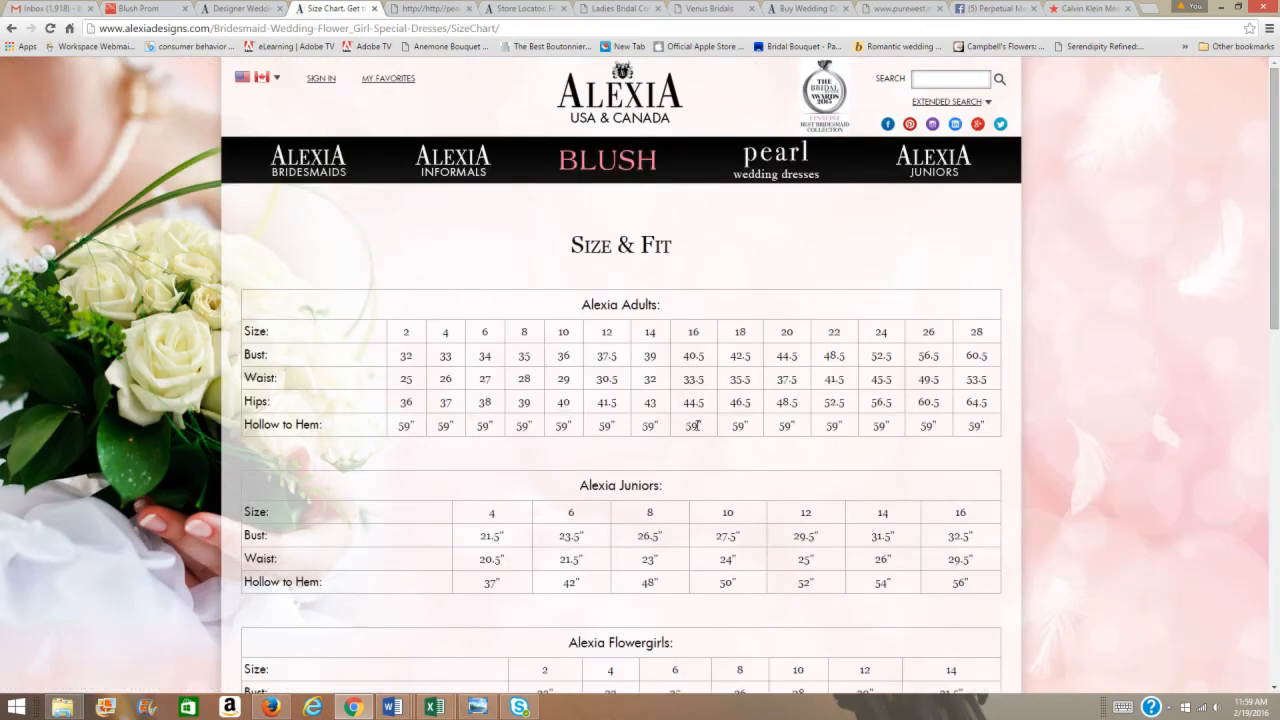
pyautogui.scroll(-3)
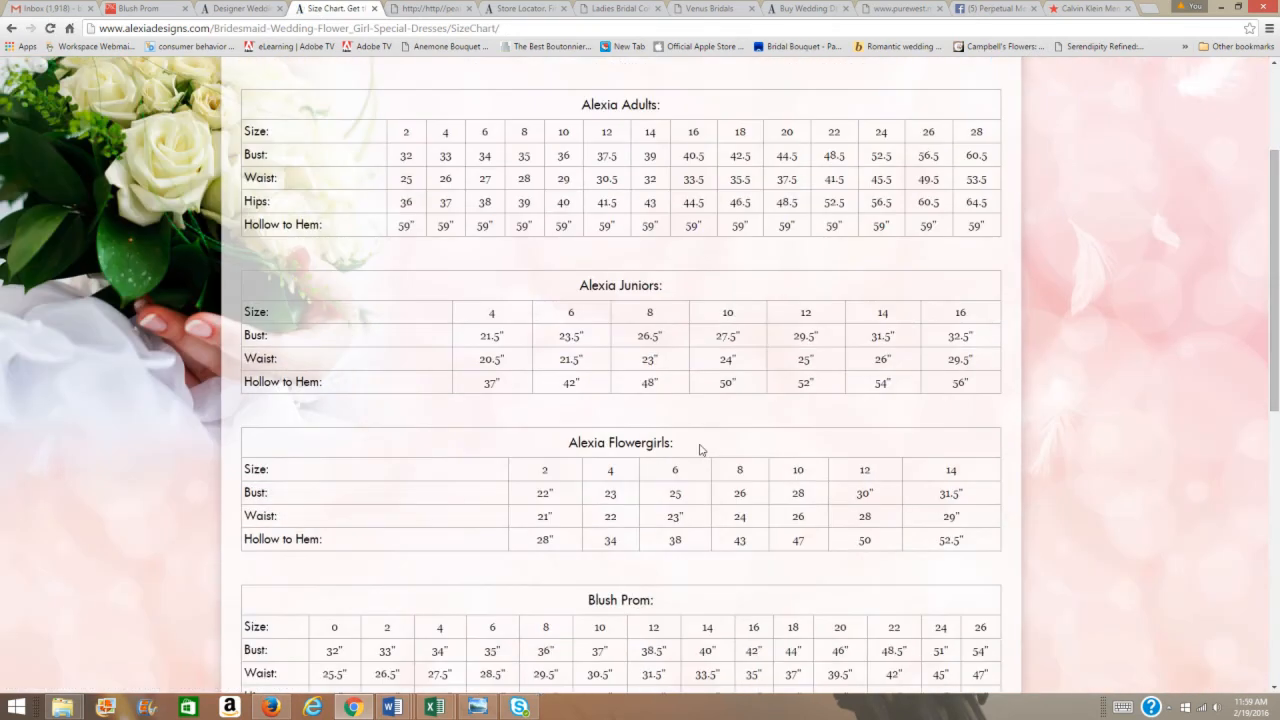
pyautogui.scroll(-3)
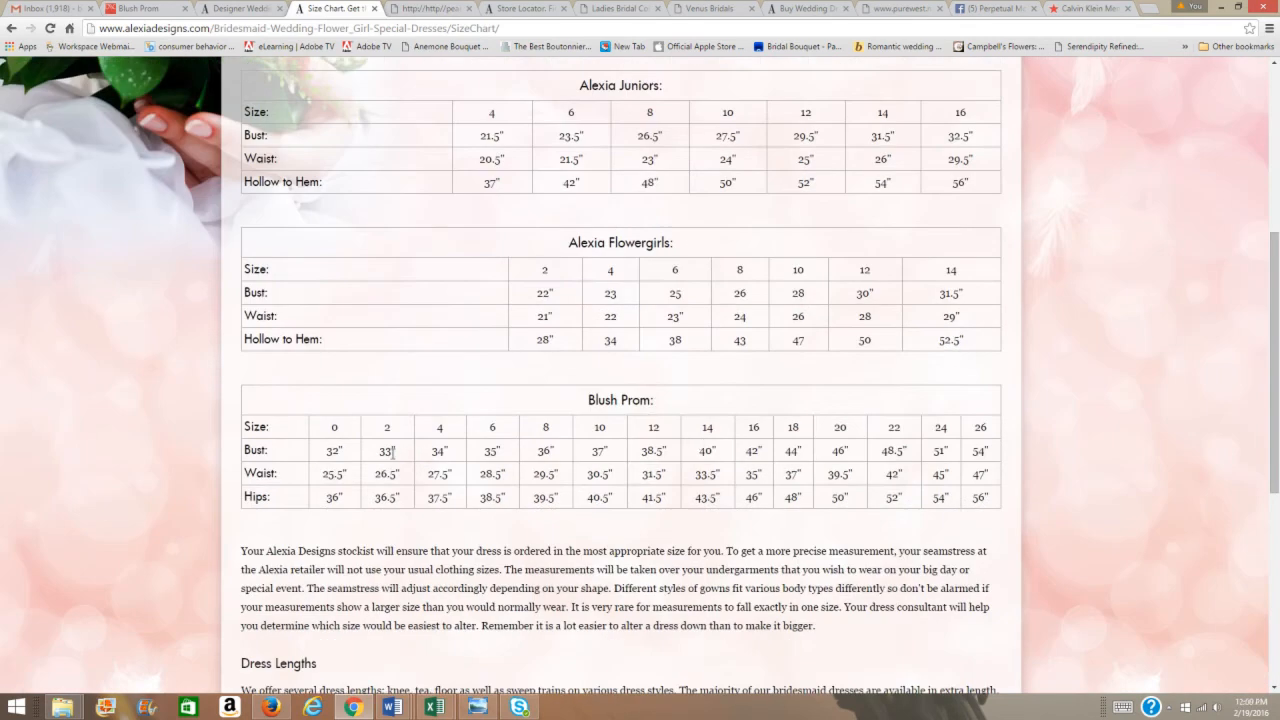
pyautogui.moveTo(948, 447)
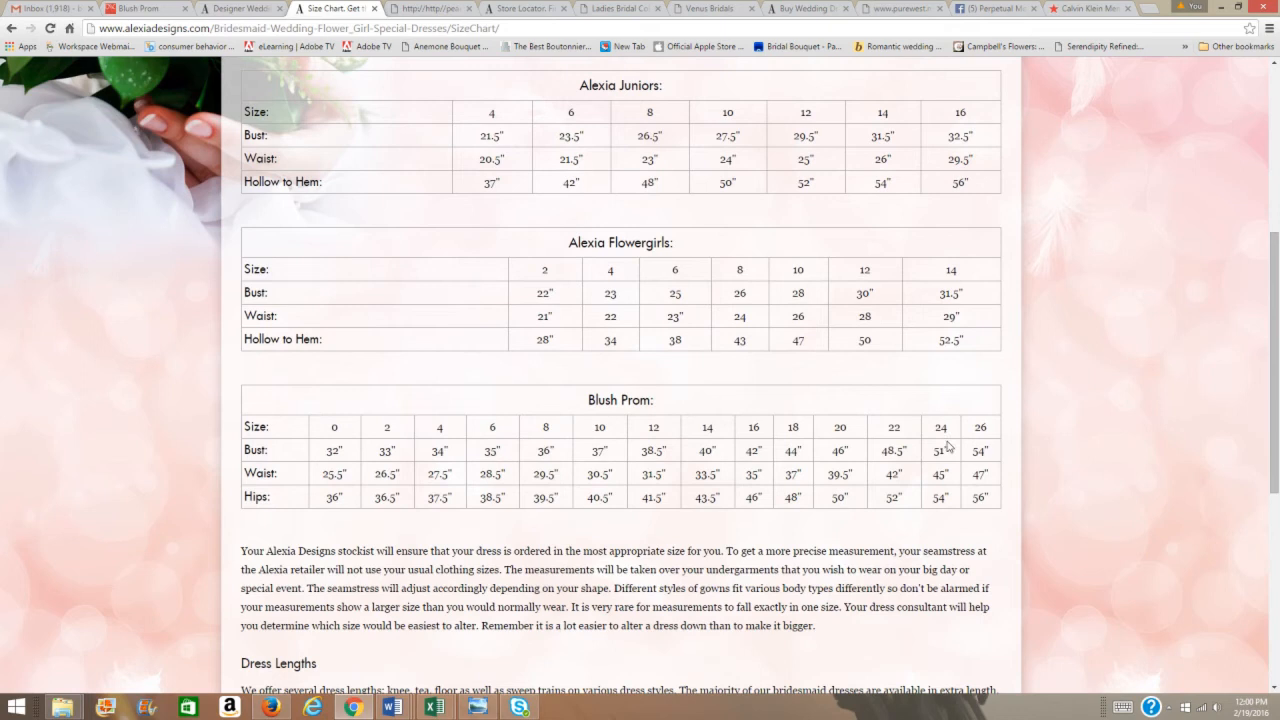
pyautogui.moveTo(568, 287)
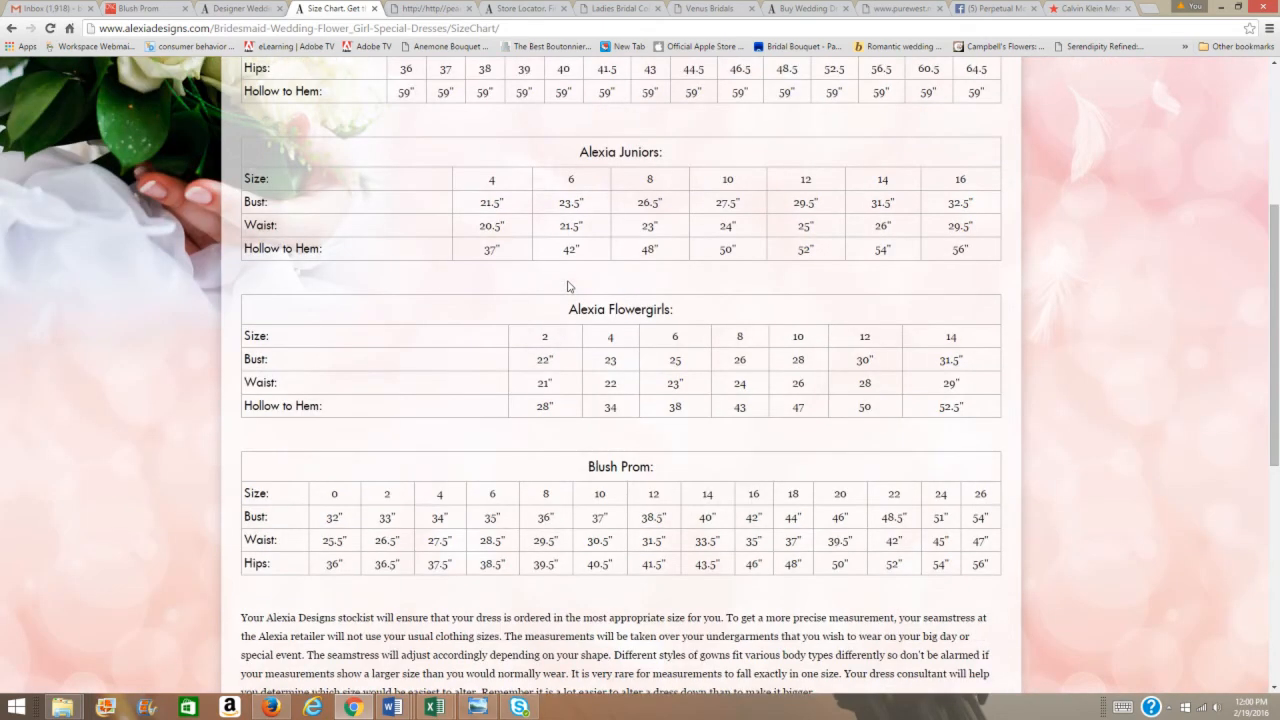
pyautogui.scroll(3)
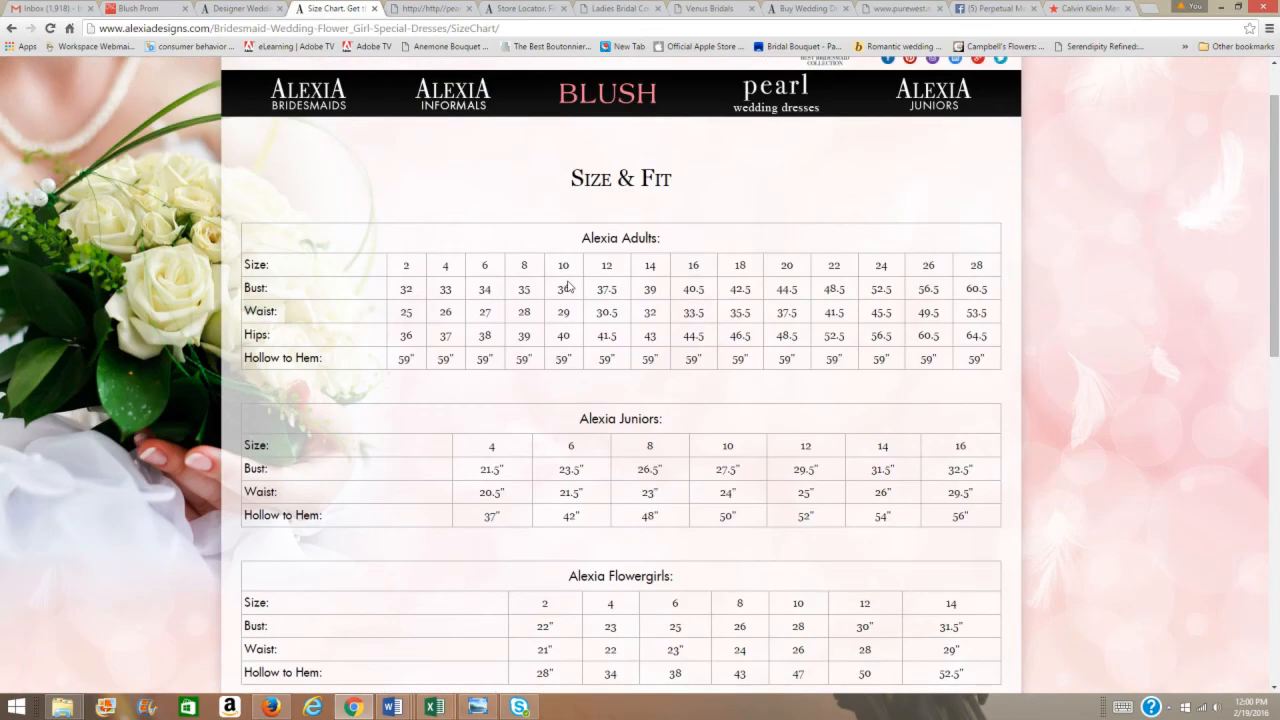
pyautogui.scroll(-3)
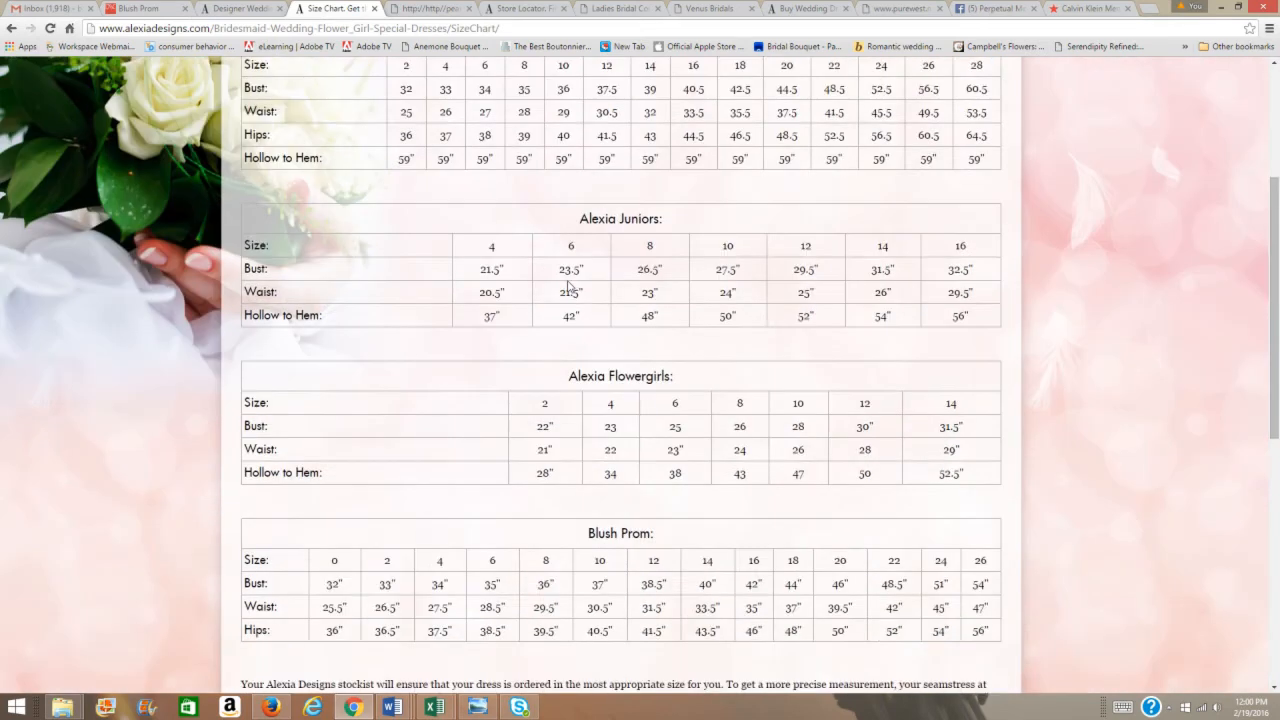
pyautogui.scroll(-3)
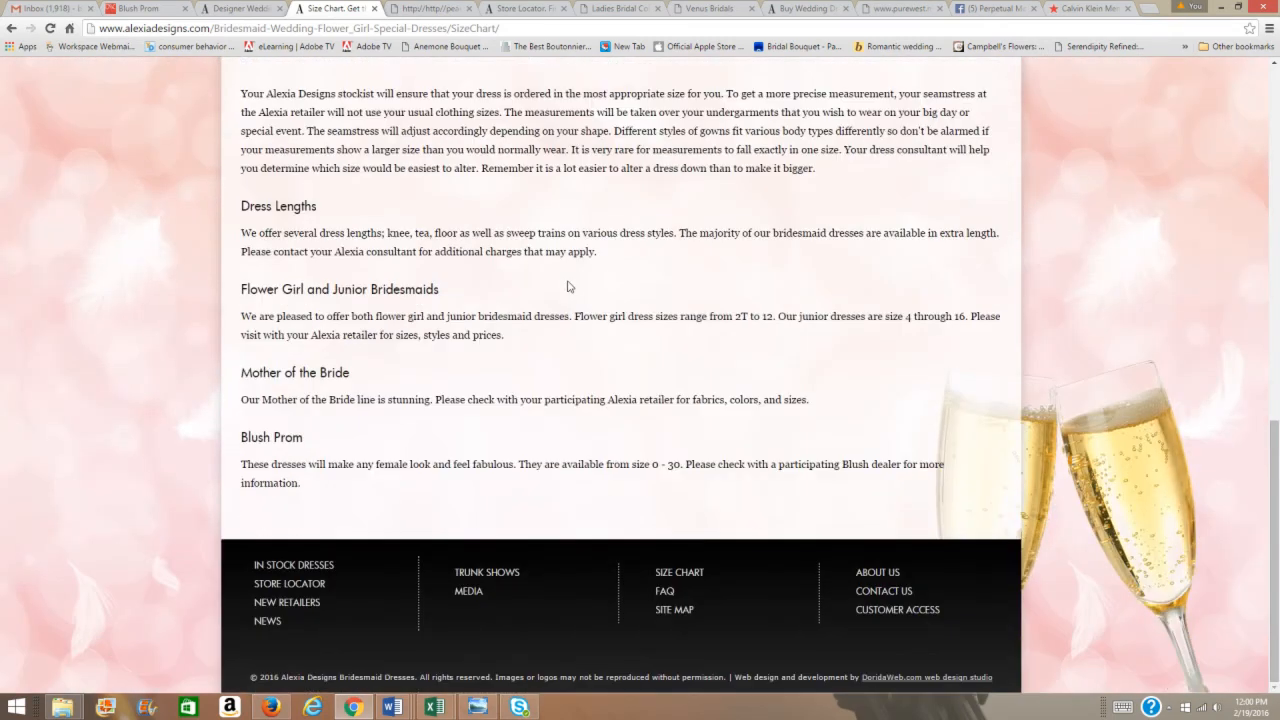
pyautogui.moveTo(725, 458)
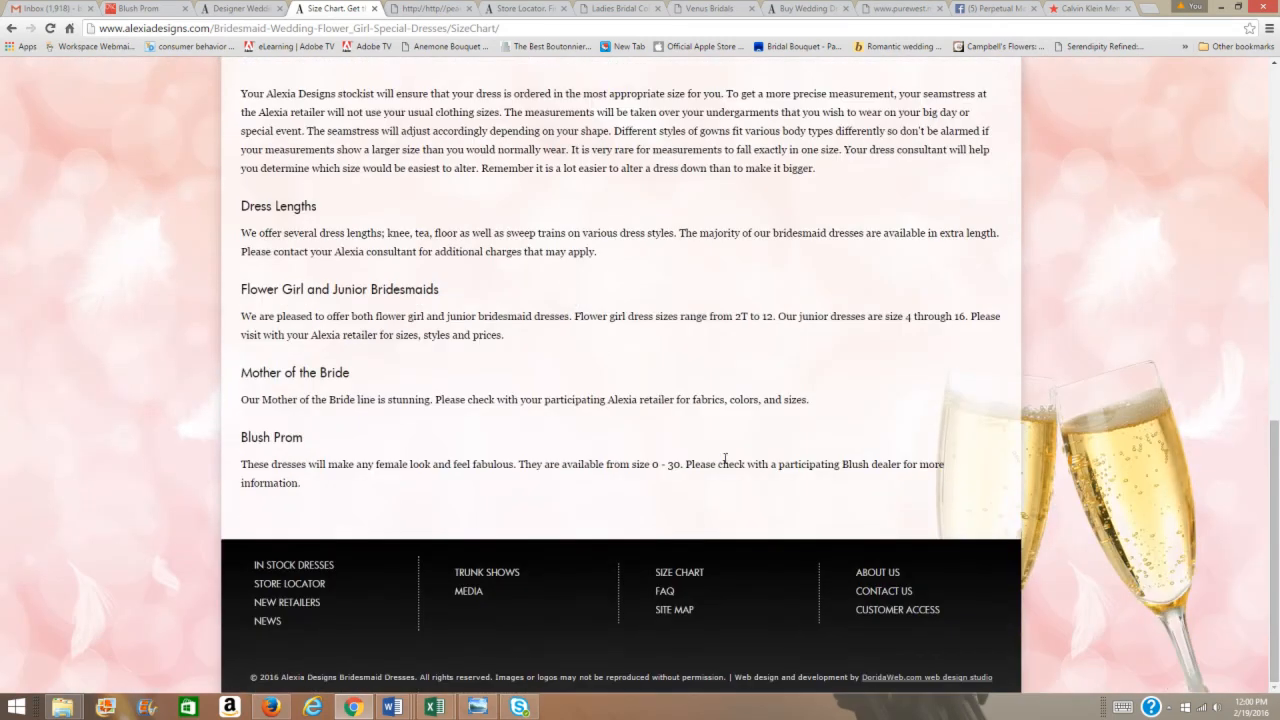
pyautogui.moveTo(665, 591)
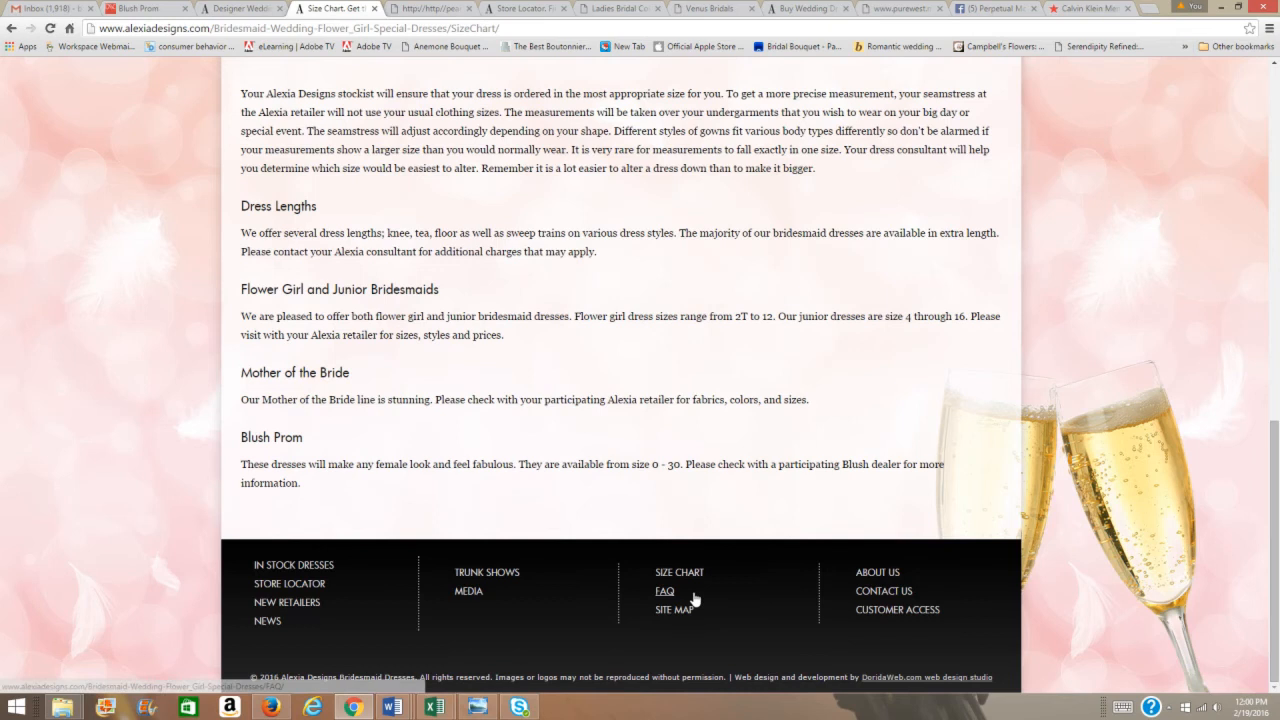
pyautogui.moveTo(289, 583)
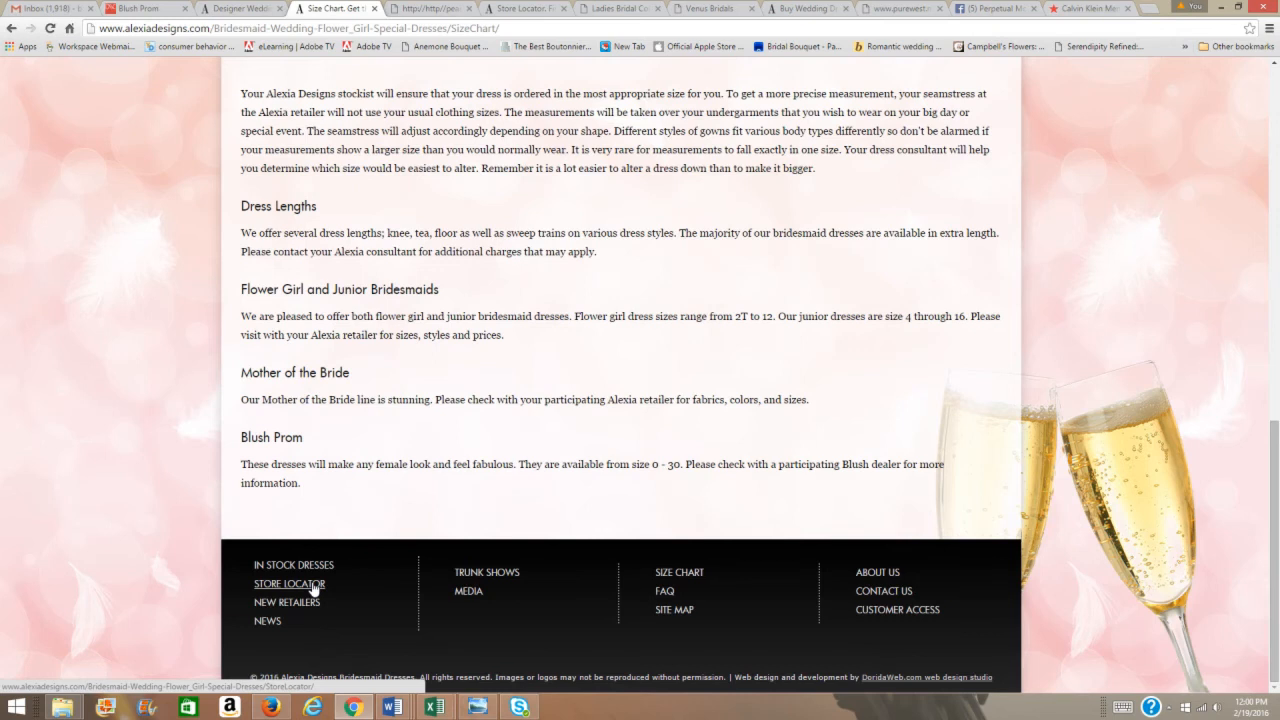
# Search Alexia's Store Locator with State TX, finding 14 Texas dealers
pyautogui.click(289, 583)
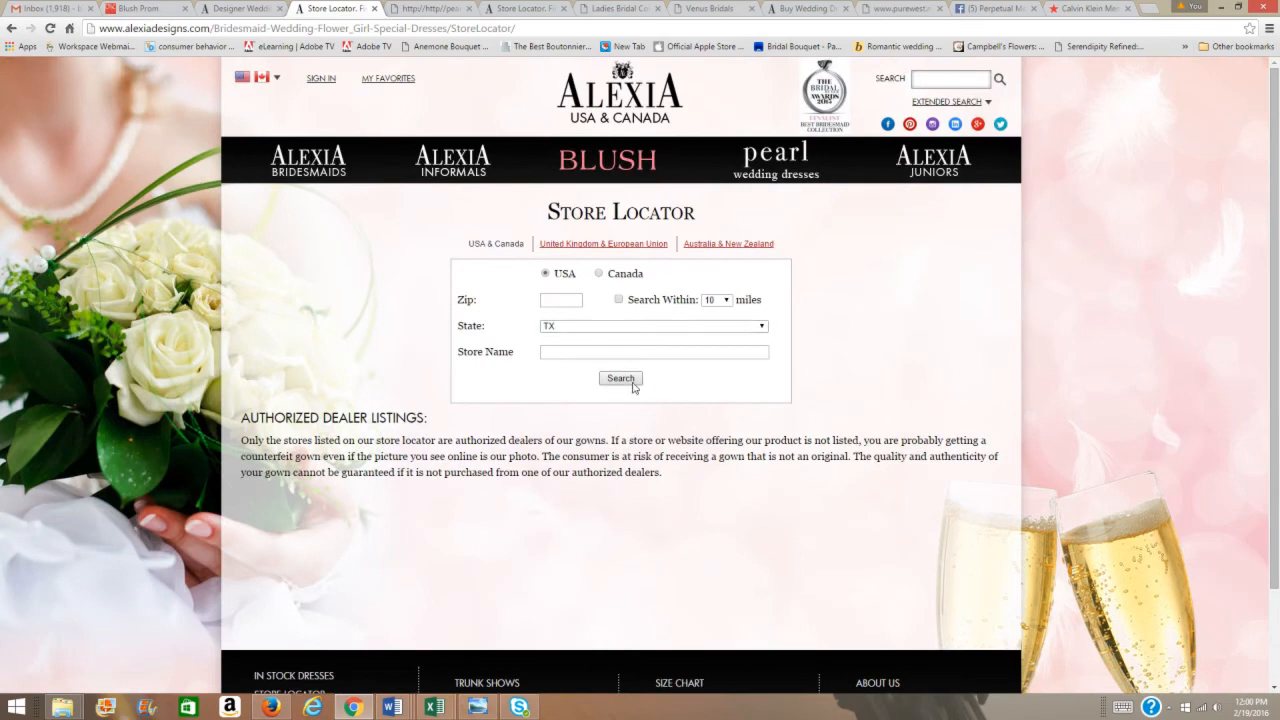
pyautogui.click(620, 378)
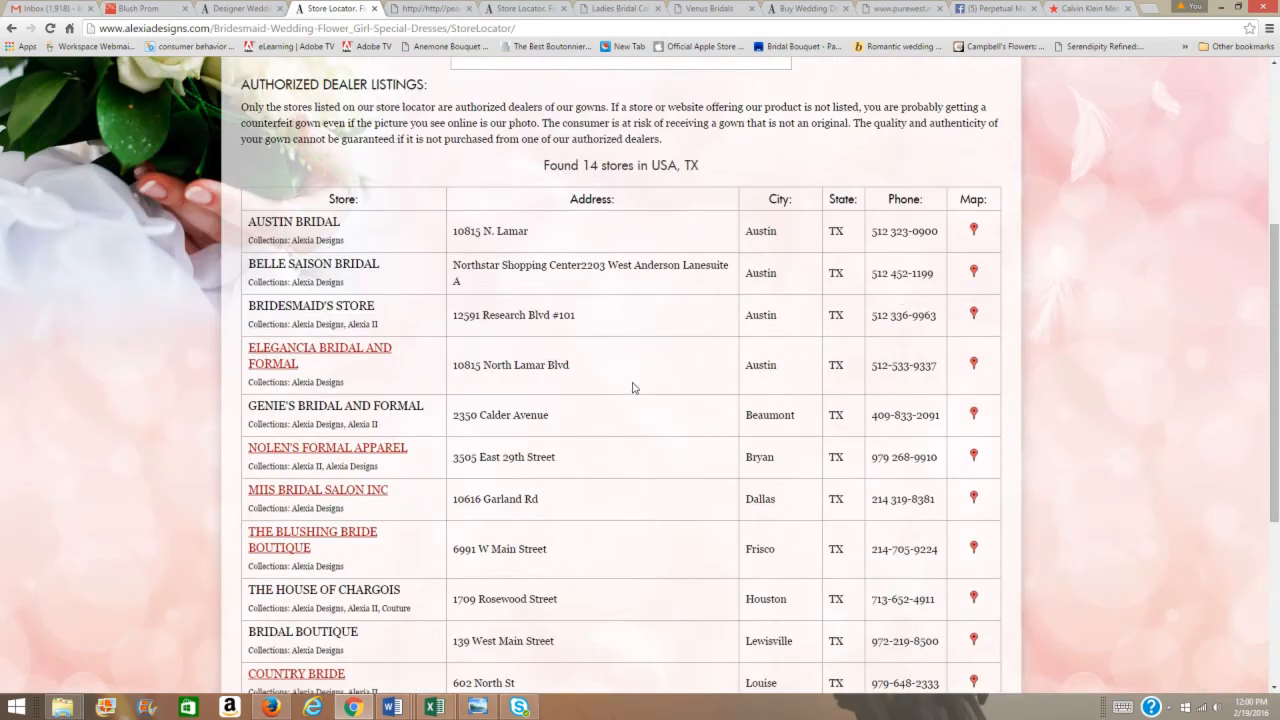
pyautogui.moveTo(335, 459)
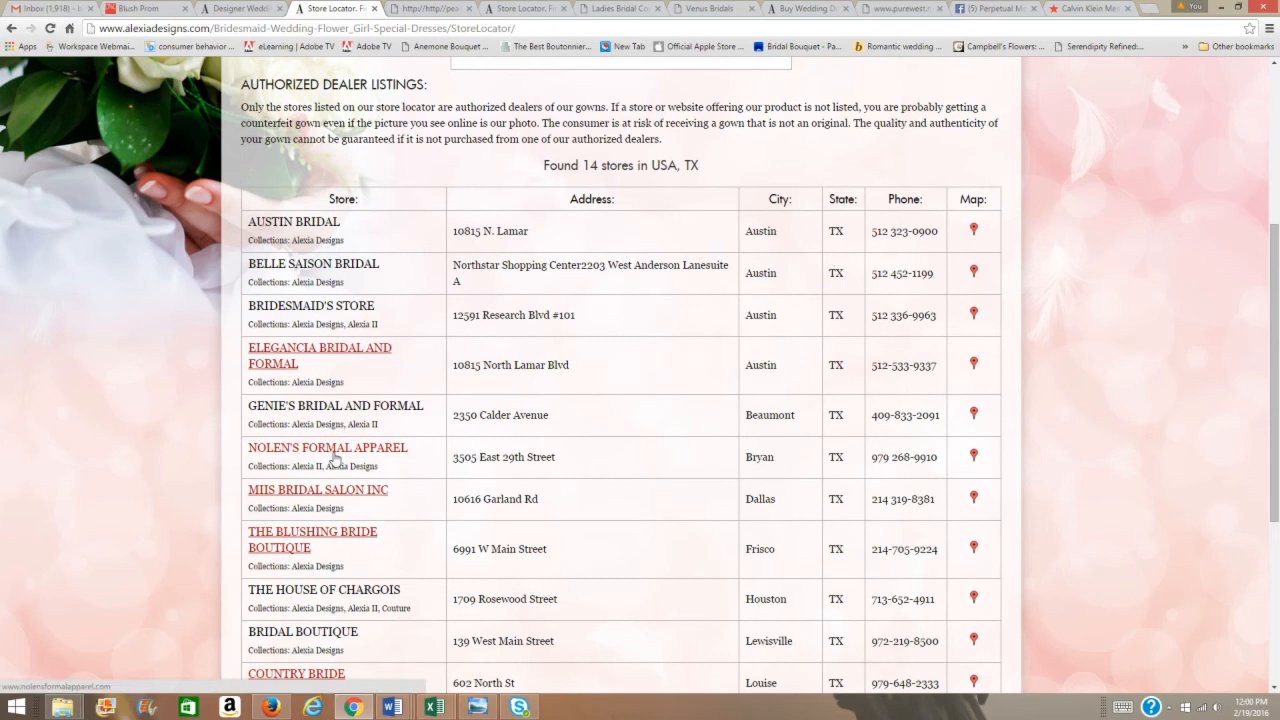
# Open Nolen's Formal Apparel site and expand the Venus line's gown categories
pyautogui.click(327, 447)
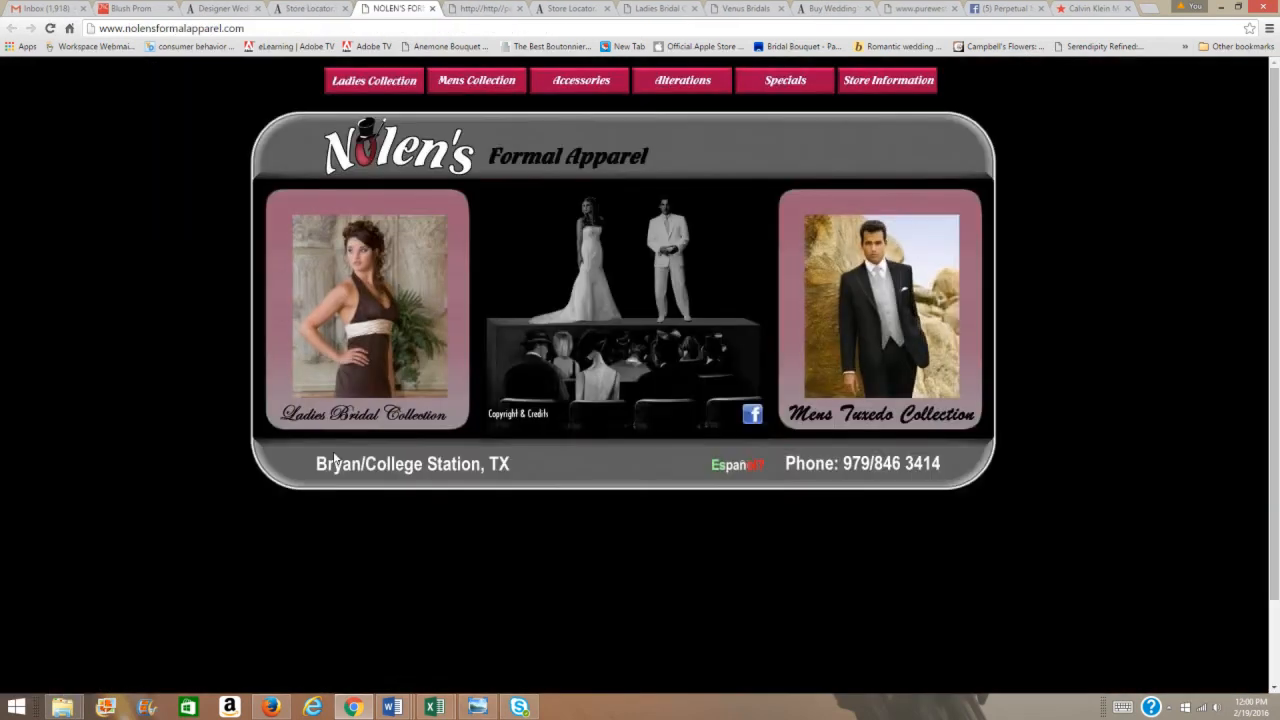
pyautogui.moveTo(742, 160)
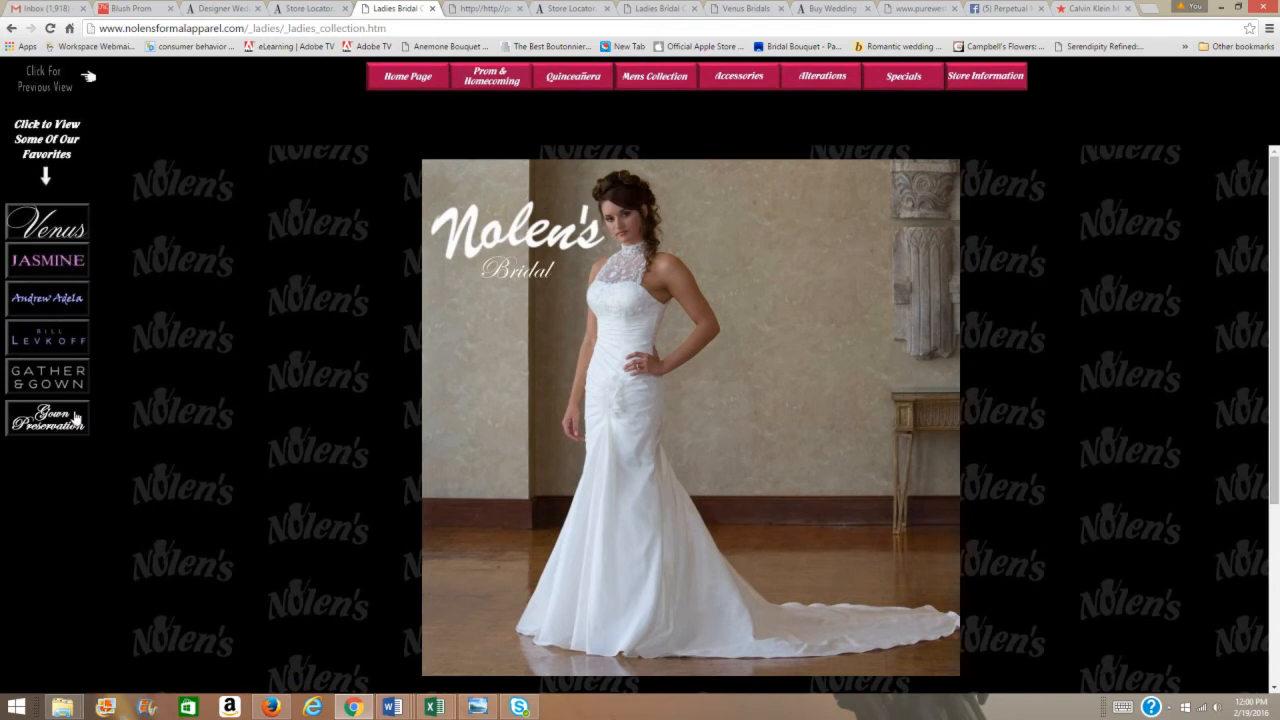
pyautogui.moveTo(47, 376)
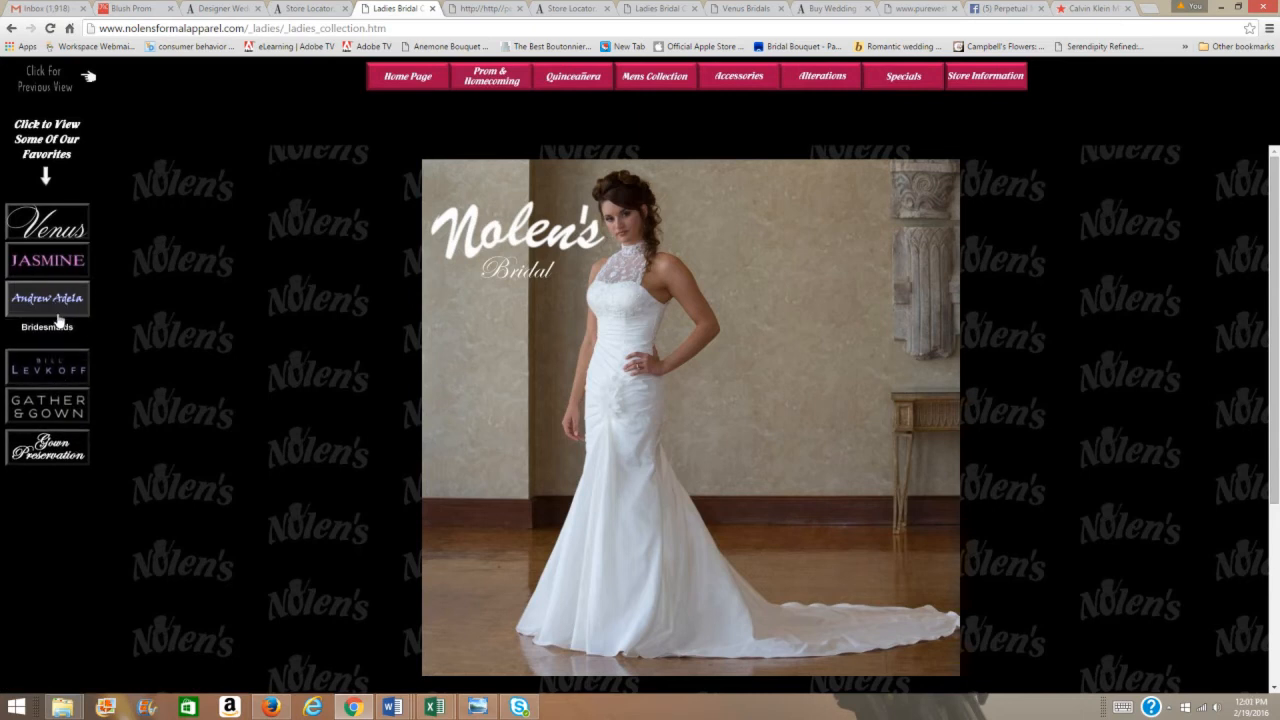
pyautogui.click(47, 225)
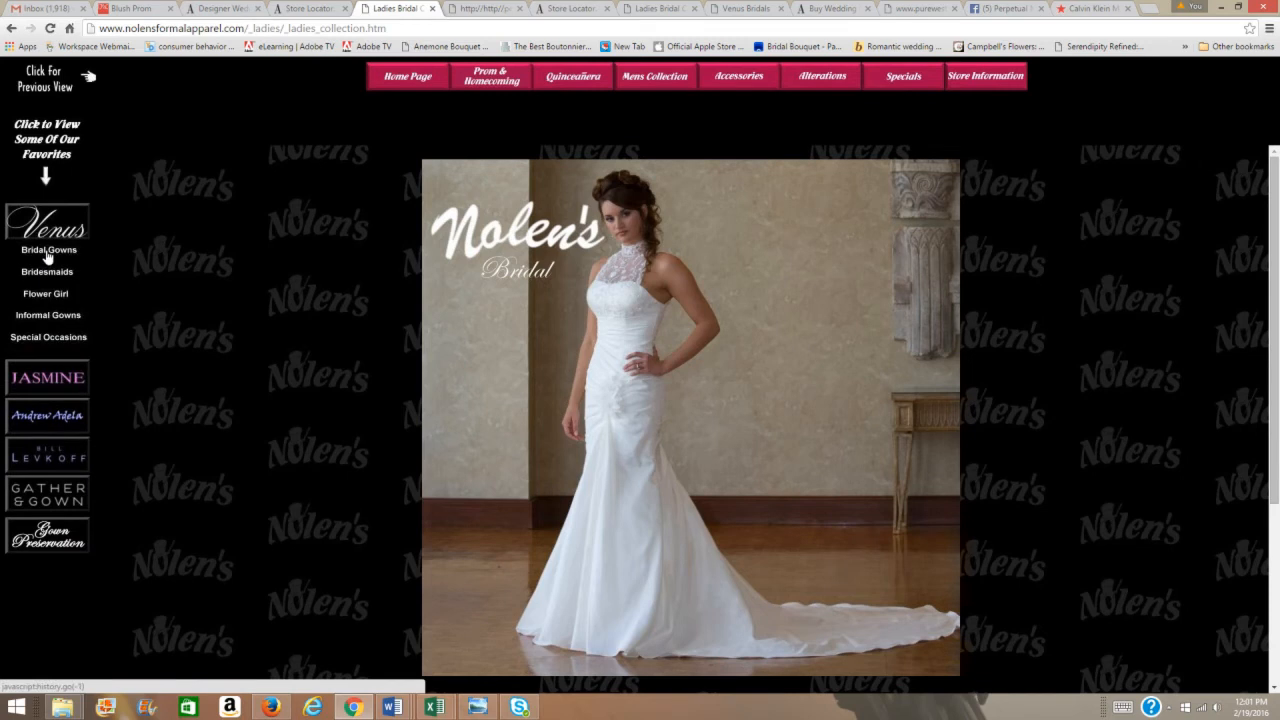
pyautogui.moveTo(665, 340)
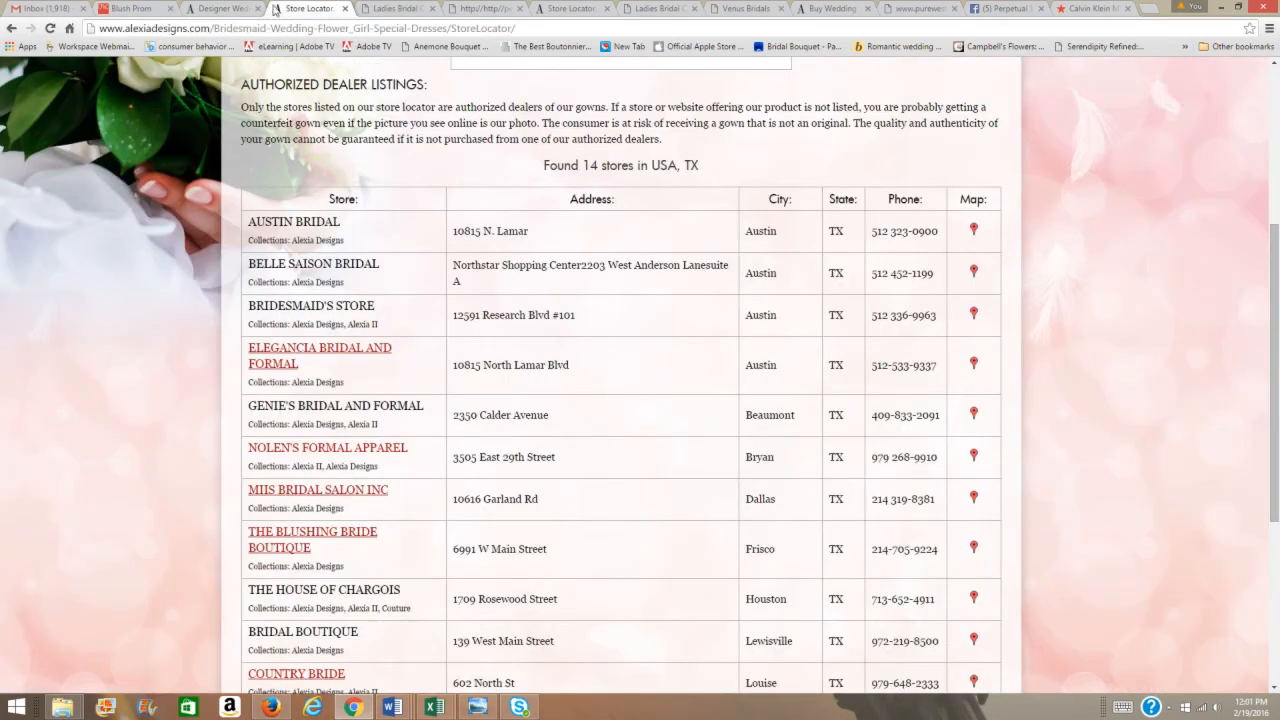
# Read Alexia's FAQ answers on ordering, pricing, sizing and delivery
pyautogui.click(222, 8)
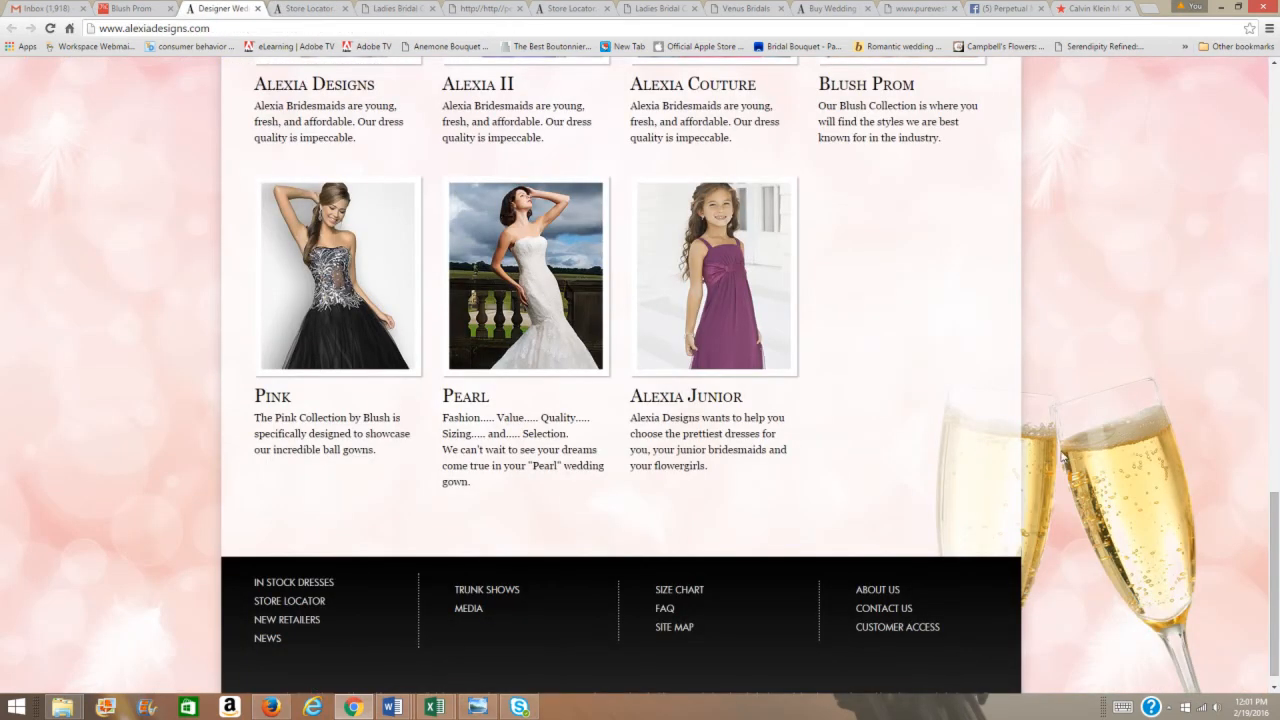
pyautogui.scroll(-3)
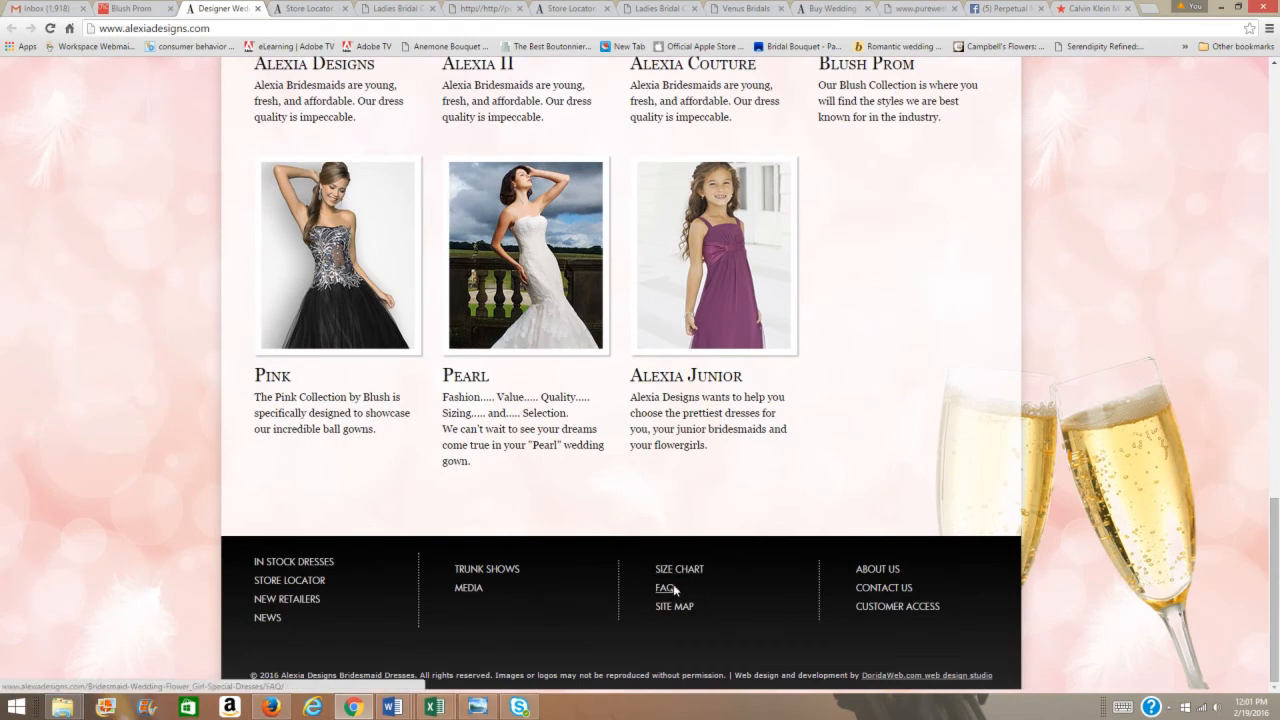
pyautogui.click(665, 588)
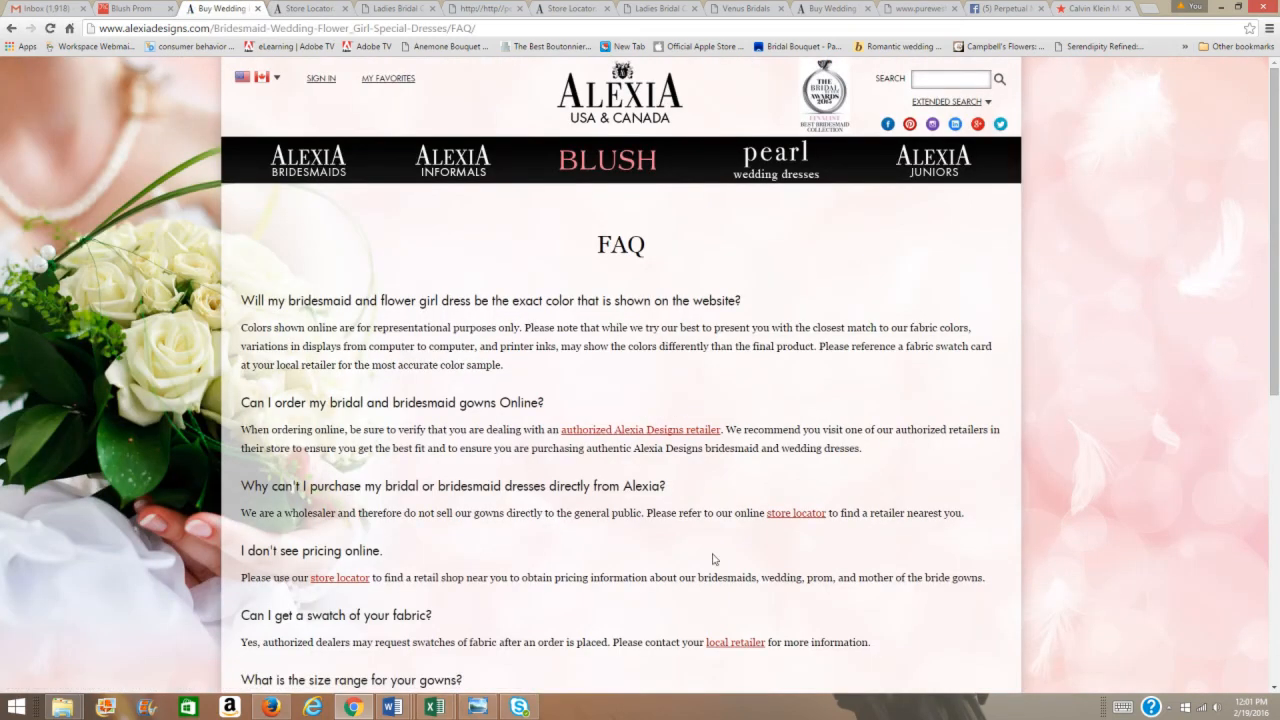
pyautogui.scroll(-3)
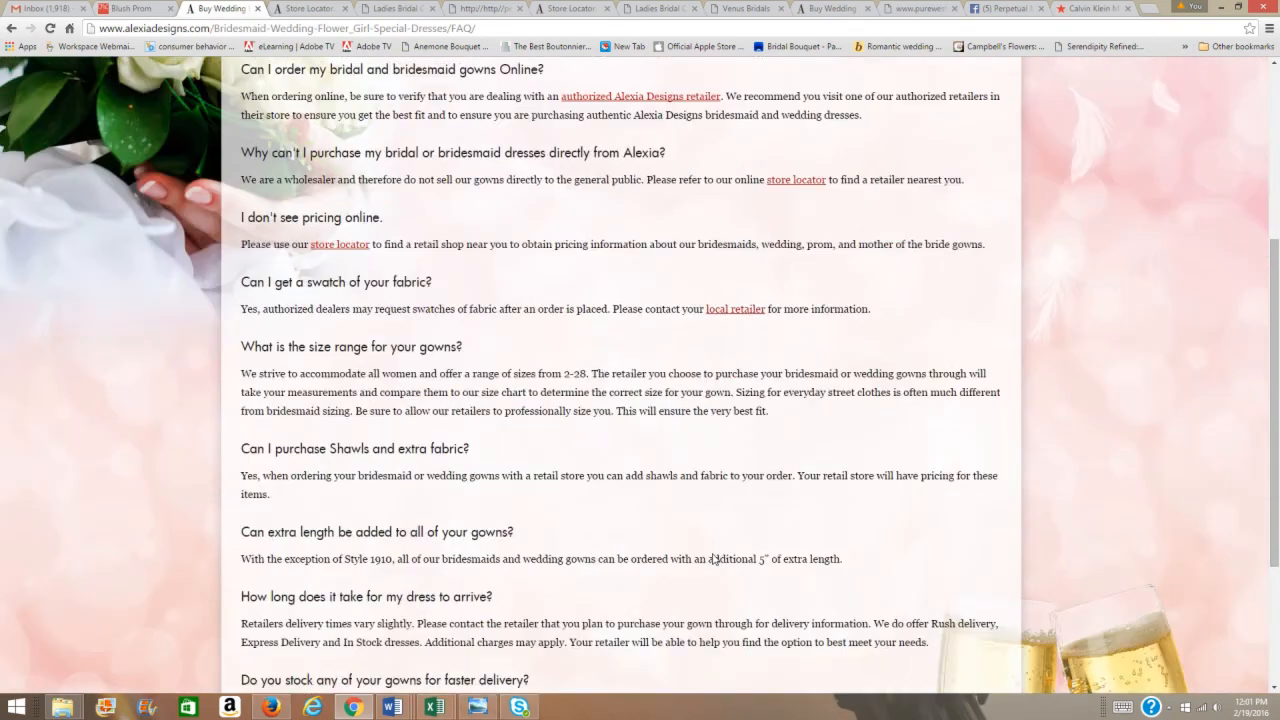
pyautogui.scroll(-3)
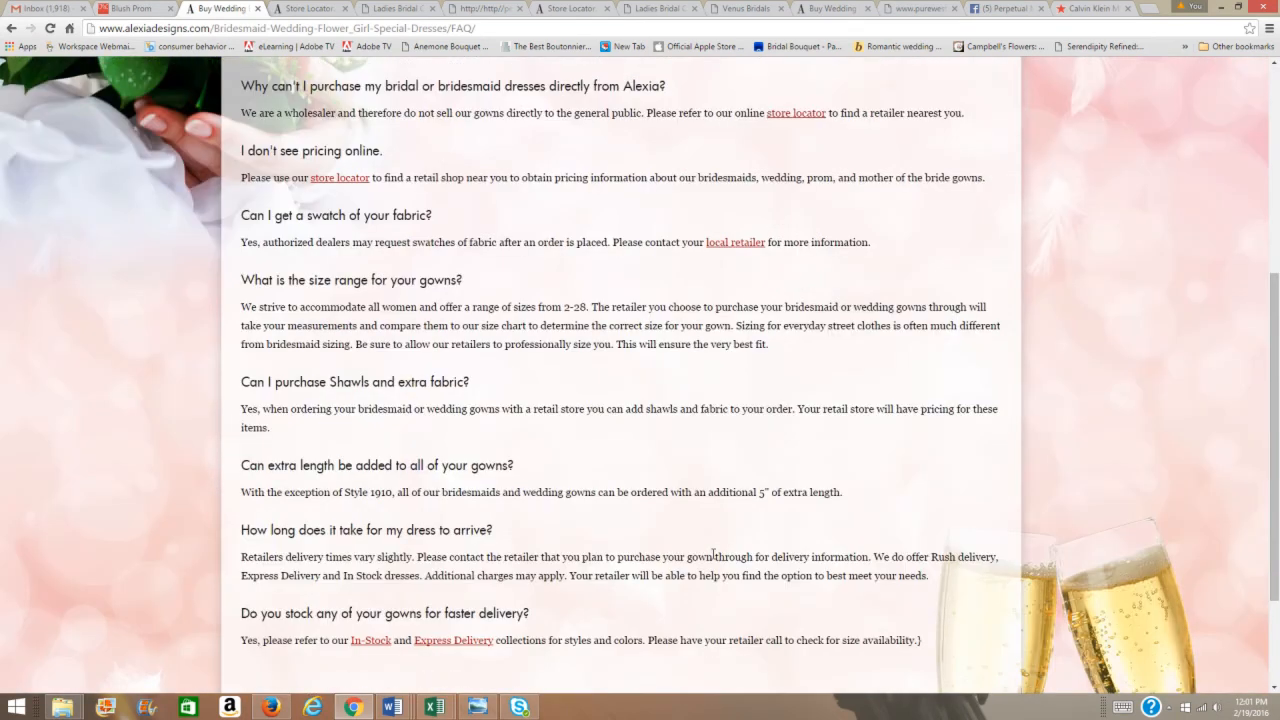
pyautogui.scroll(-3)
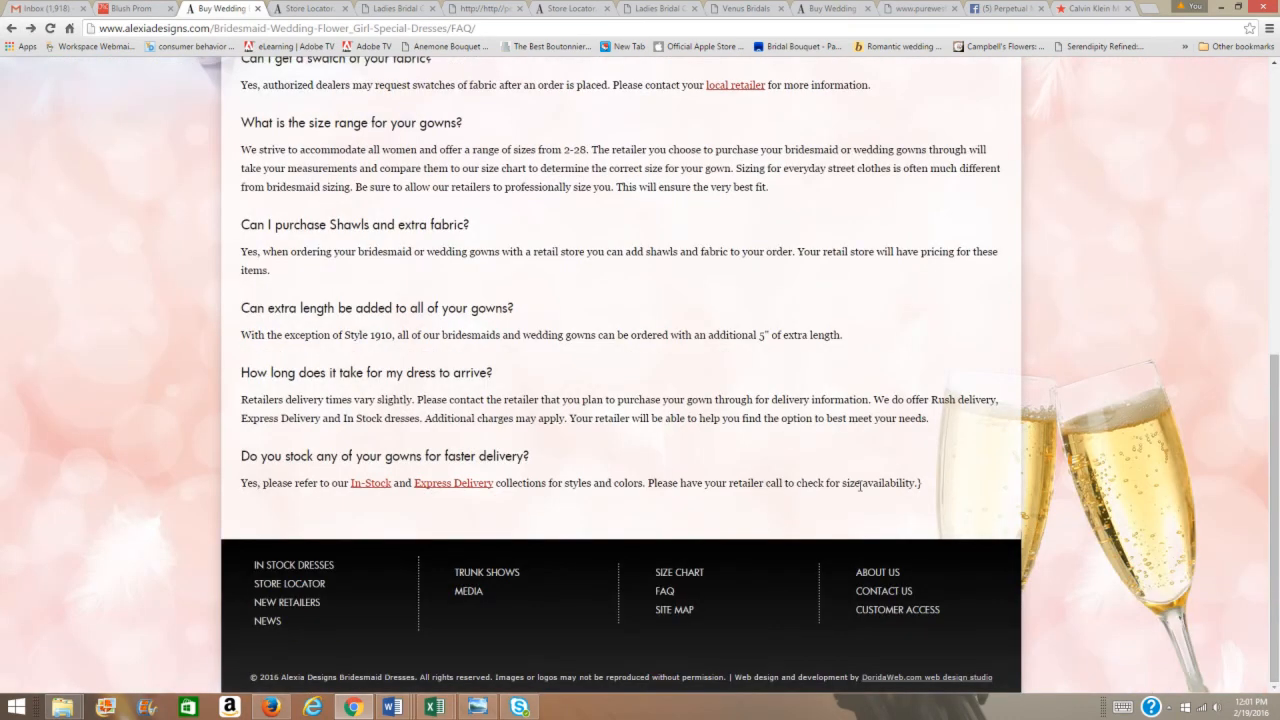
pyautogui.moveTo(849, 559)
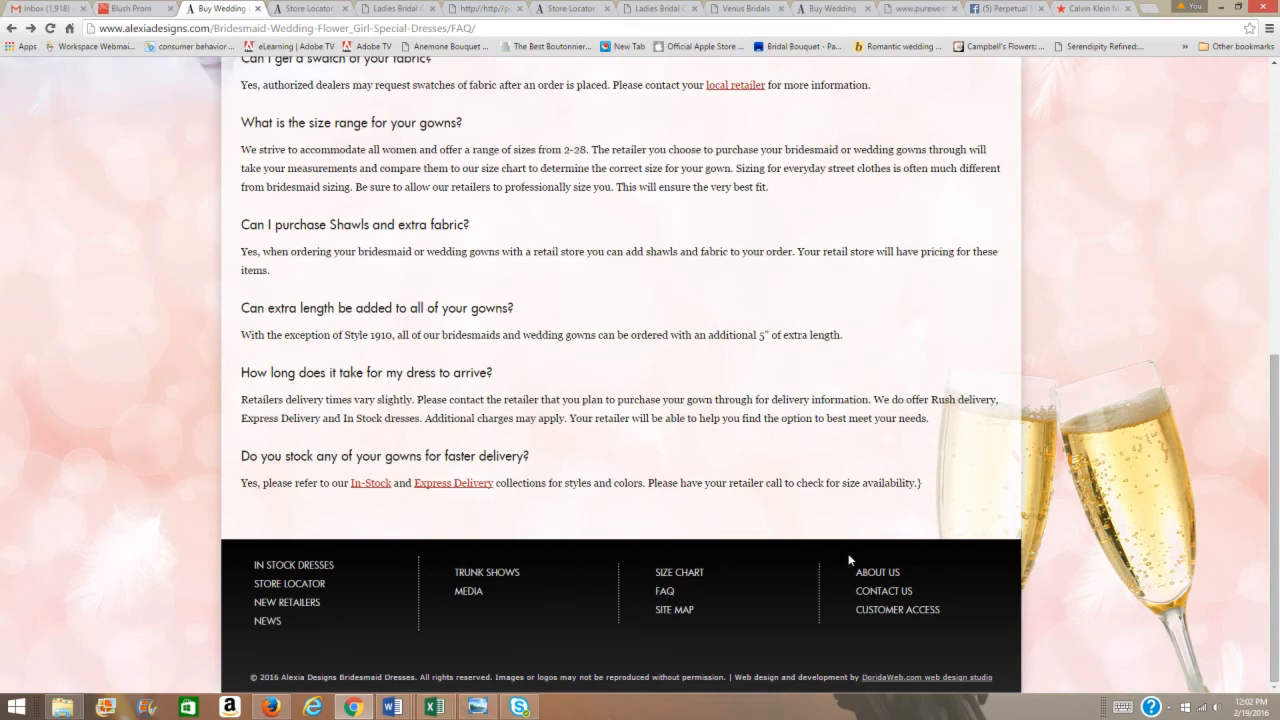
pyautogui.scroll(3)
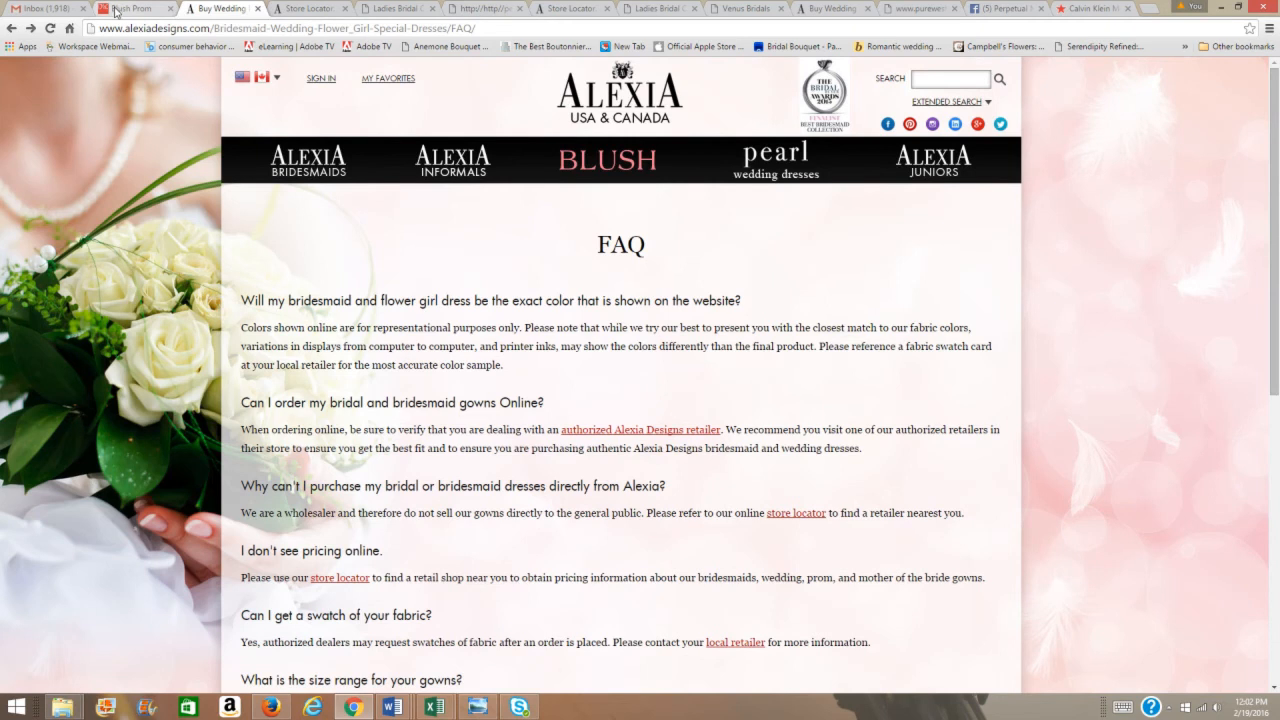
# Show Nolen's Venus Bridal VE8717 strapless gown with its fabrics, colours and sizes
pyautogui.click(657, 8)
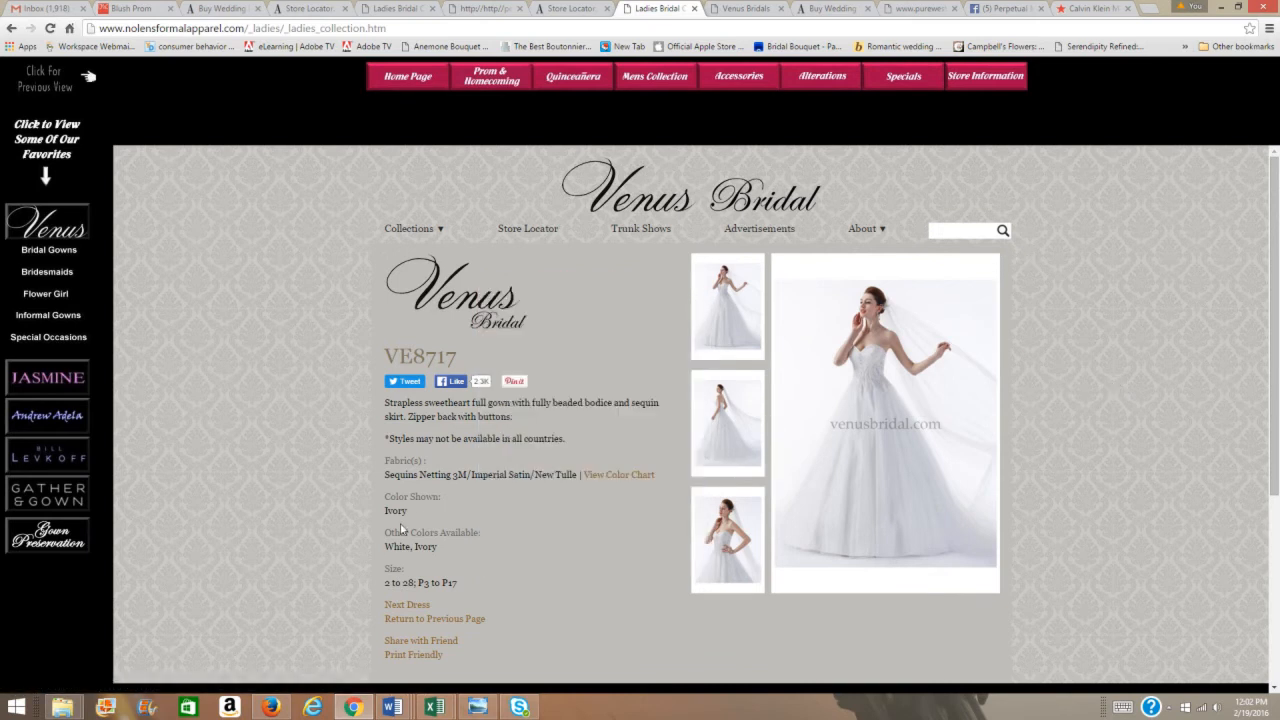
pyautogui.moveTo(501, 451)
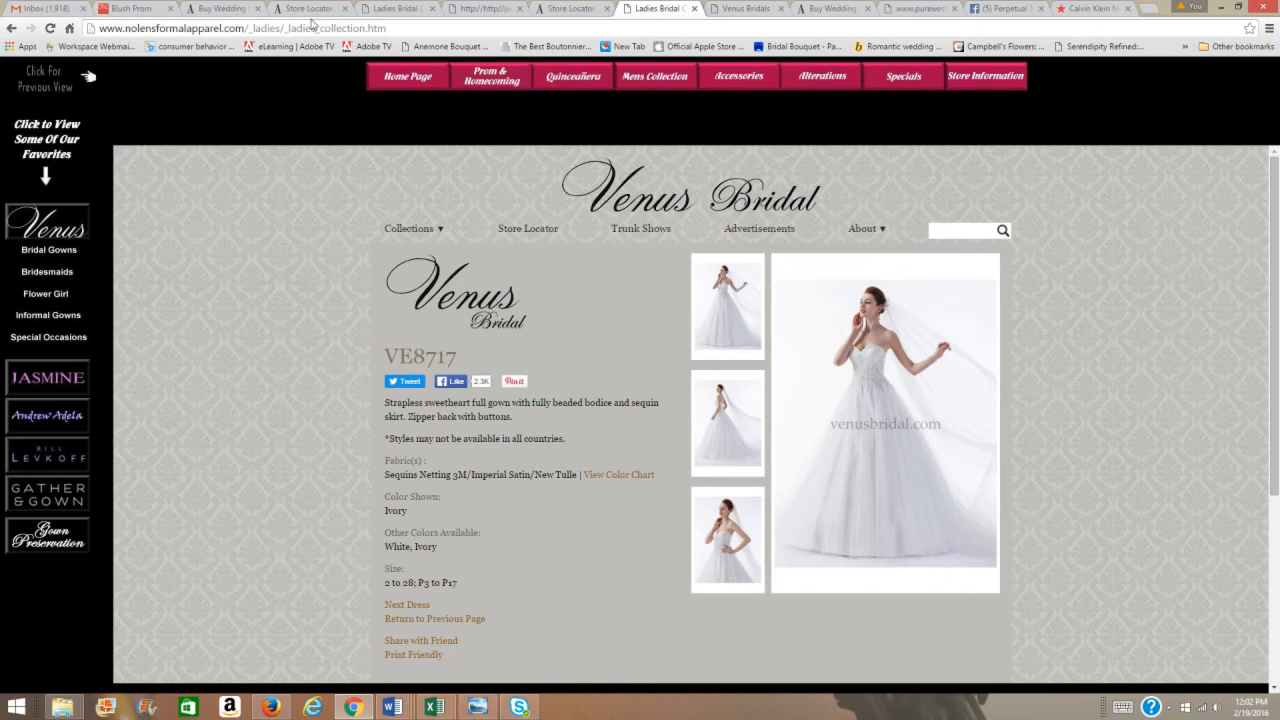
pyautogui.moveTo(135, 8)
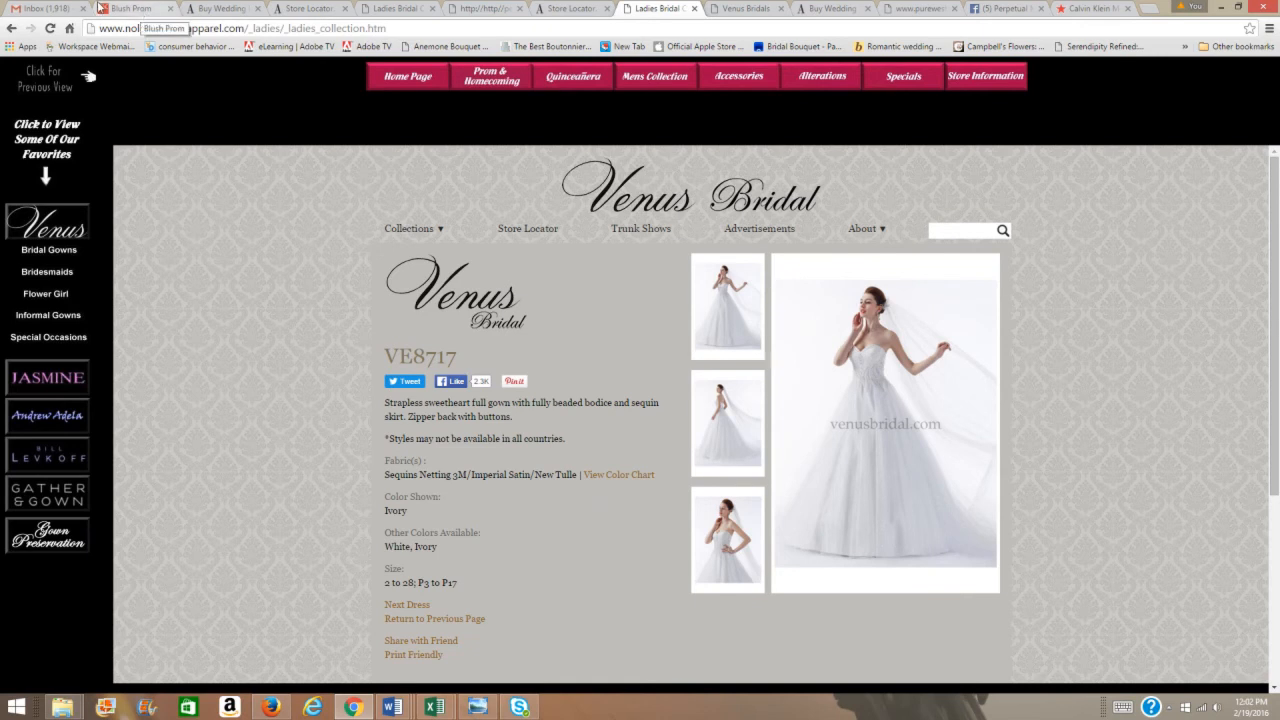
# Back in Categories & Lines, scroll the Category list toward Children's & Infants Fashion Accessories
pyautogui.click(135, 8)
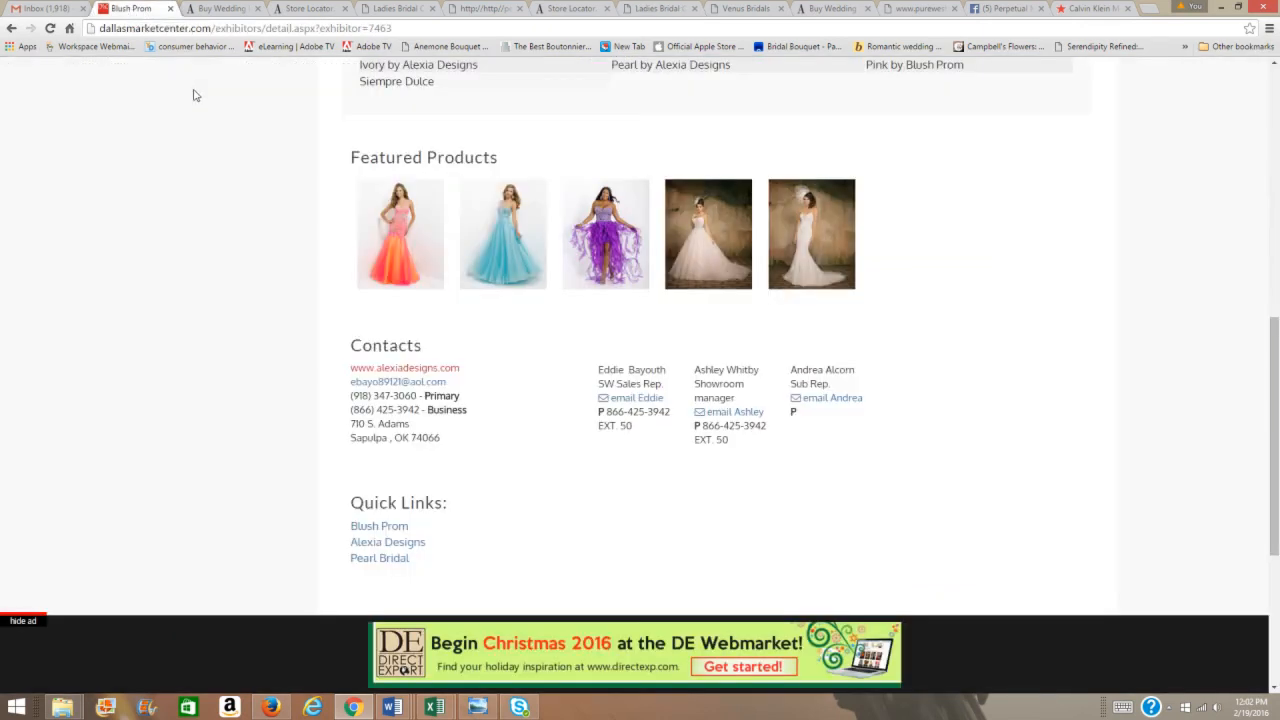
pyautogui.scroll(3)
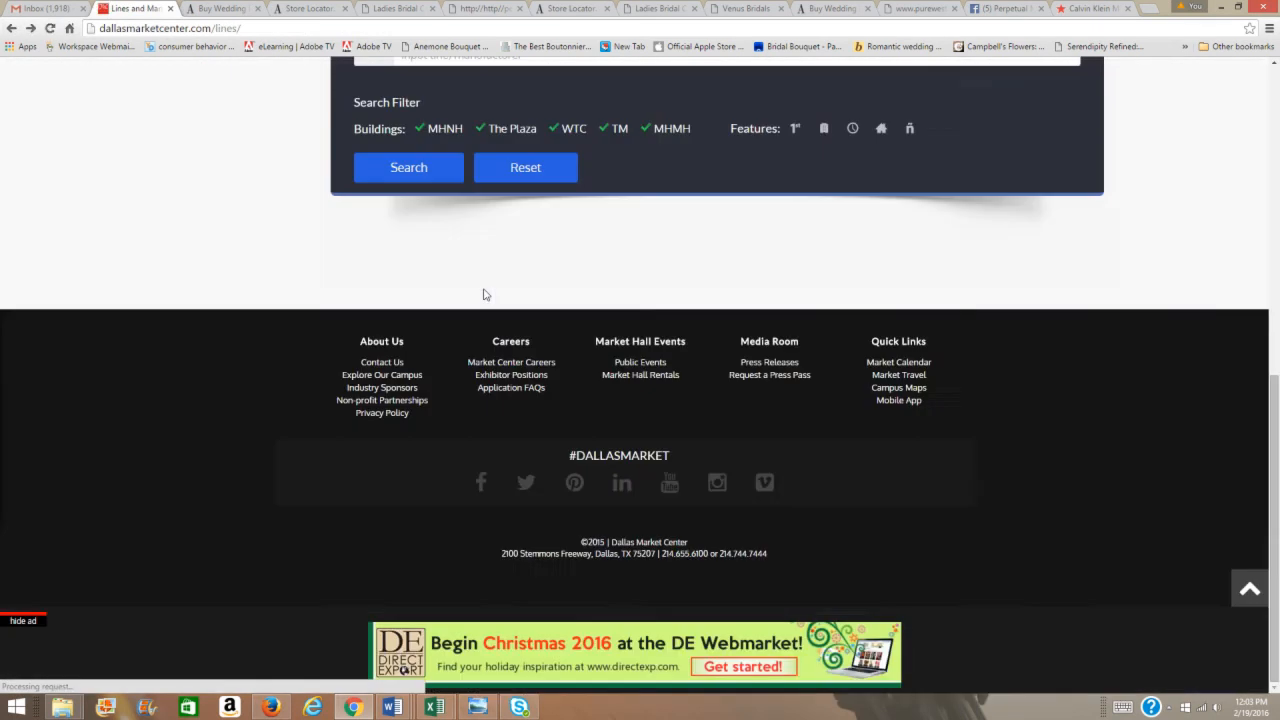
pyautogui.scroll(3)
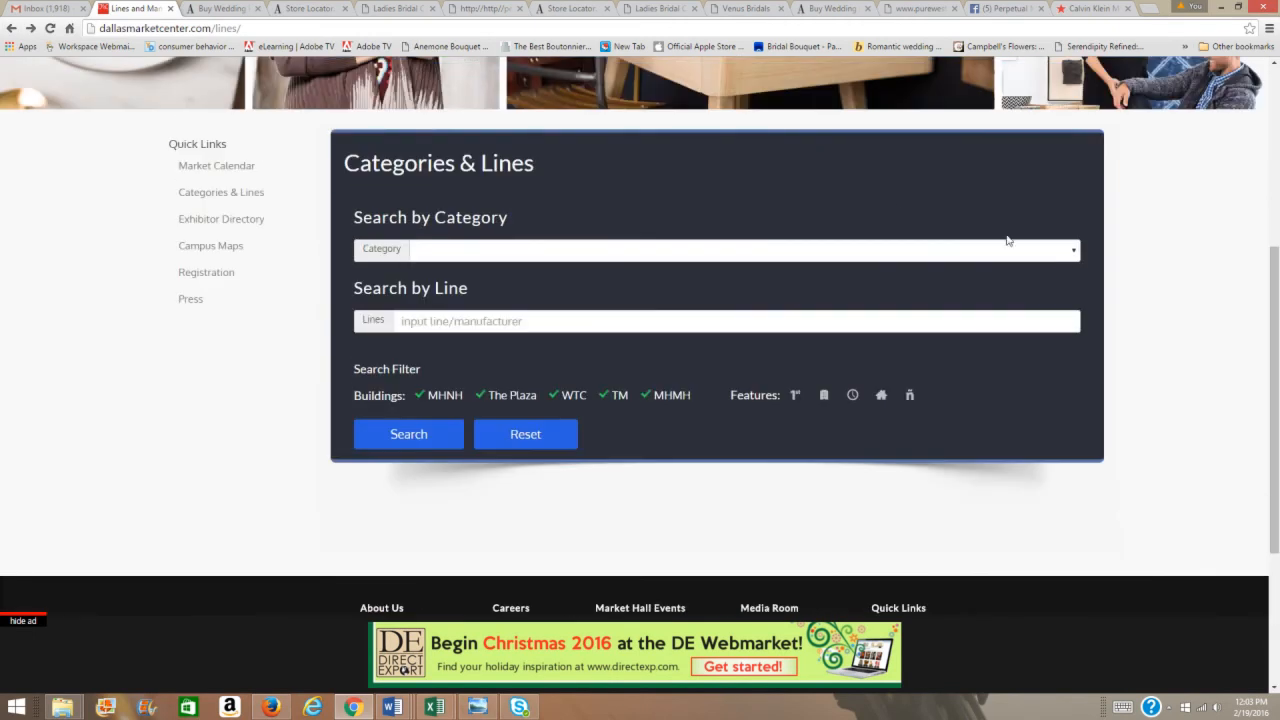
pyautogui.click(715, 249)
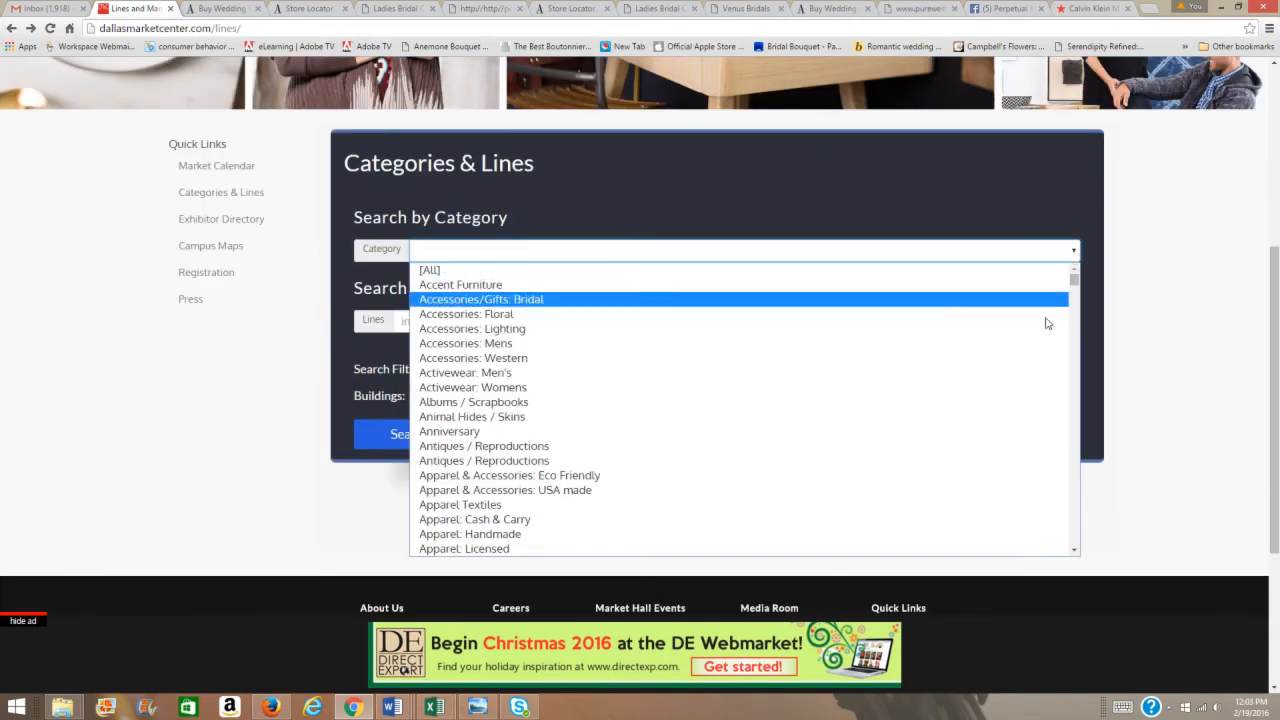
pyautogui.scroll(-3)
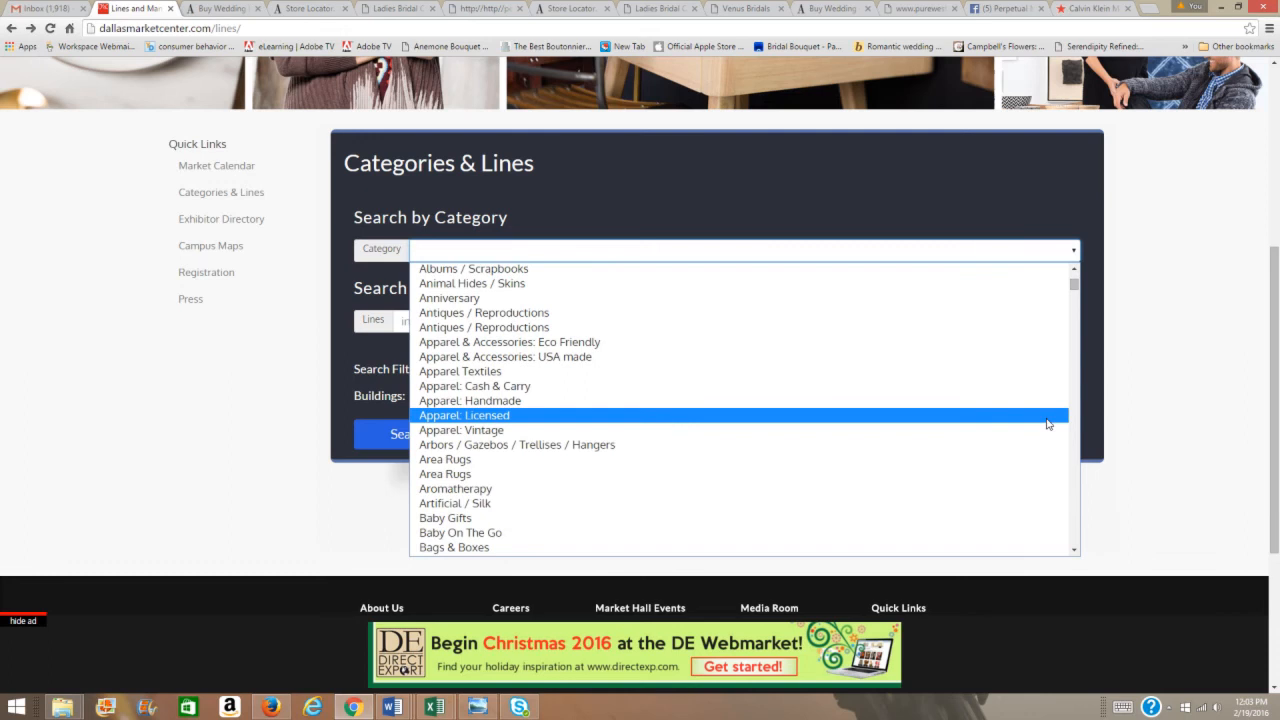
pyautogui.scroll(-3)
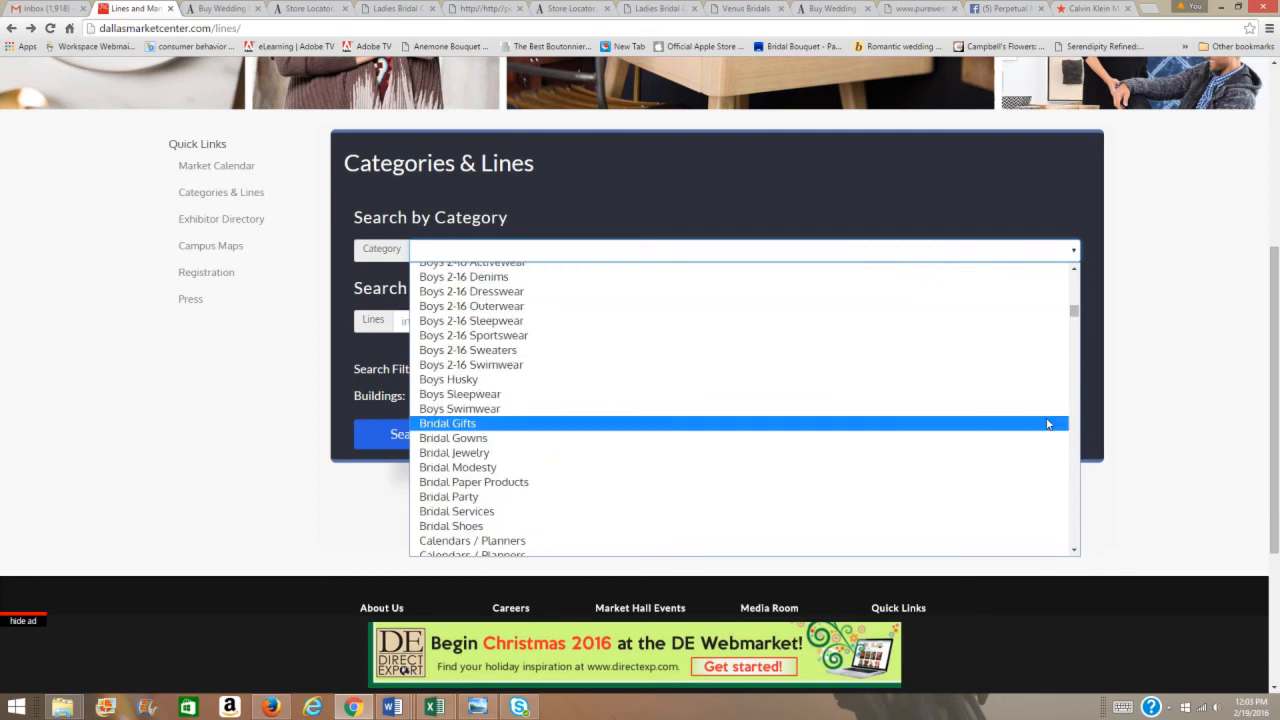
pyautogui.scroll(-3)
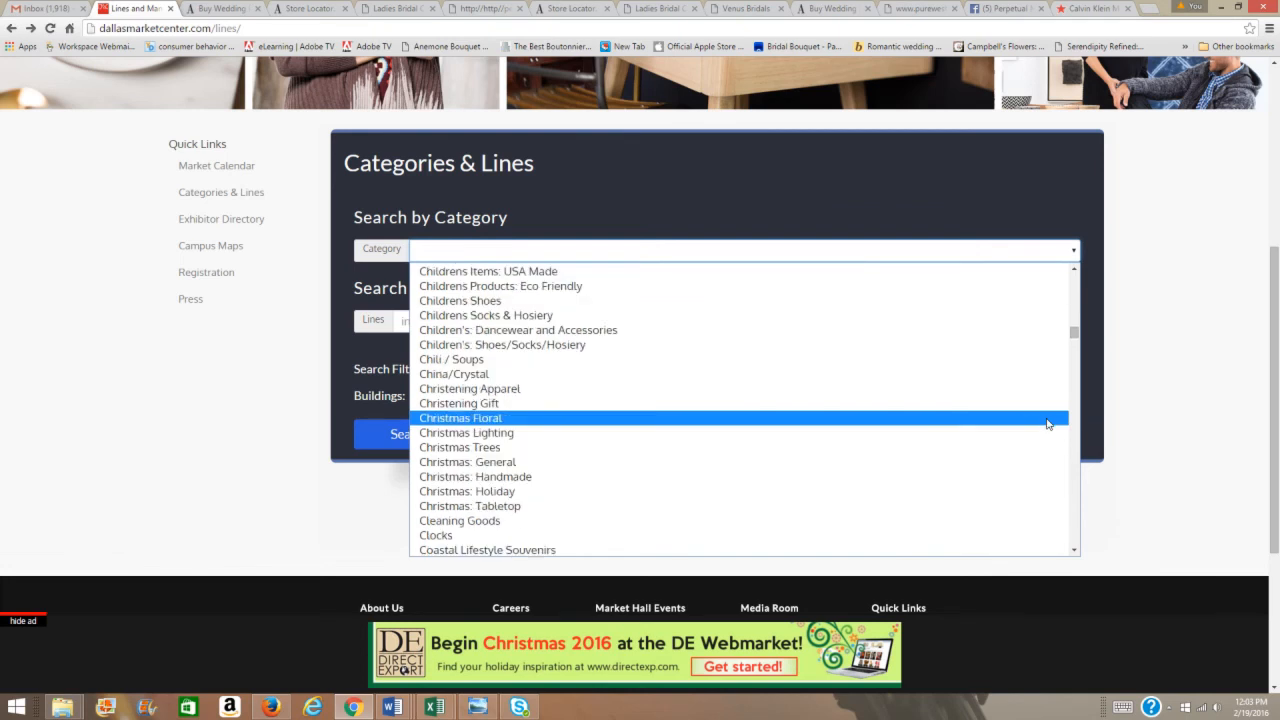
pyautogui.scroll(3)
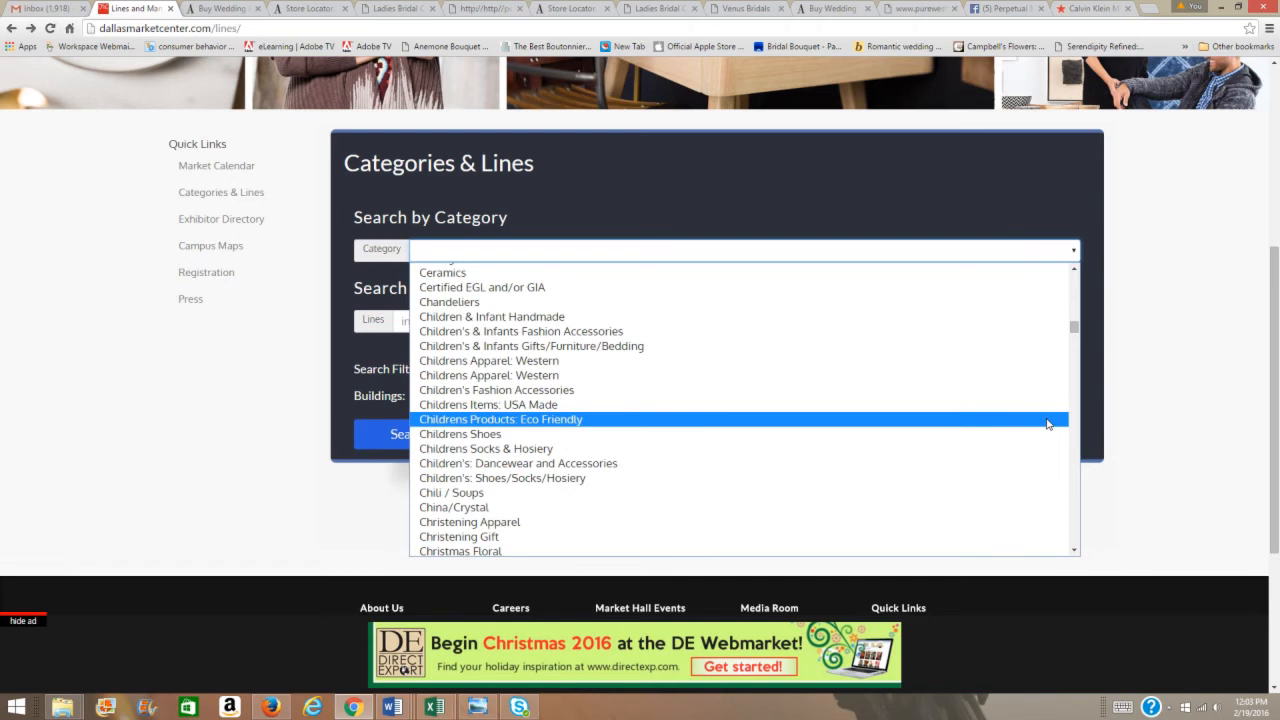
pyautogui.moveTo(934, 331)
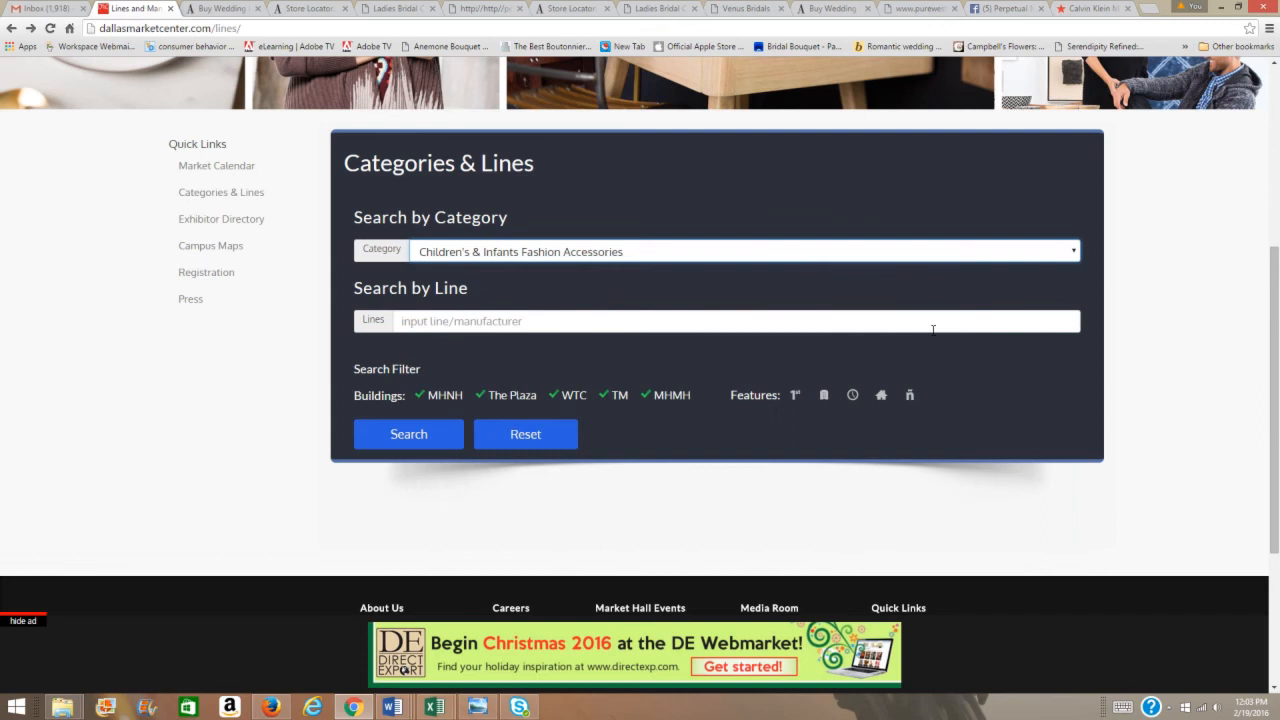
pyautogui.moveTo(580, 388)
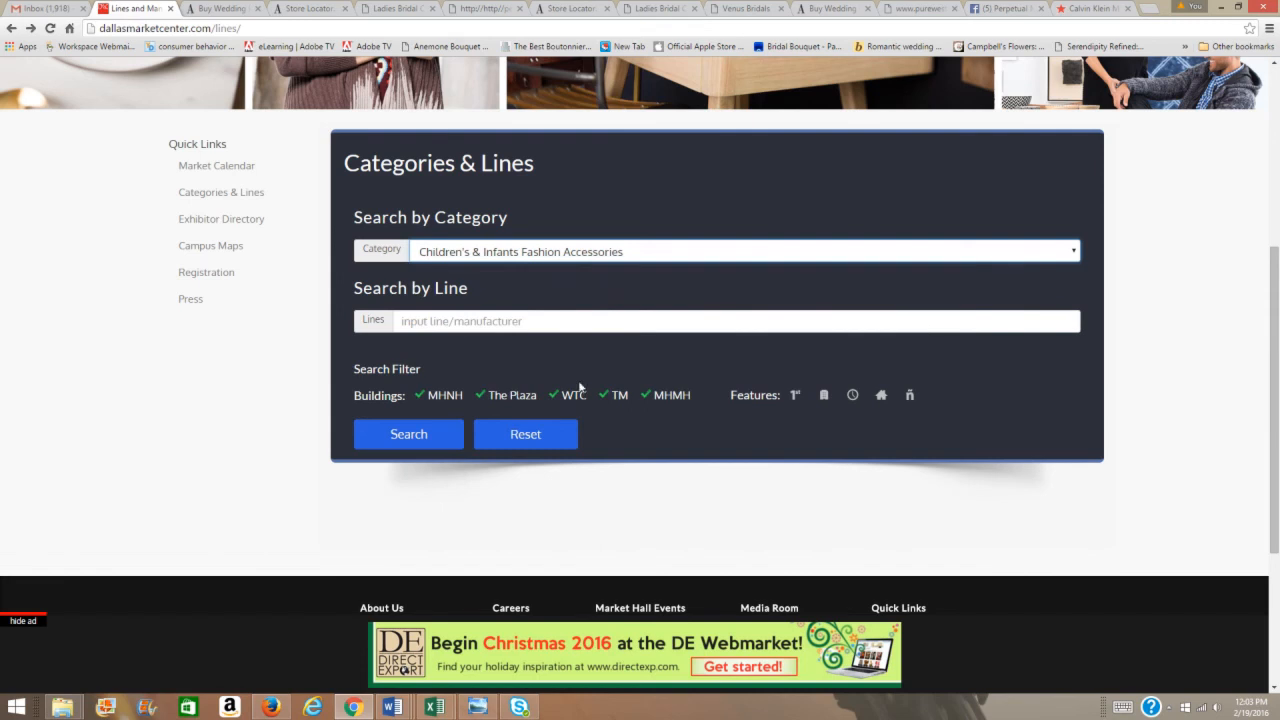
# Search Children's & Infants Fashion Accessories and scroll the results down to the Baby Nay lines
pyautogui.click(408, 433)
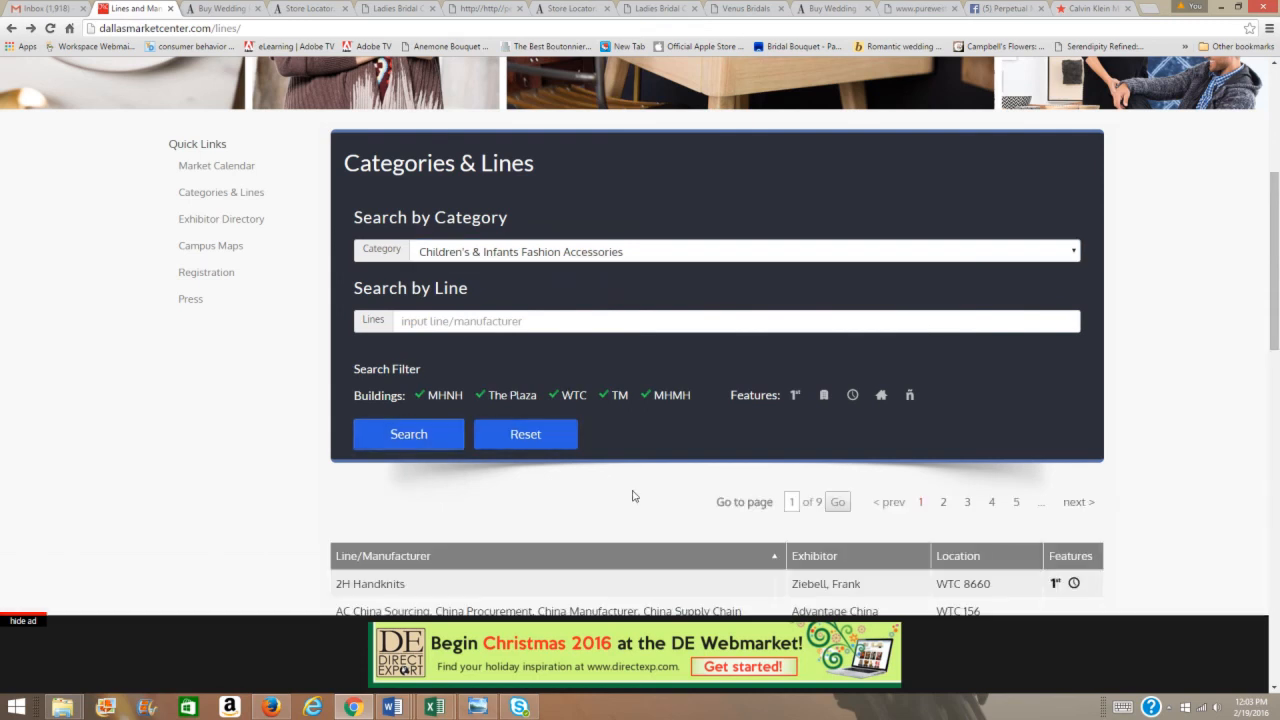
pyautogui.scroll(-3)
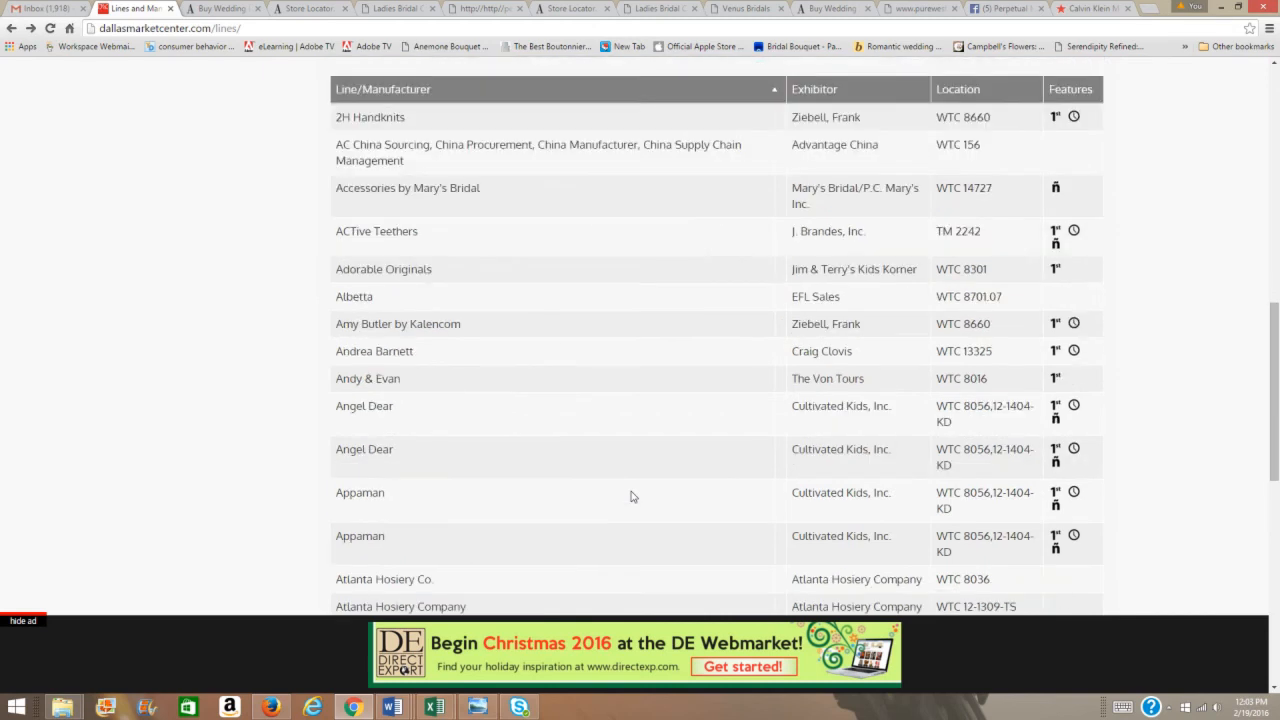
pyautogui.scroll(-3)
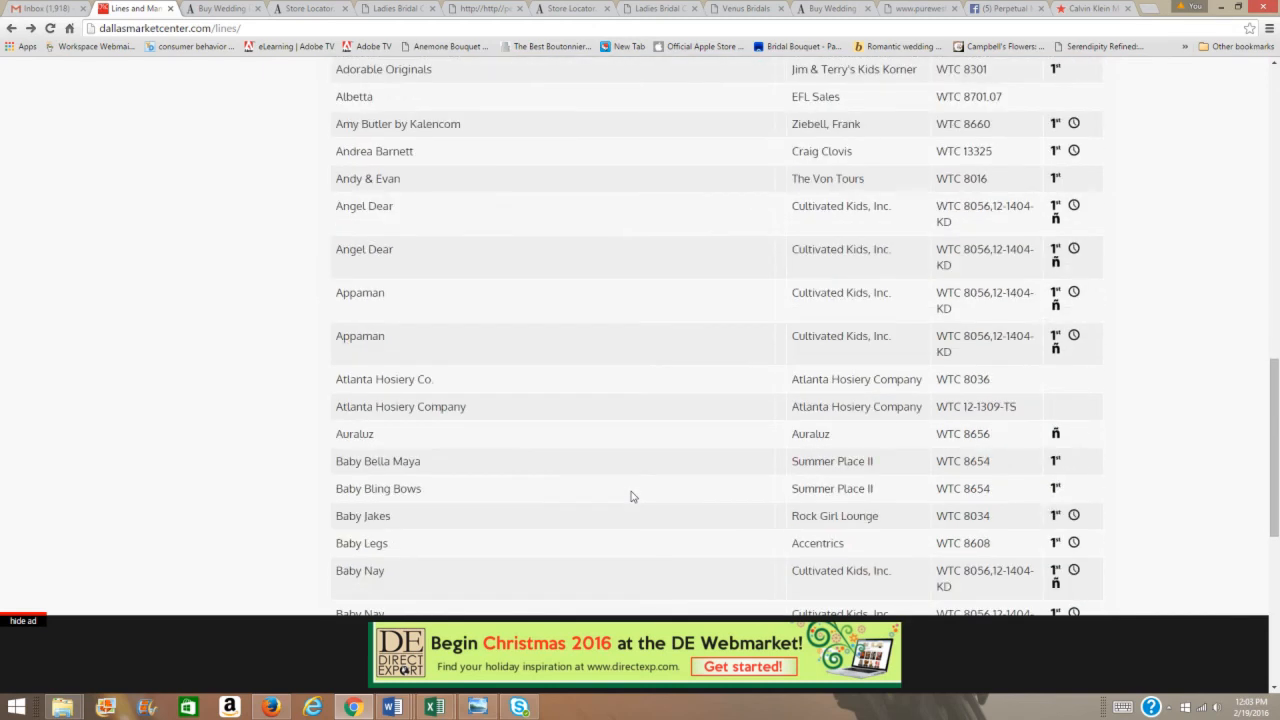
pyautogui.scroll(-3)
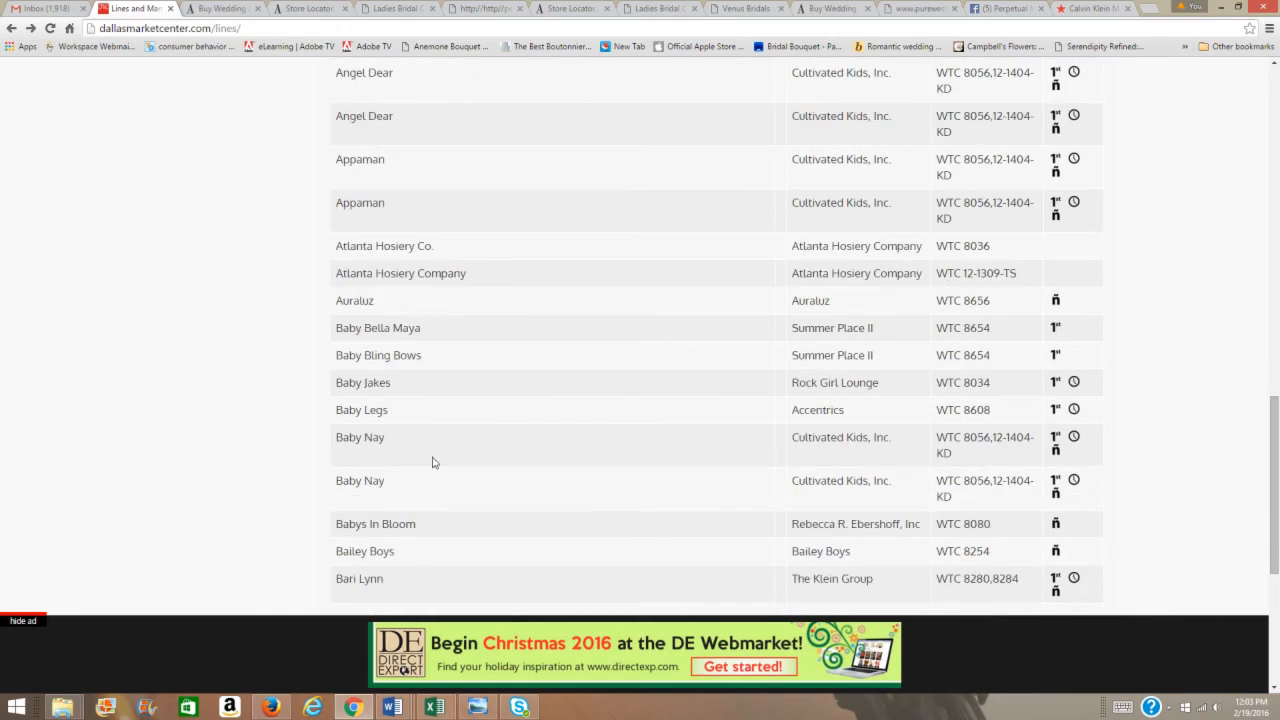
pyautogui.moveTo(358, 437)
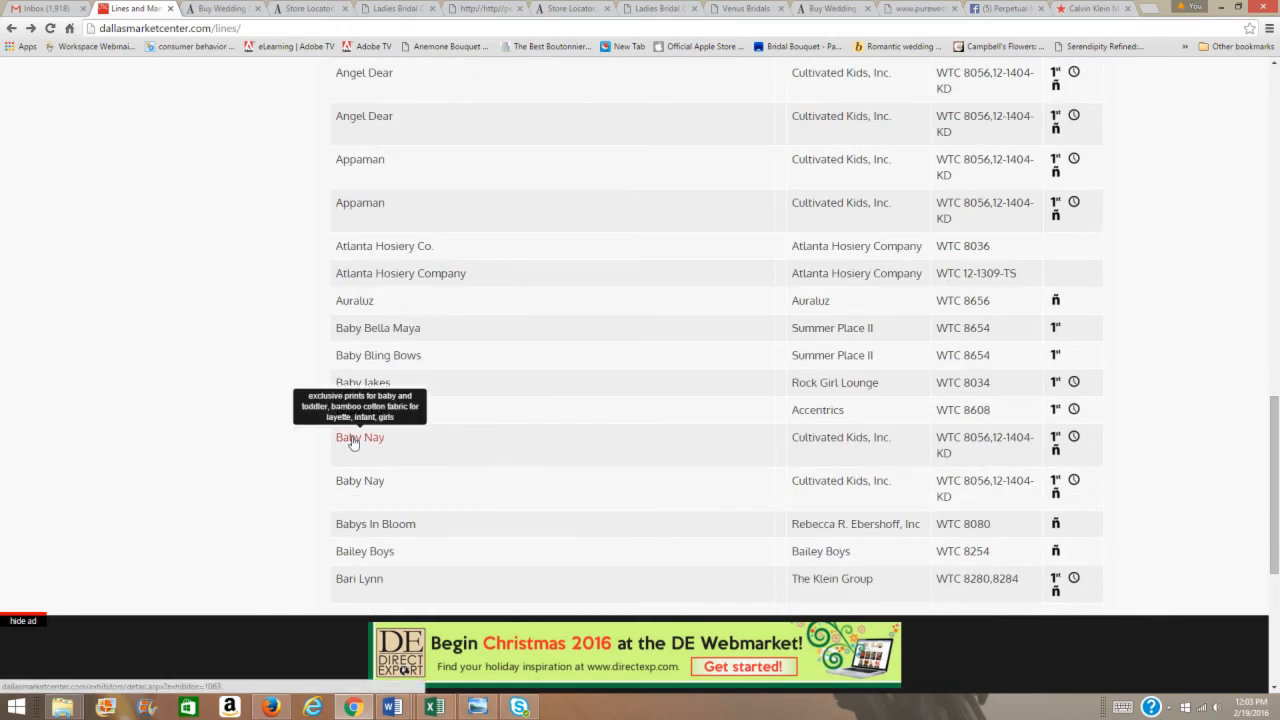
# Open the Baby Nay line's Cultivated Kids, Inc. exhibitor page and scroll to its Contacts
pyautogui.click(358, 437)
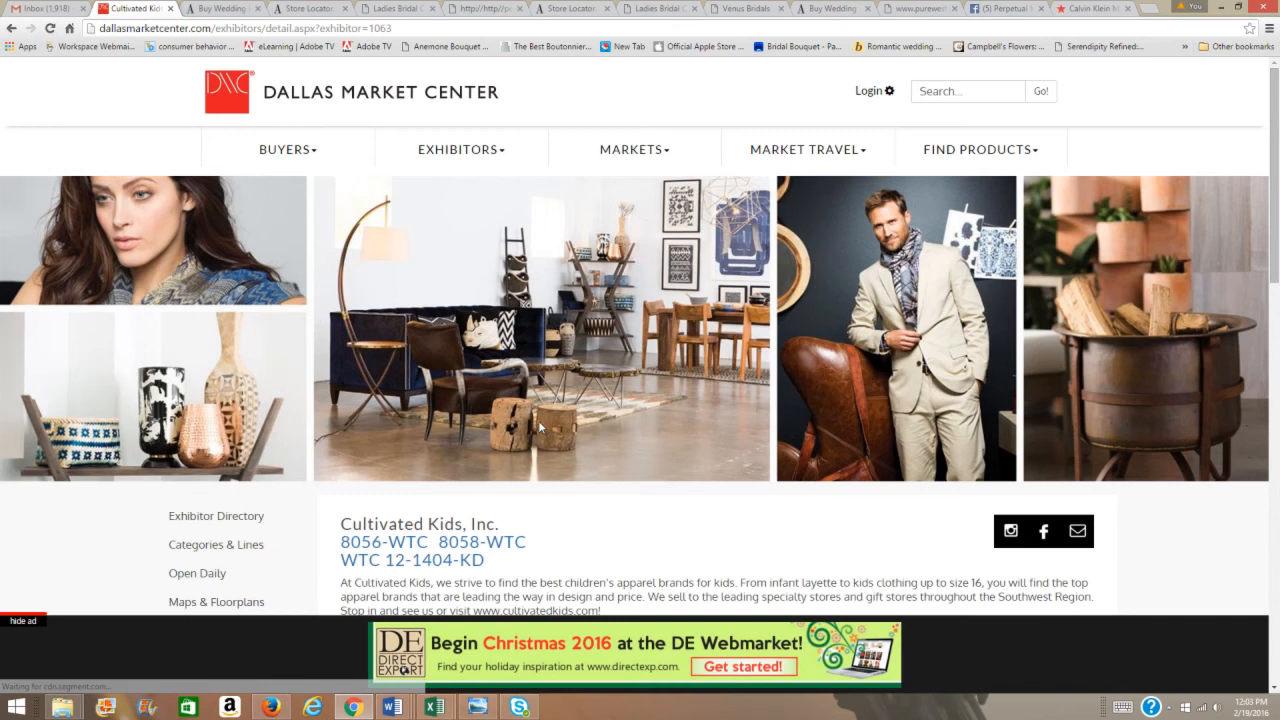
pyautogui.scroll(-3)
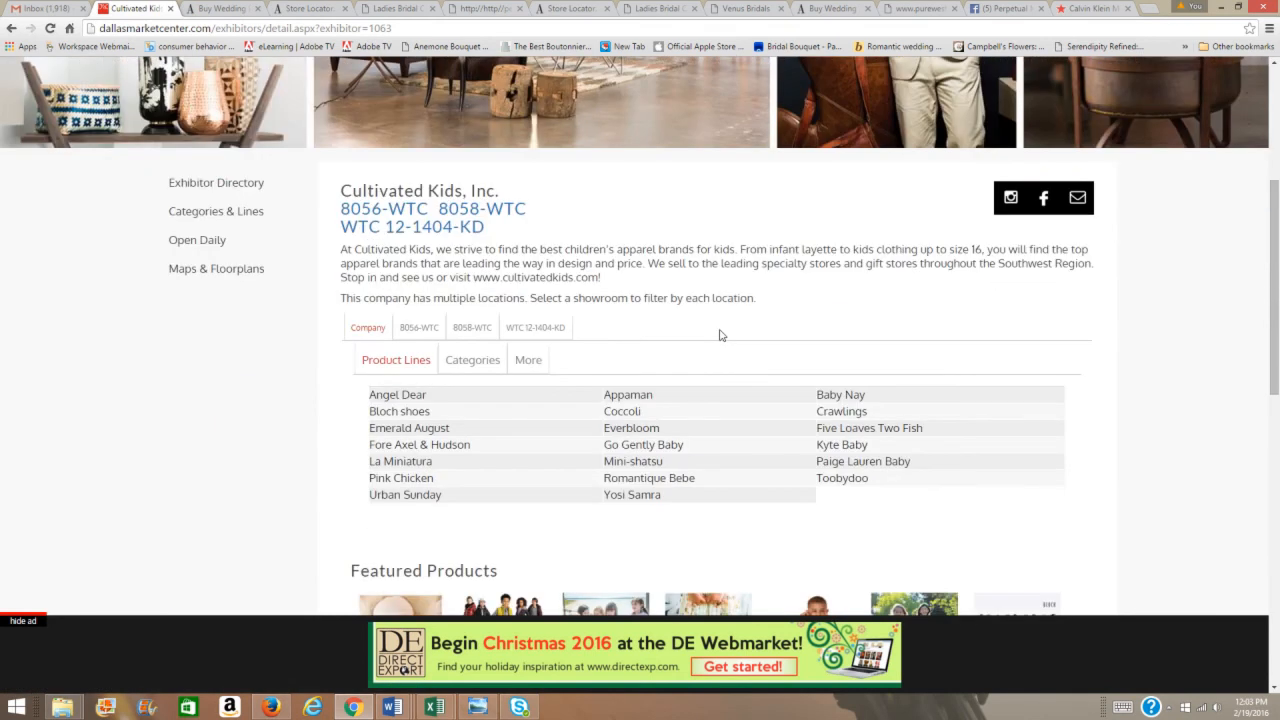
pyautogui.scroll(-3)
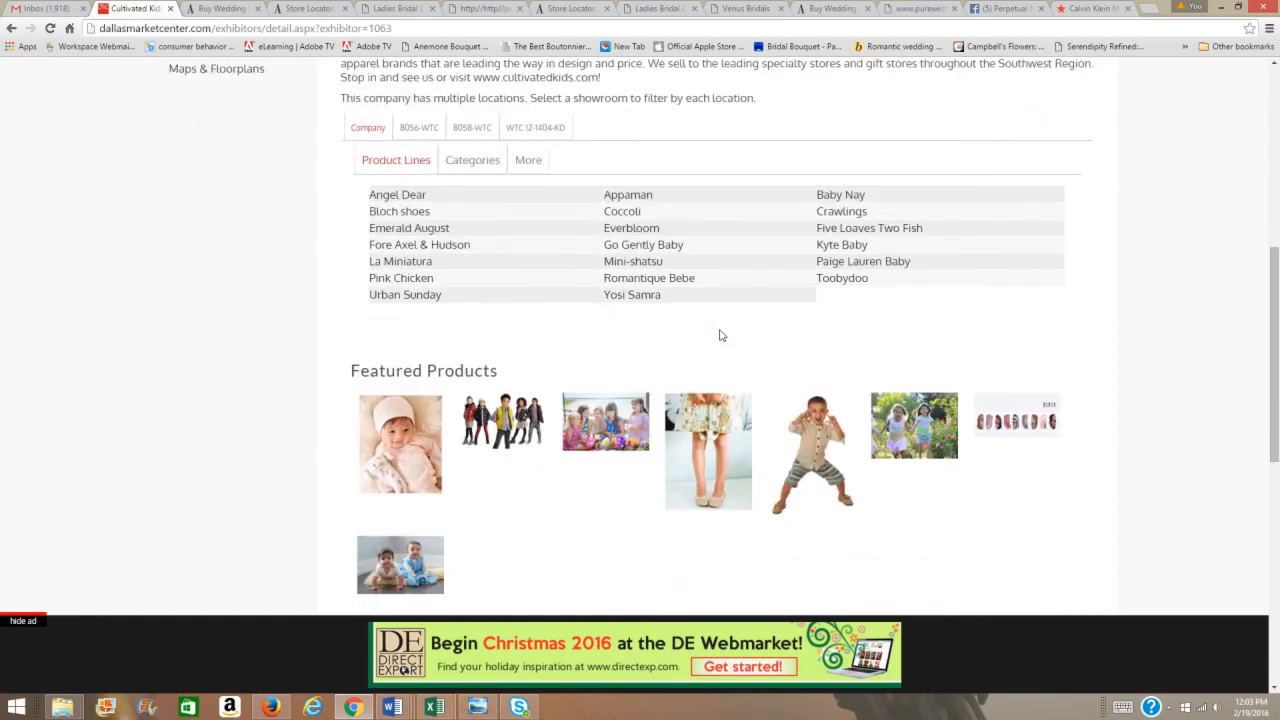
pyautogui.scroll(-3)
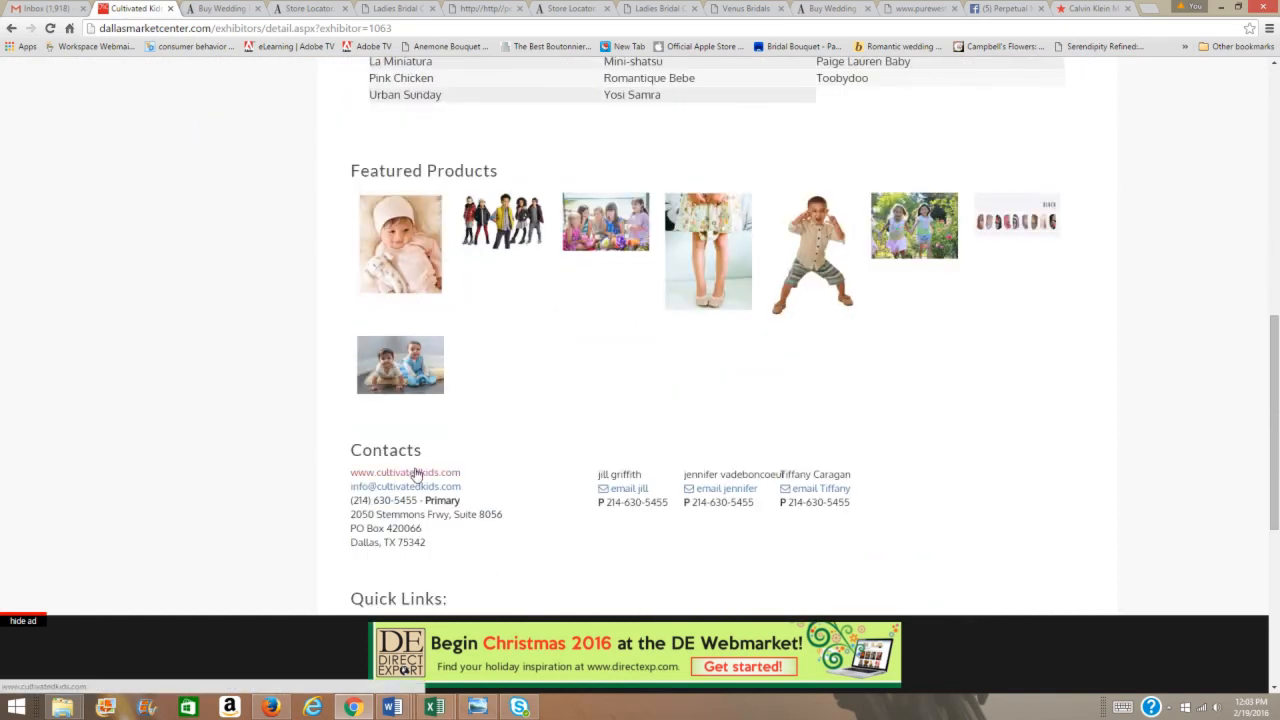
pyautogui.scroll(-3)
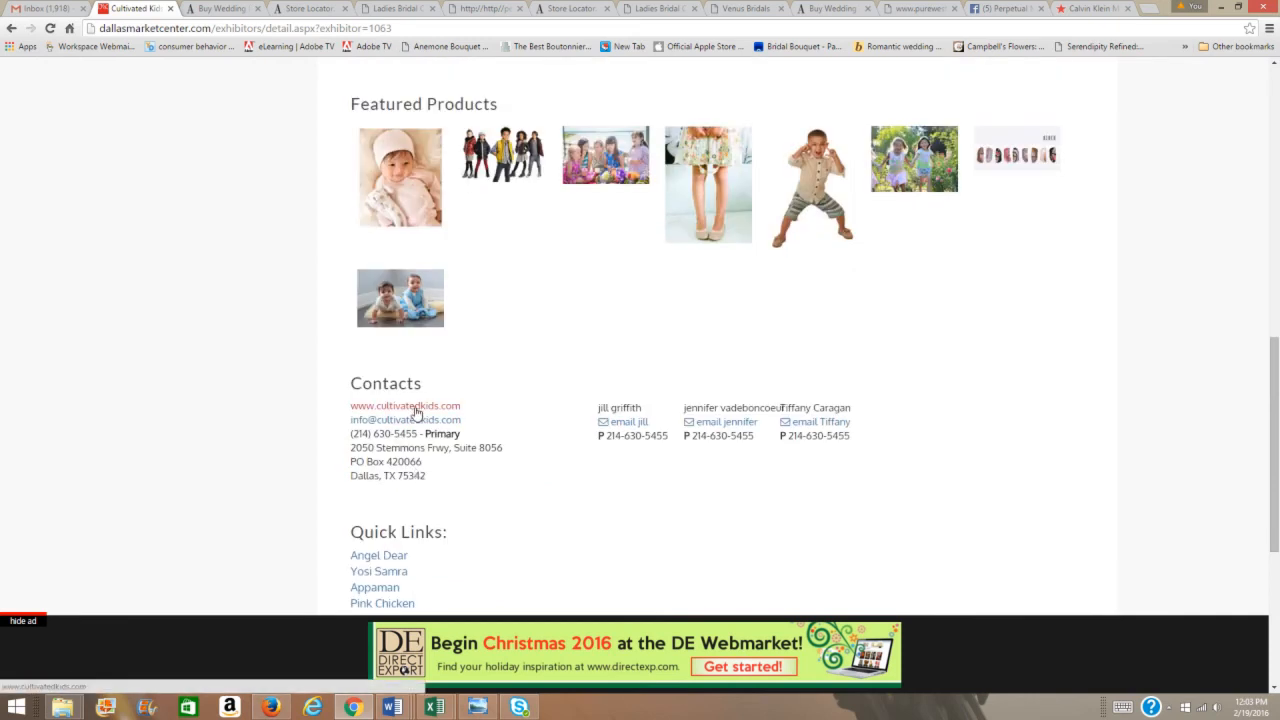
# From cultivatedkids.com's Brands list, visit the Baby Nay site, nay et al, inc
pyautogui.click(405, 405)
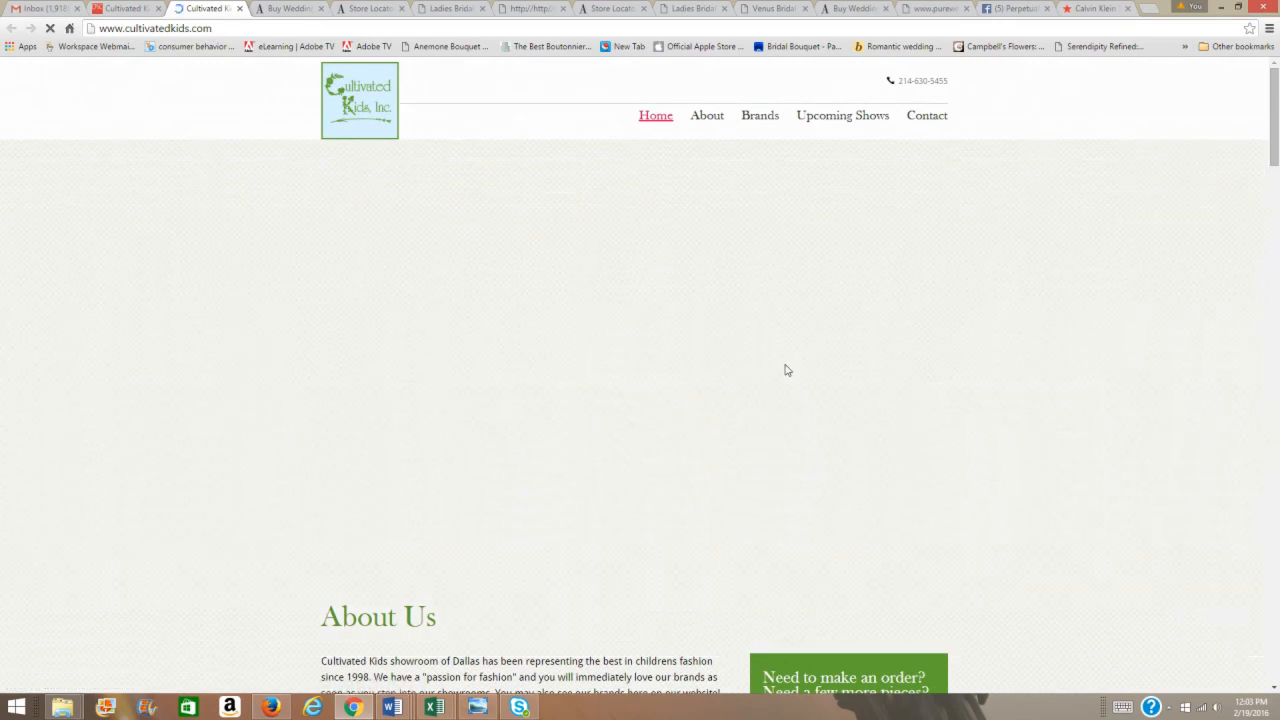
pyautogui.moveTo(1061, 329)
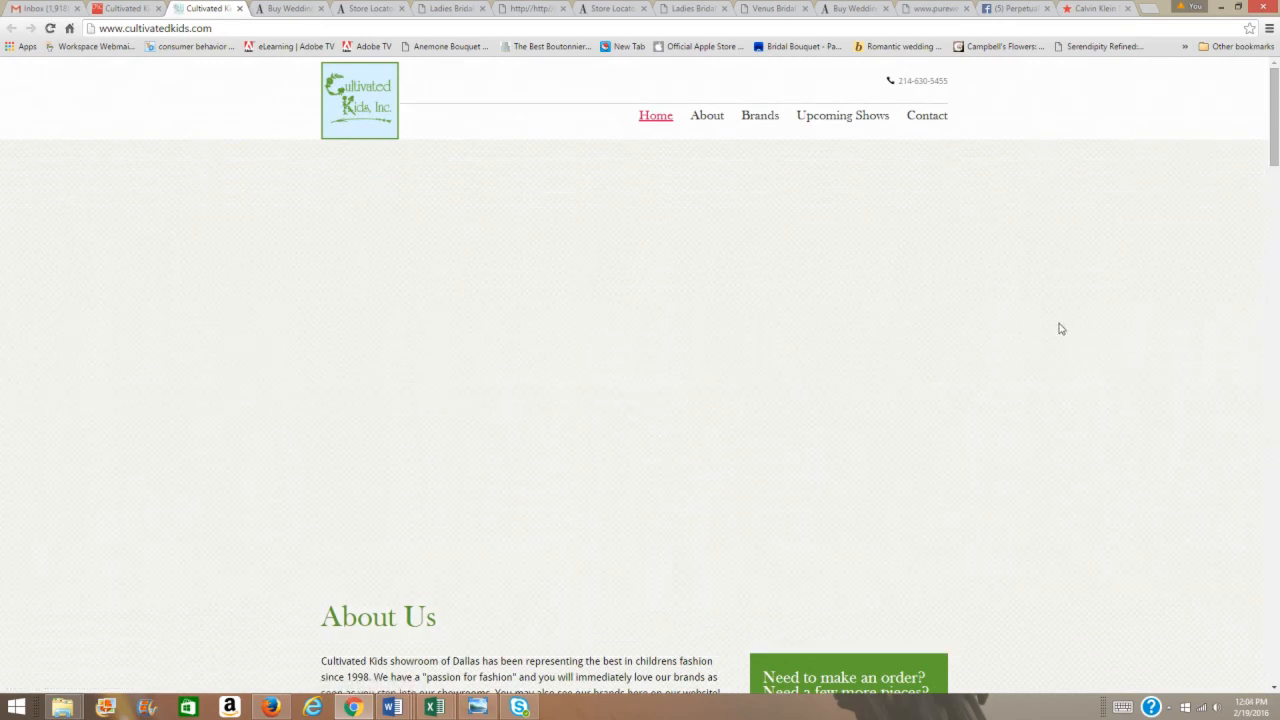
pyautogui.moveTo(919, 230)
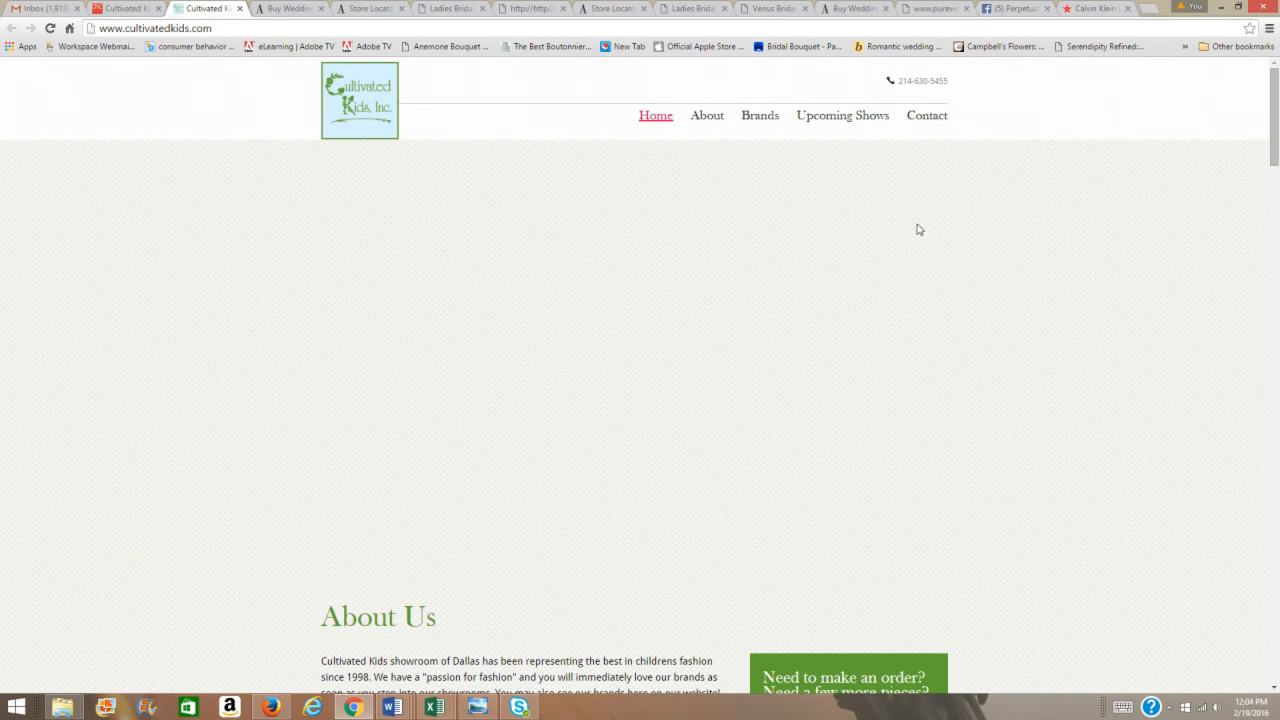
pyautogui.click(759, 115)
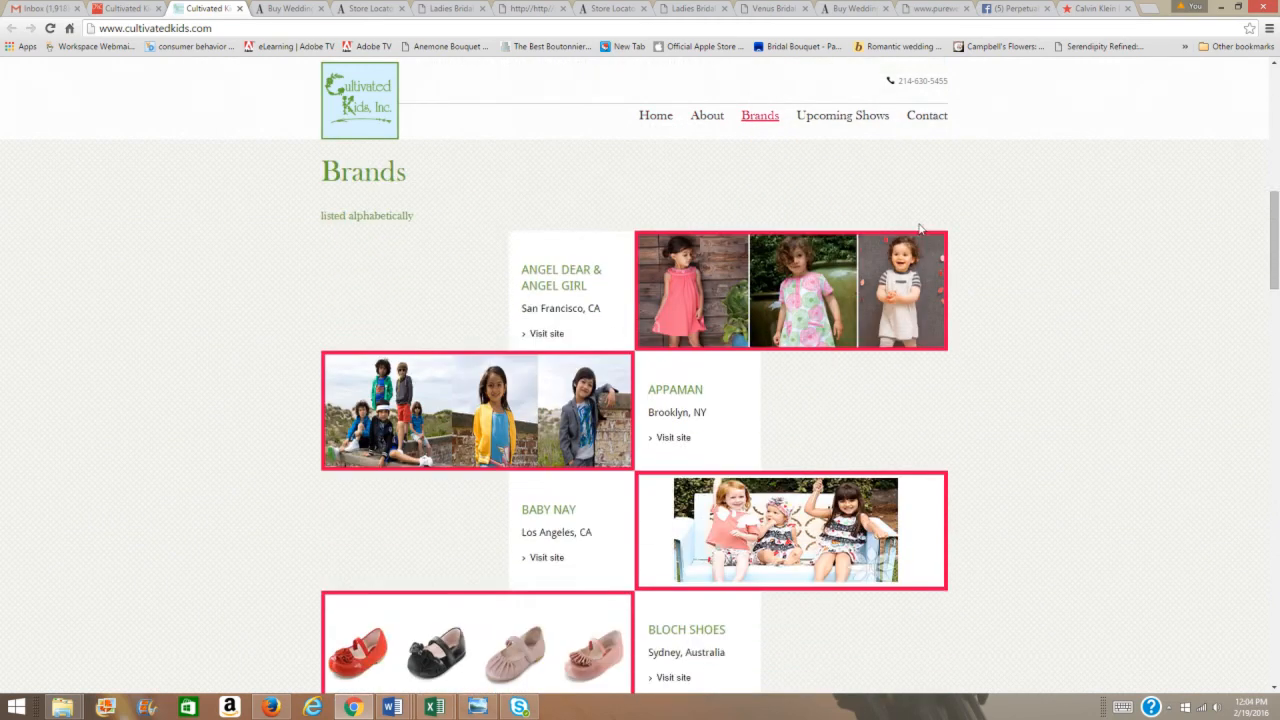
pyautogui.scroll(-3)
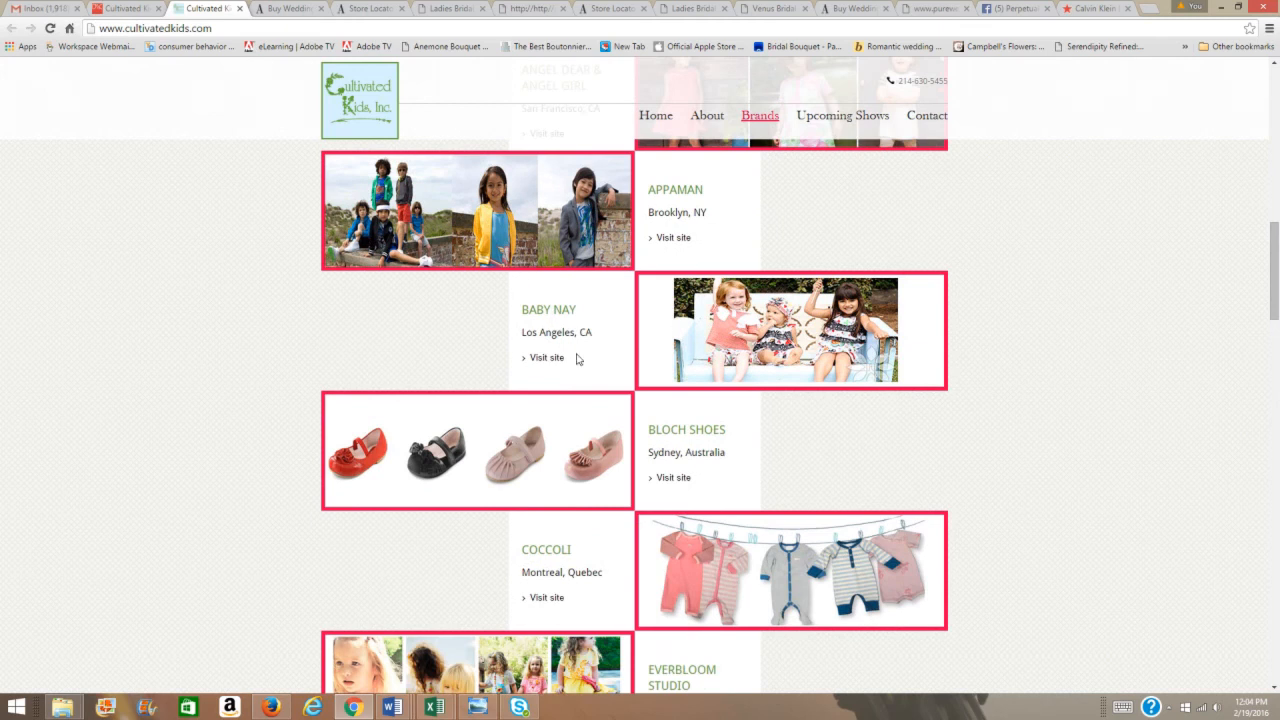
pyautogui.click(546, 357)
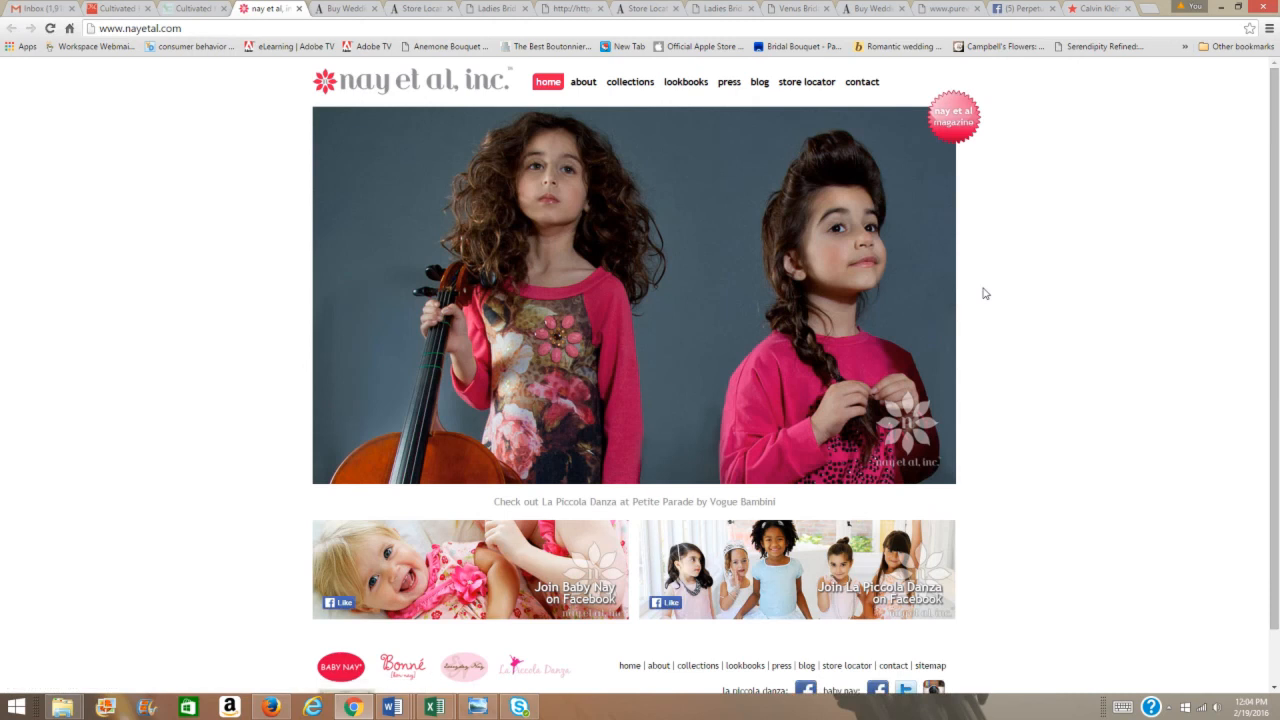
# Browse Nay et al's collections and open the Big Citizens fall/holiday 2013 collection
pyautogui.click(629, 81)
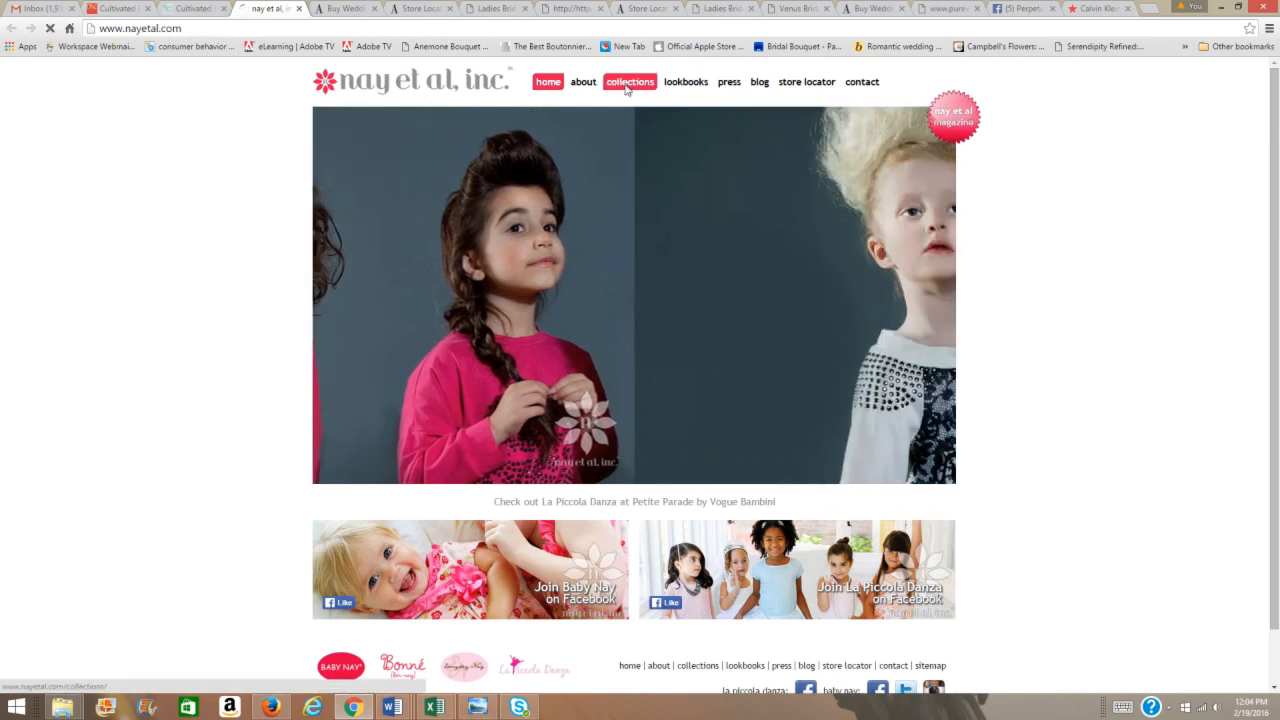
pyautogui.click(629, 81)
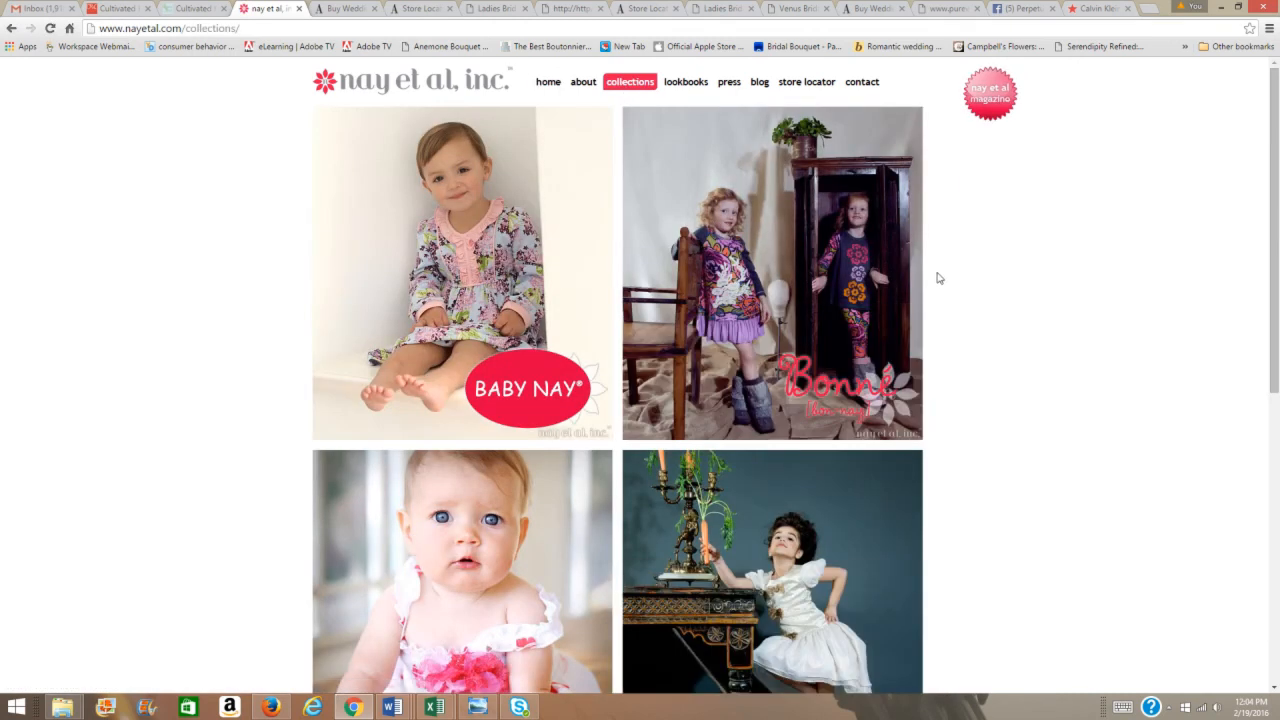
pyautogui.scroll(-3)
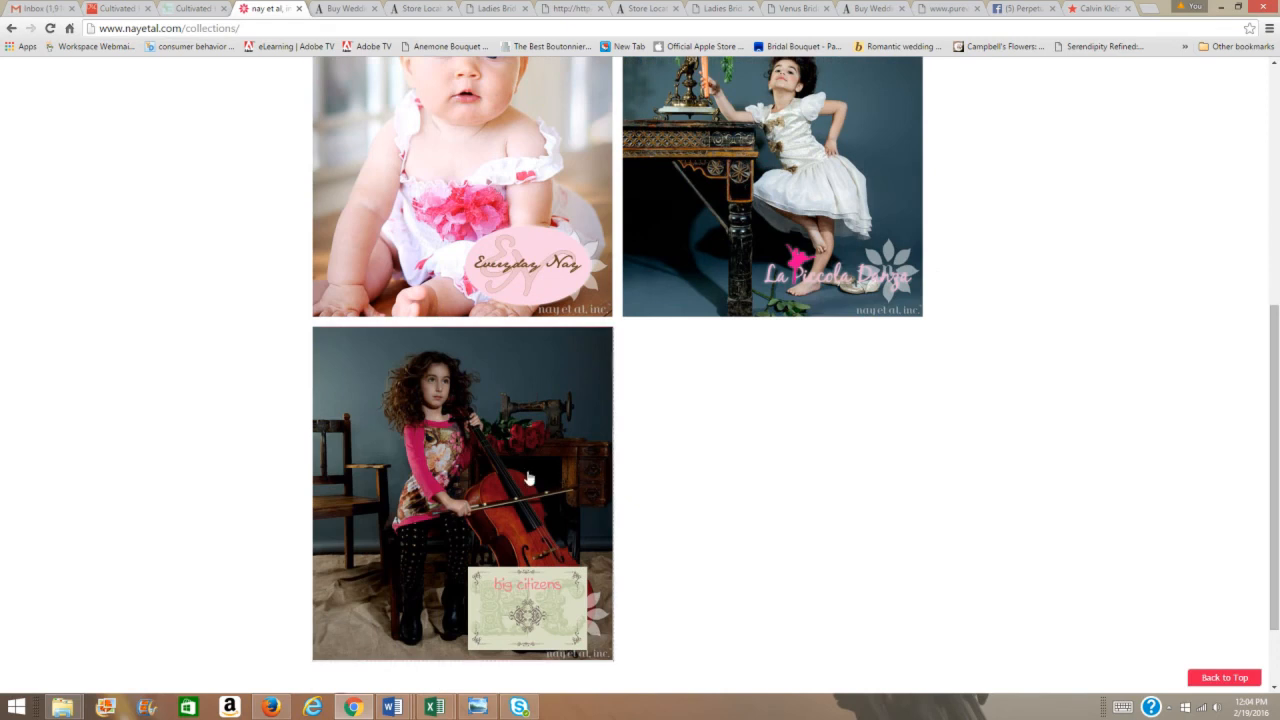
pyautogui.click(462, 494)
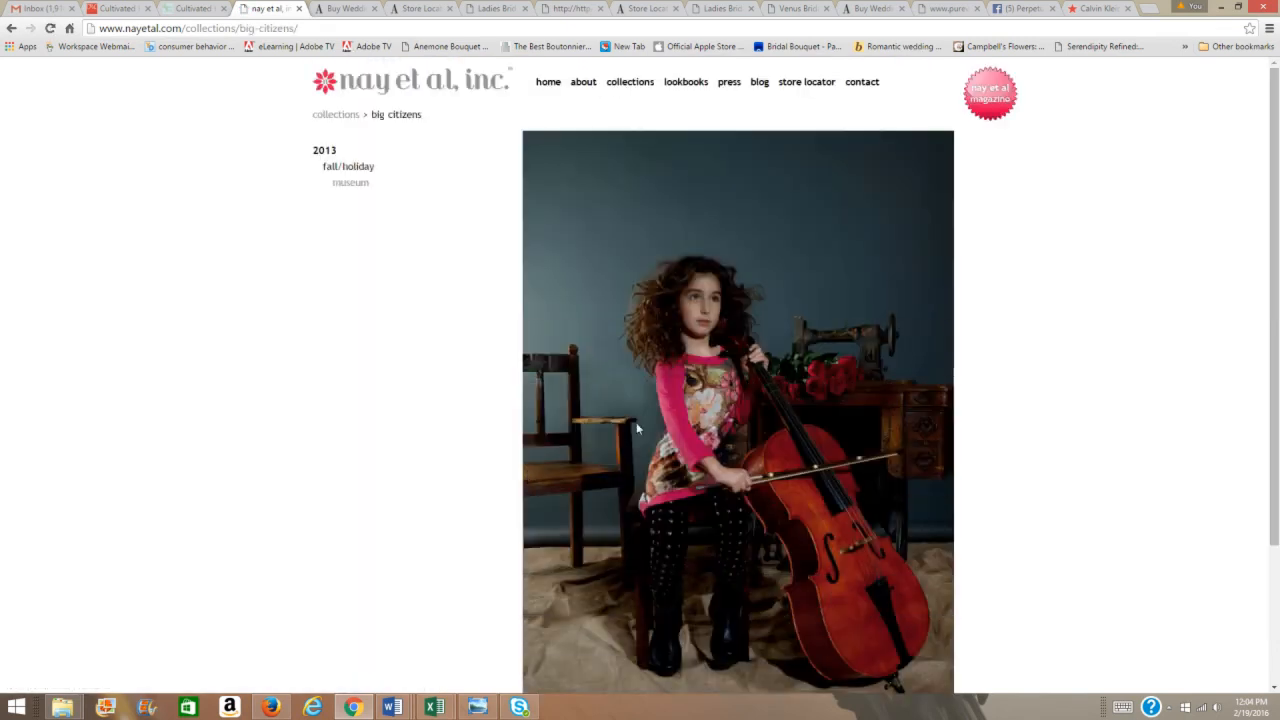
pyautogui.scroll(-3)
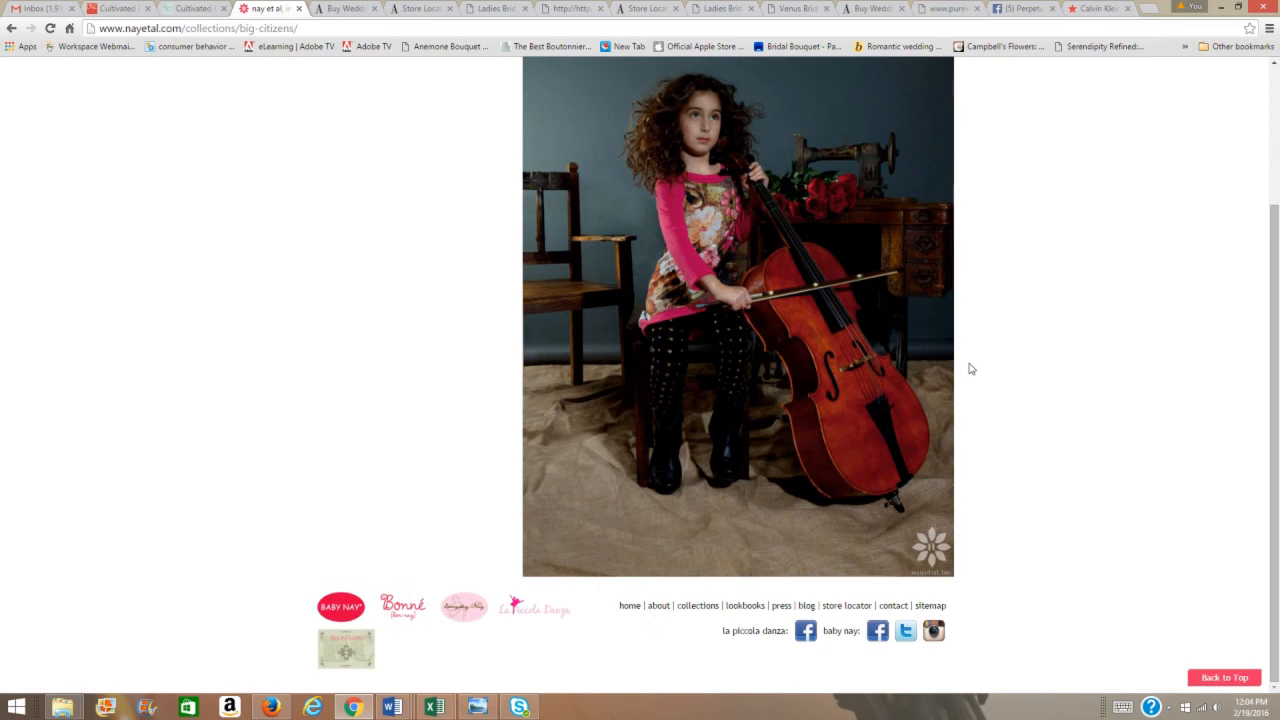
pyautogui.scroll(3)
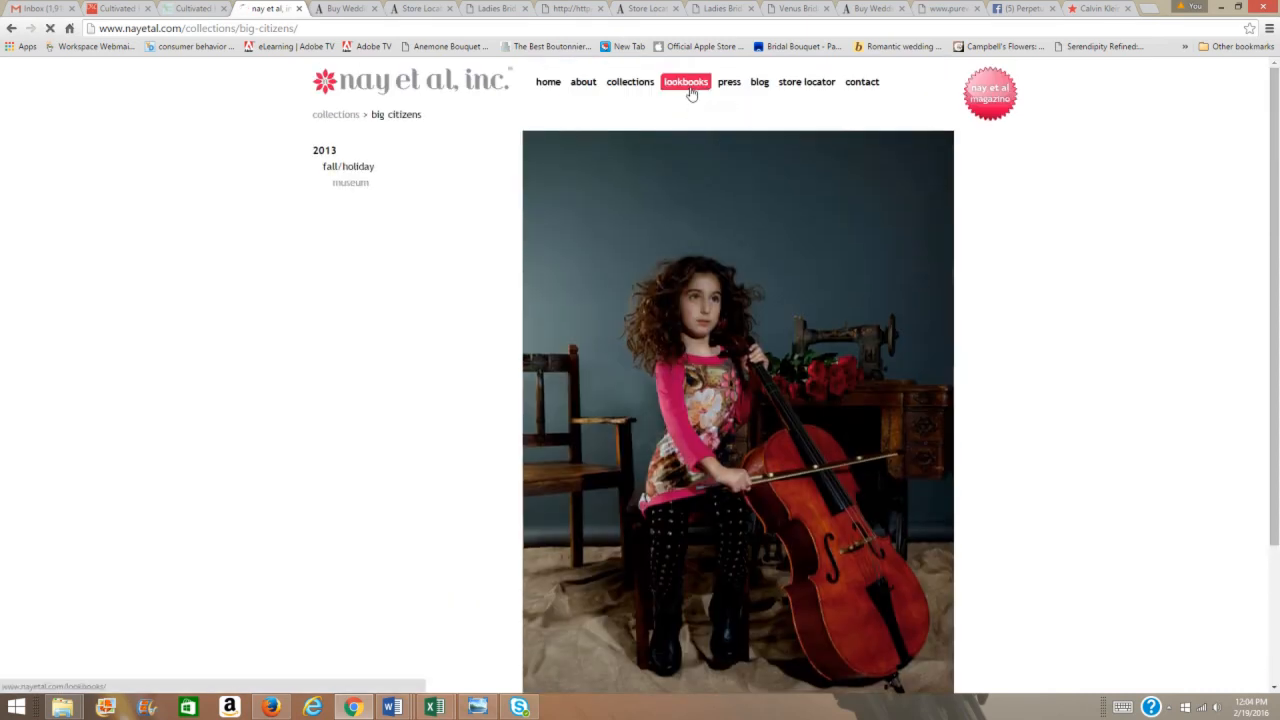
# View the Lookbooks page with linesheets for Baby Nay, Bonné, Everyday Nay and La Piccola Danza
pyautogui.click(685, 82)
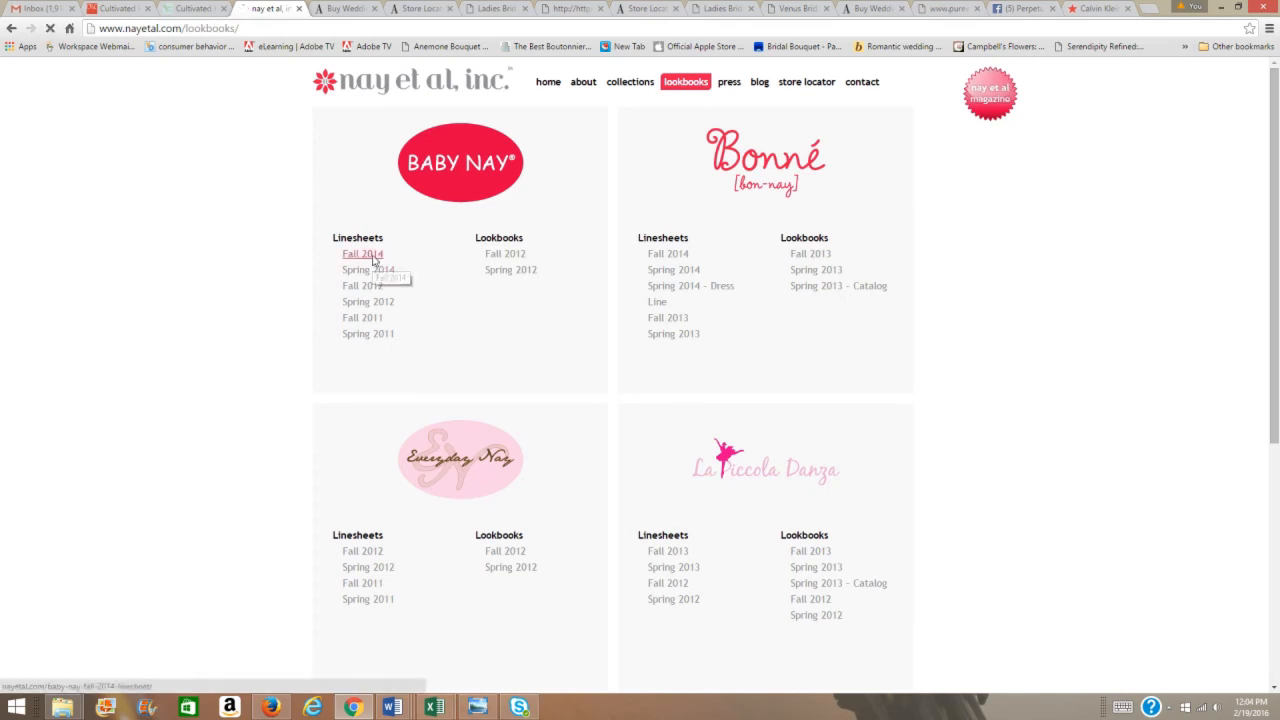
pyautogui.click(362, 253)
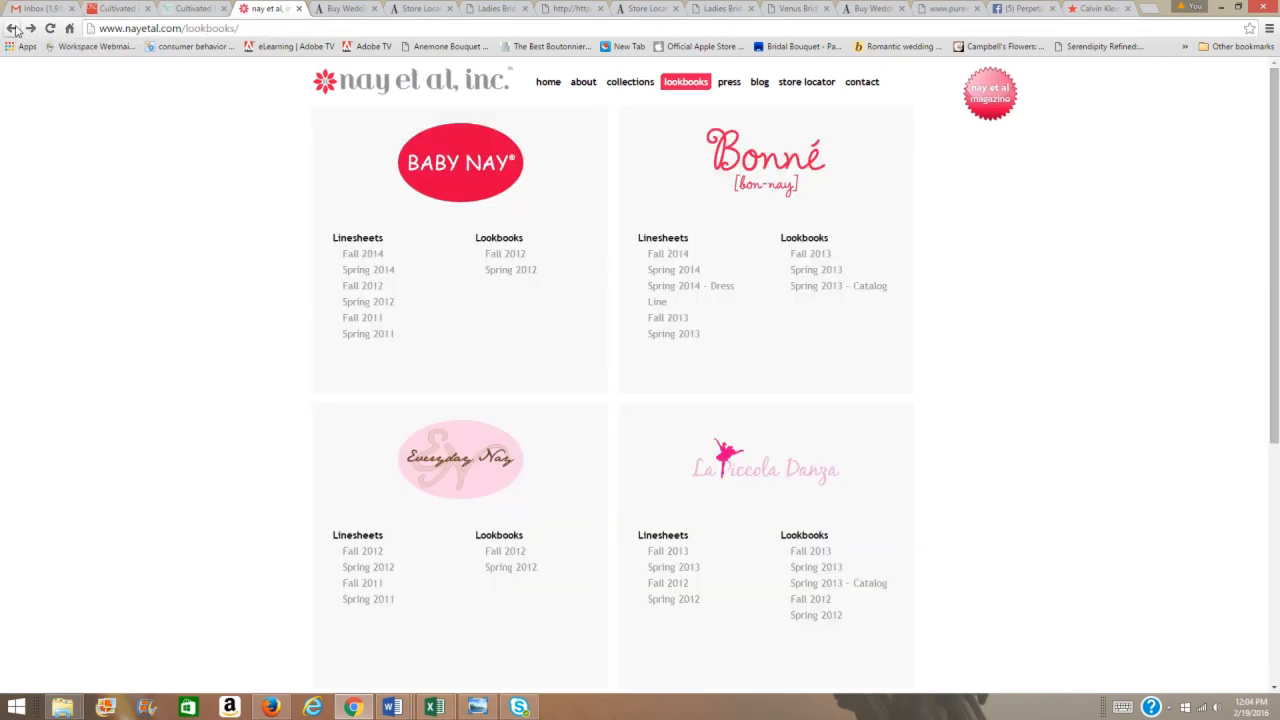
pyautogui.moveTo(910, 128)
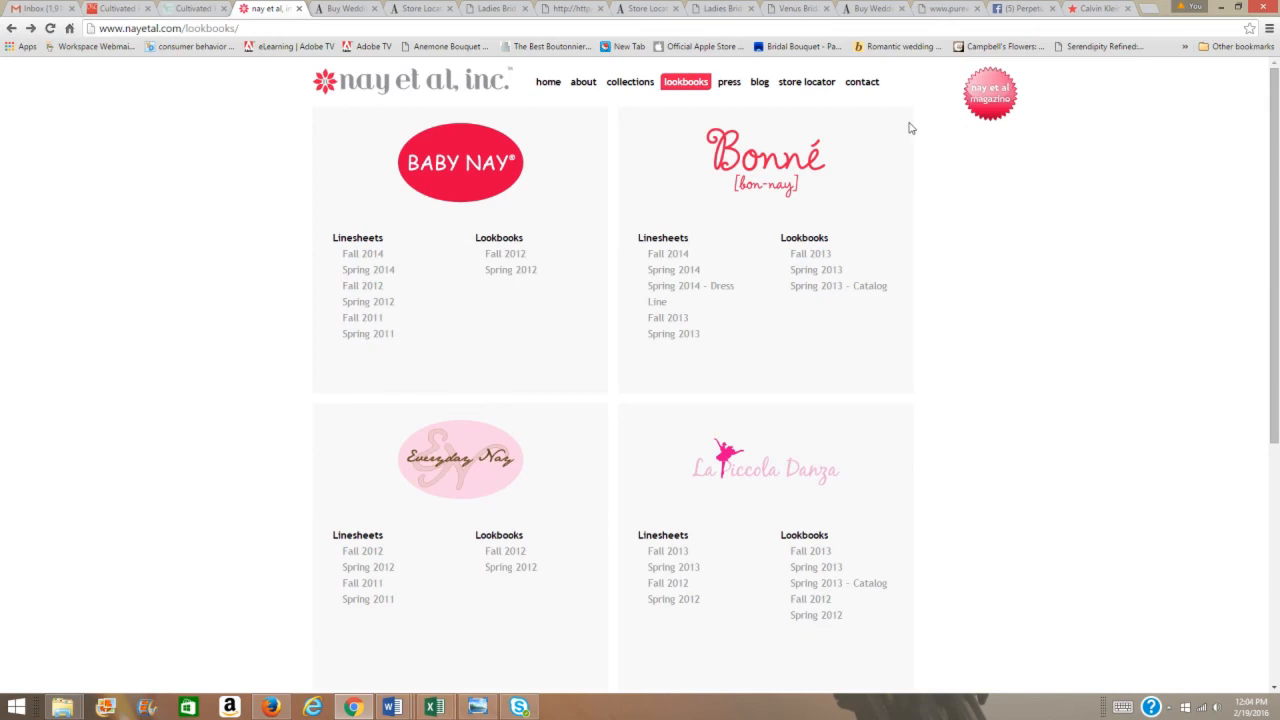
pyautogui.moveTo(806, 81)
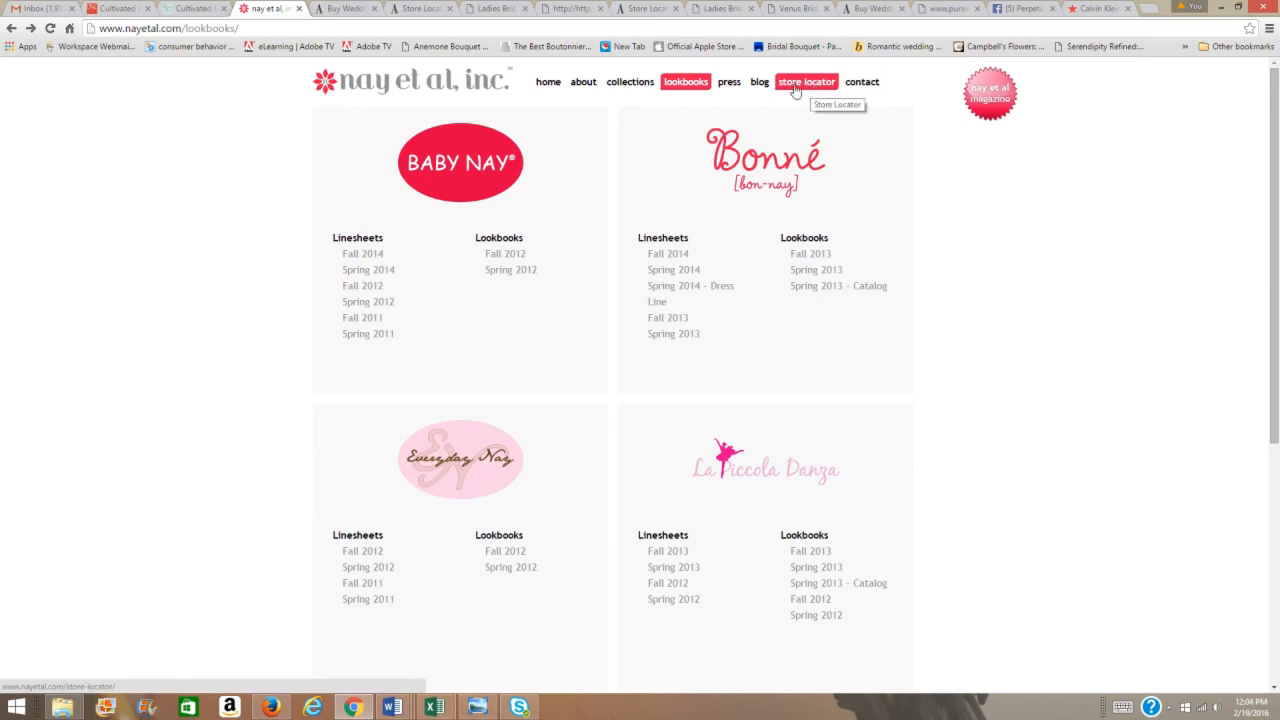
pyautogui.click(806, 81)
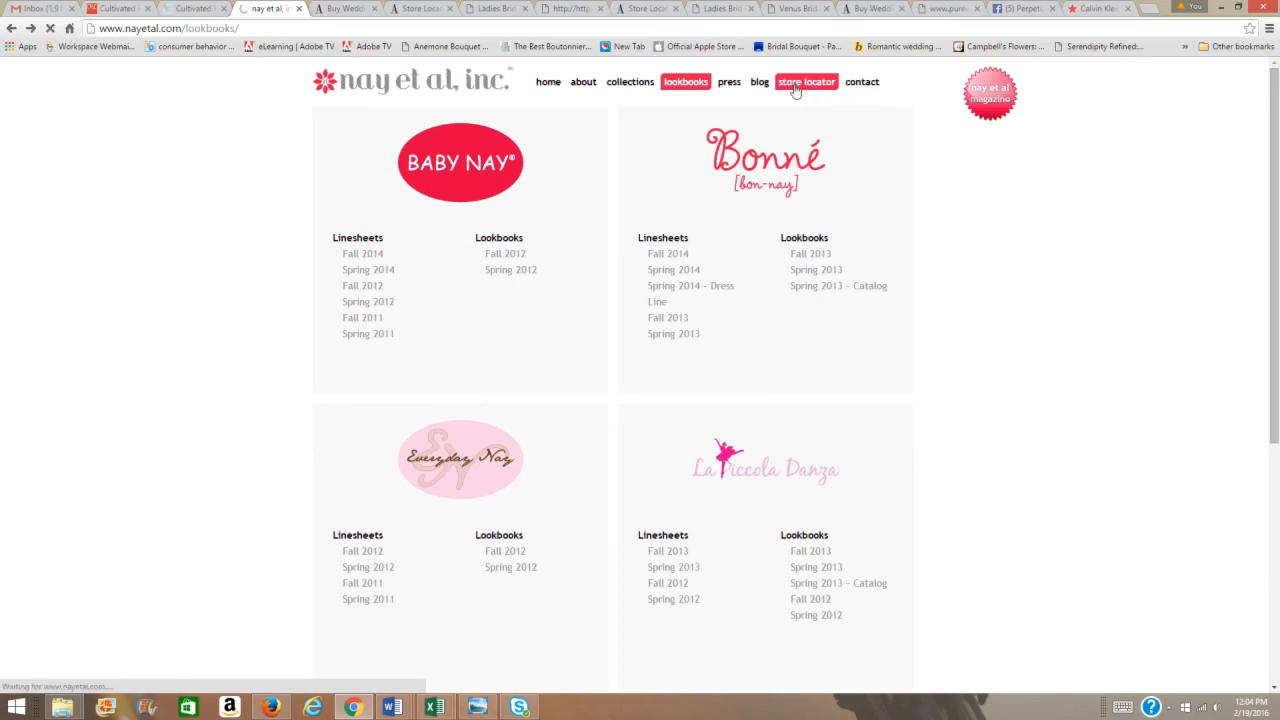
# Scroll through the store locator's retailers by state, then head to the about page
pyautogui.click(806, 82)
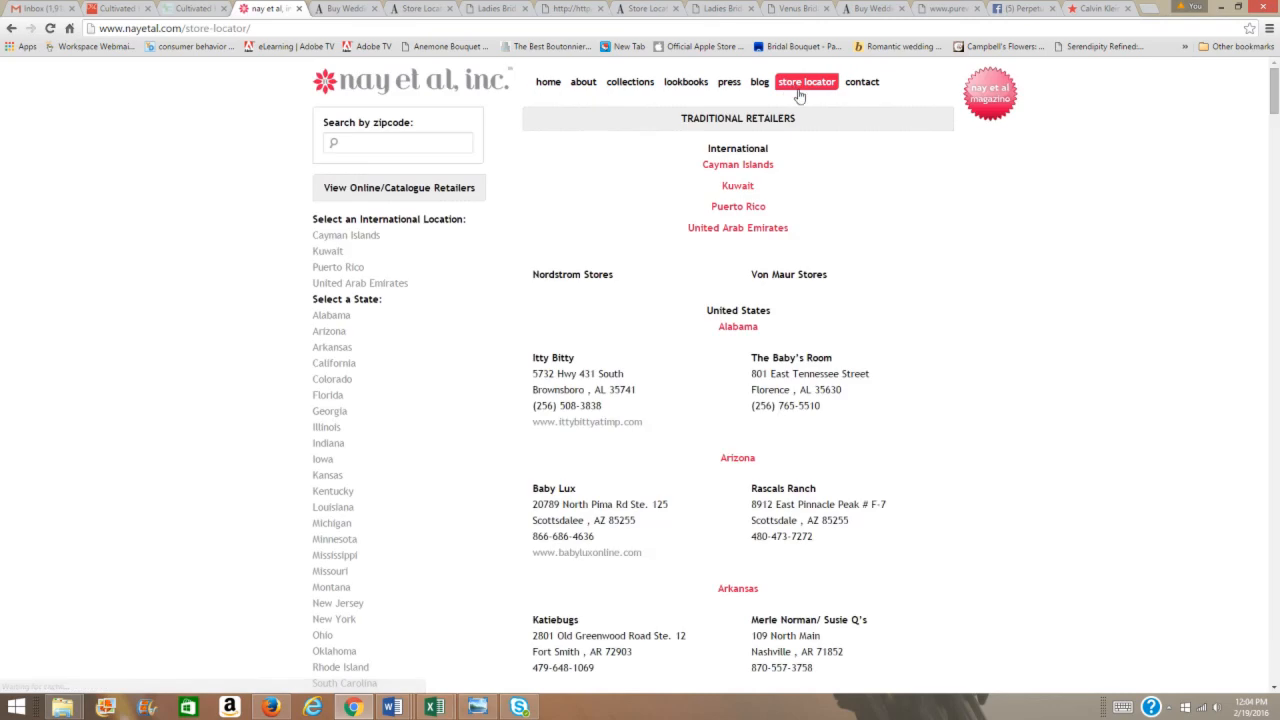
pyautogui.moveTo(890, 199)
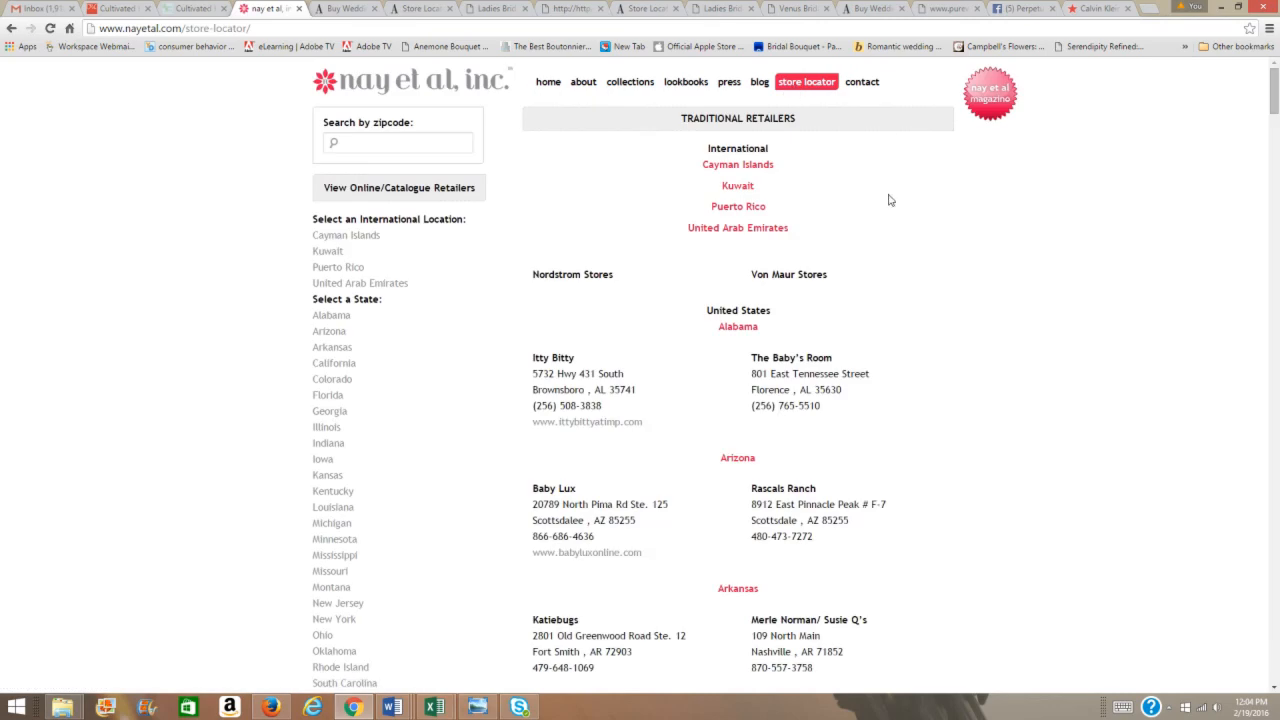
pyautogui.scroll(-3)
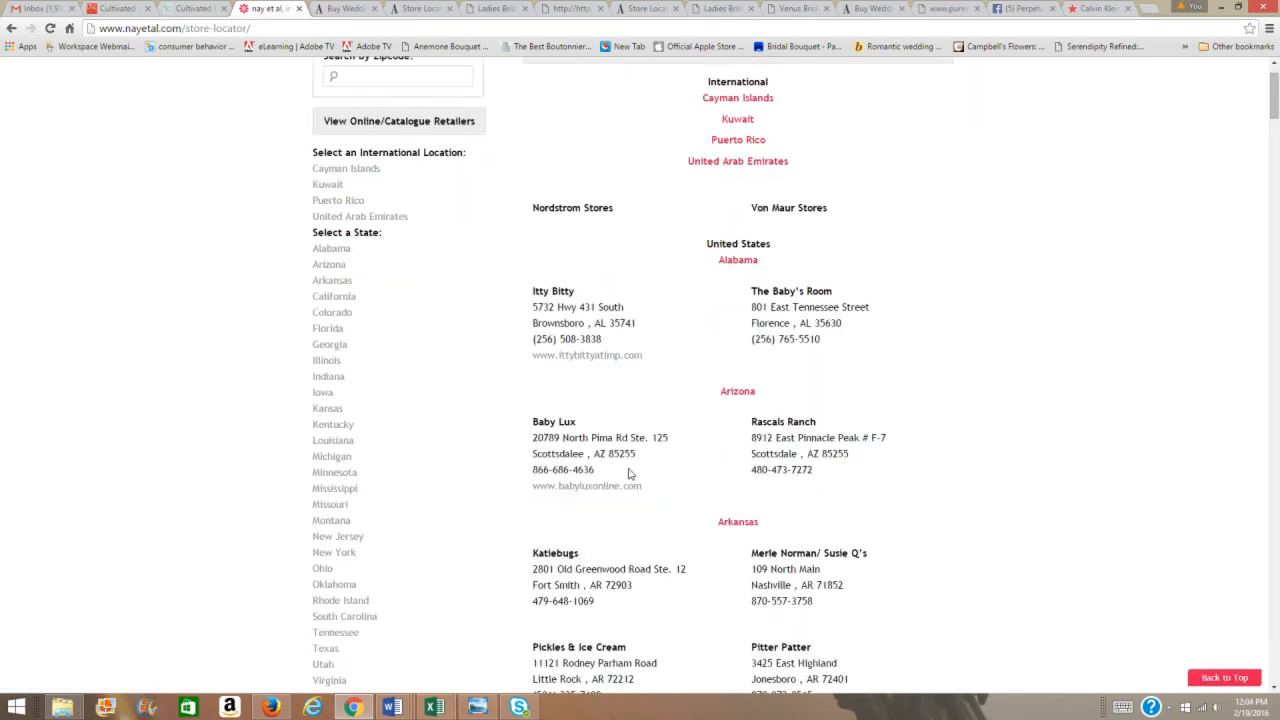
pyautogui.moveTo(587, 486)
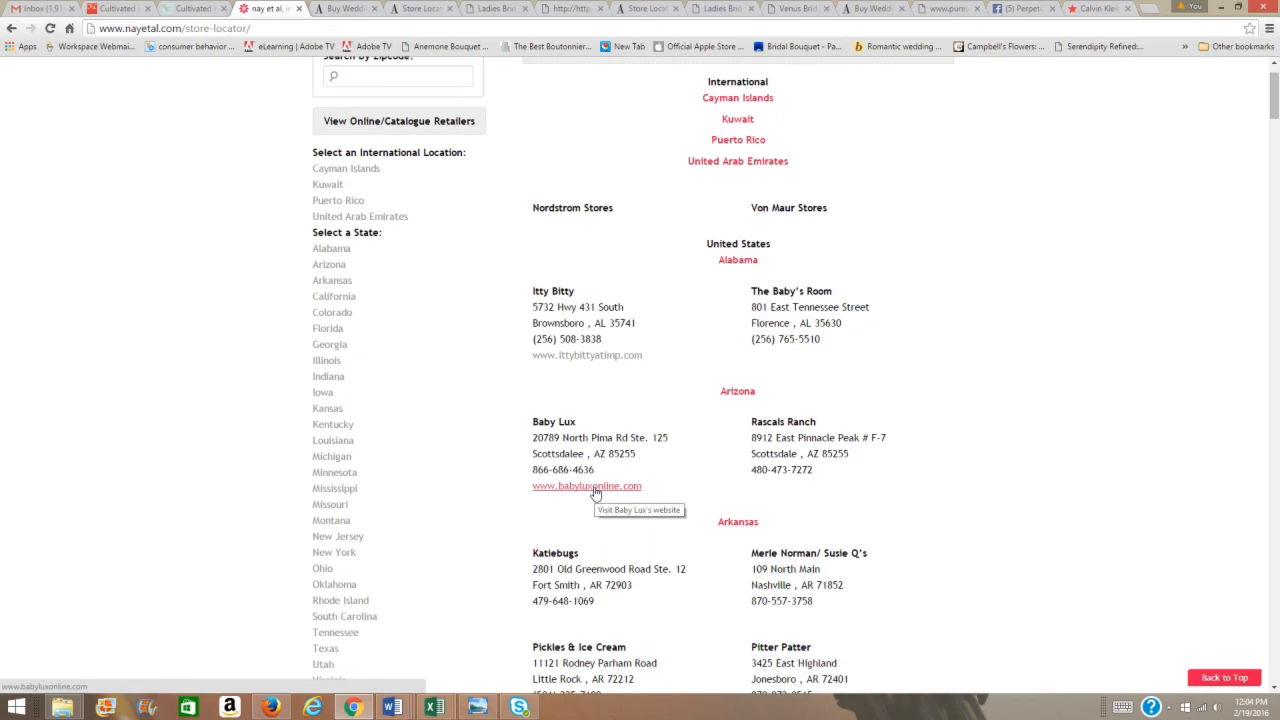
pyautogui.moveTo(995, 356)
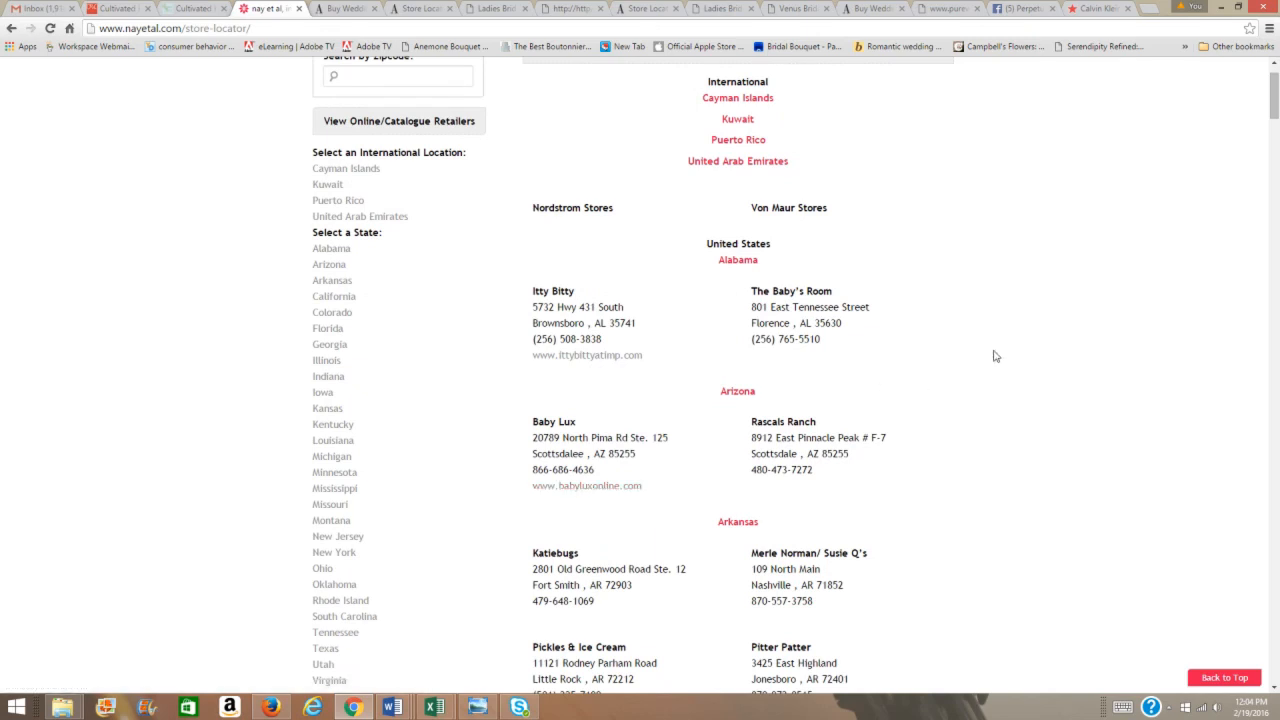
pyautogui.scroll(-3)
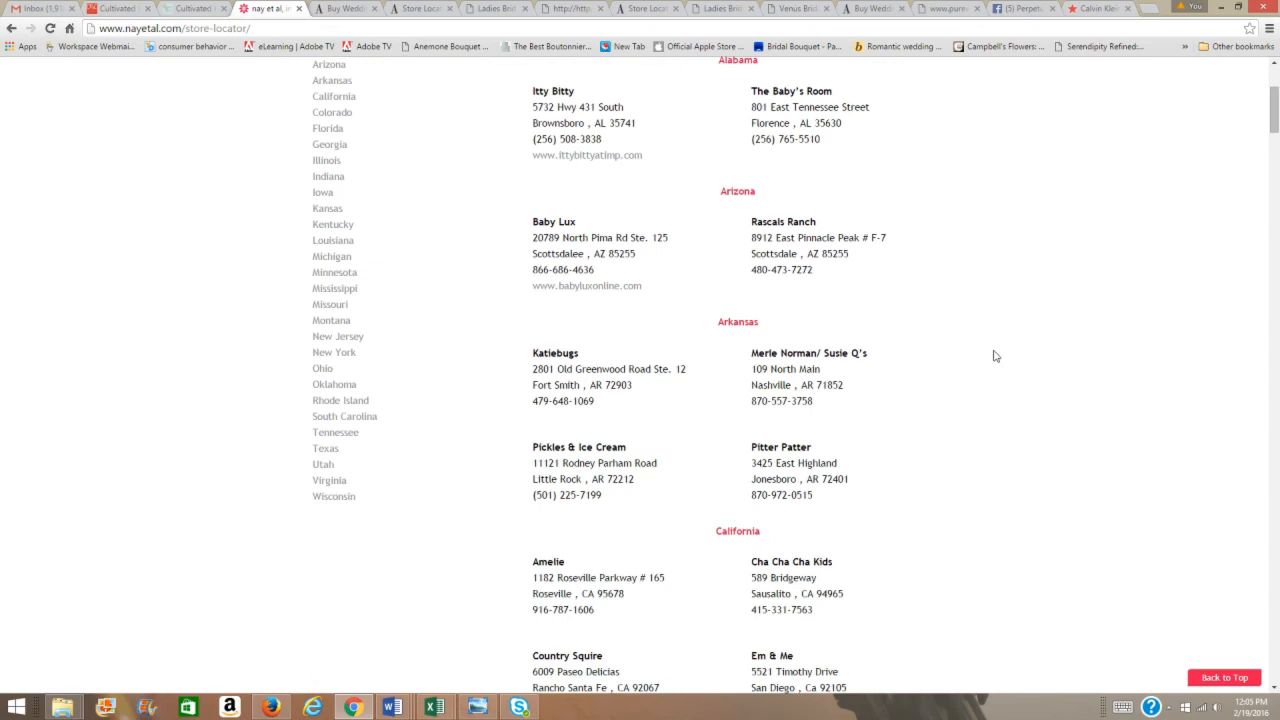
pyautogui.scroll(-3)
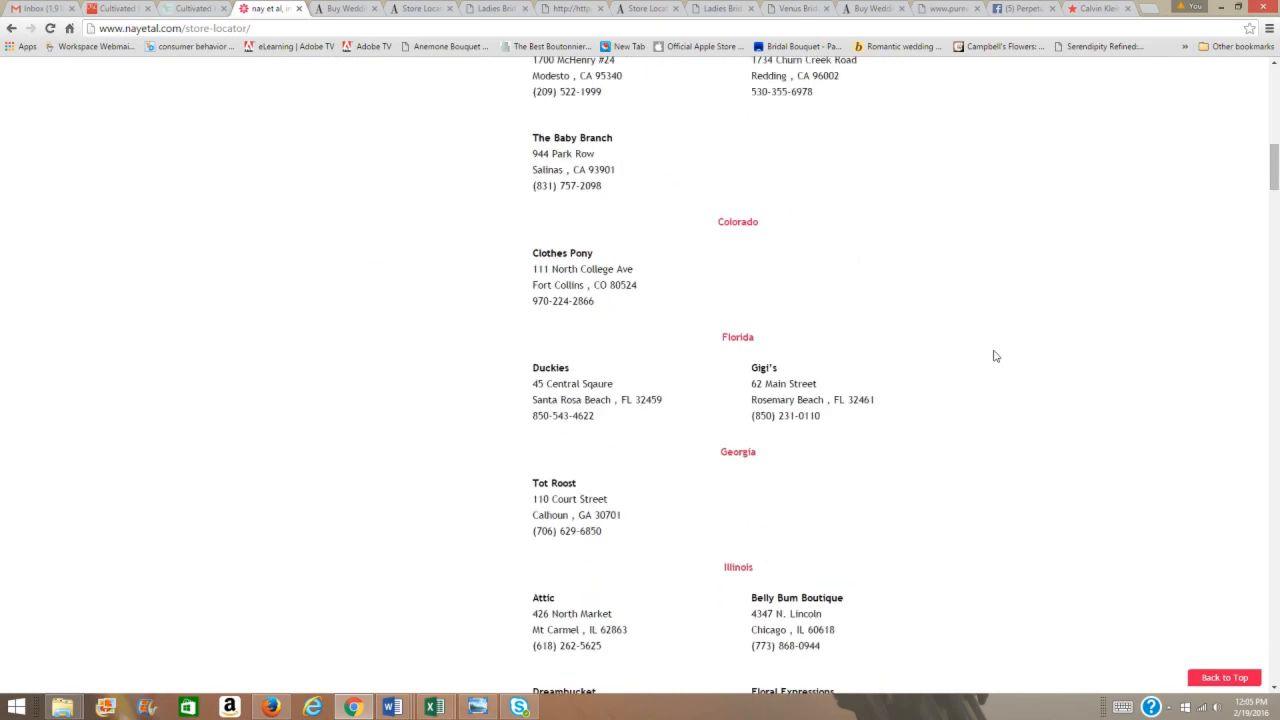
pyautogui.click(861, 81)
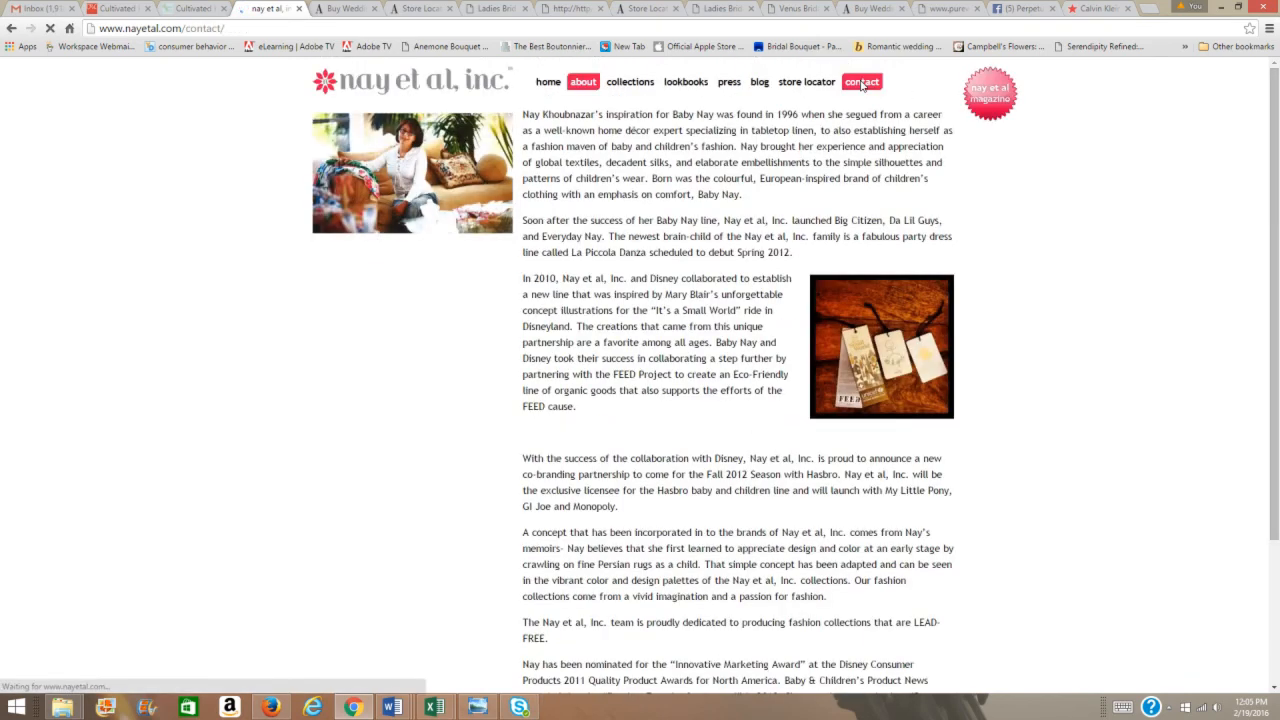
# Expand the retailer/wholesaler inquiry form with name, email, phone and business fields
pyautogui.click(861, 82)
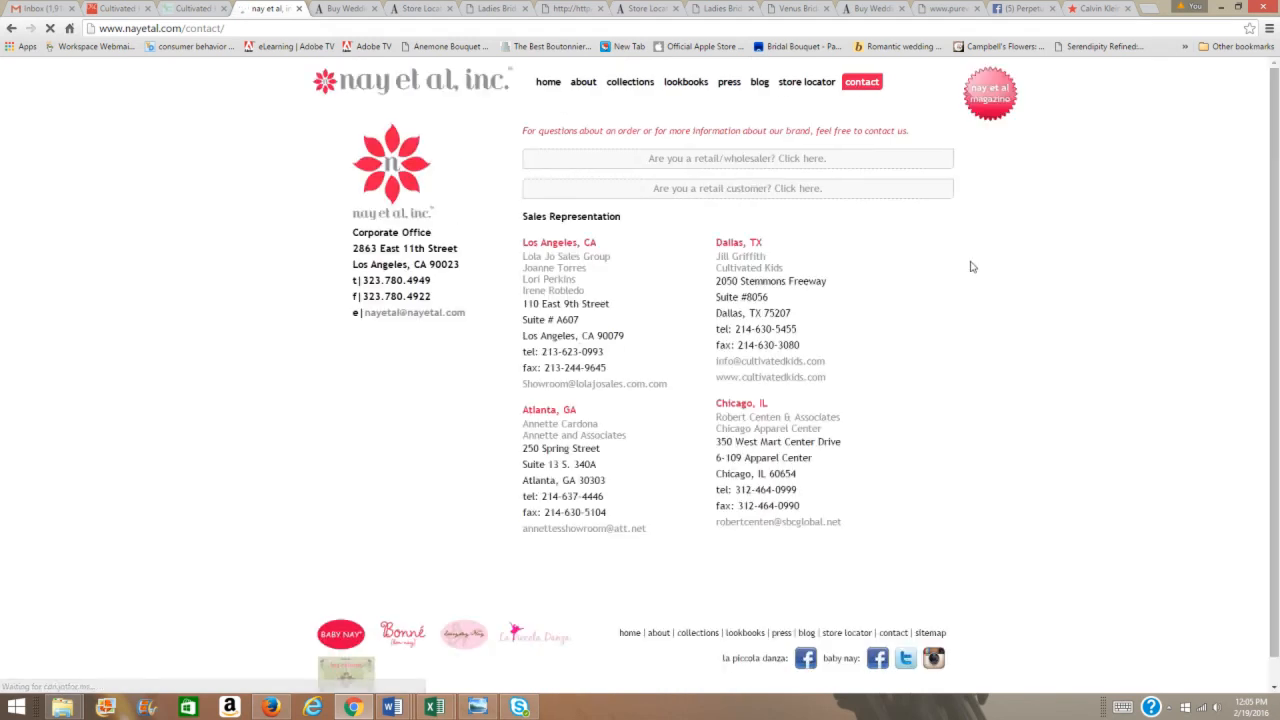
pyautogui.scroll(-3)
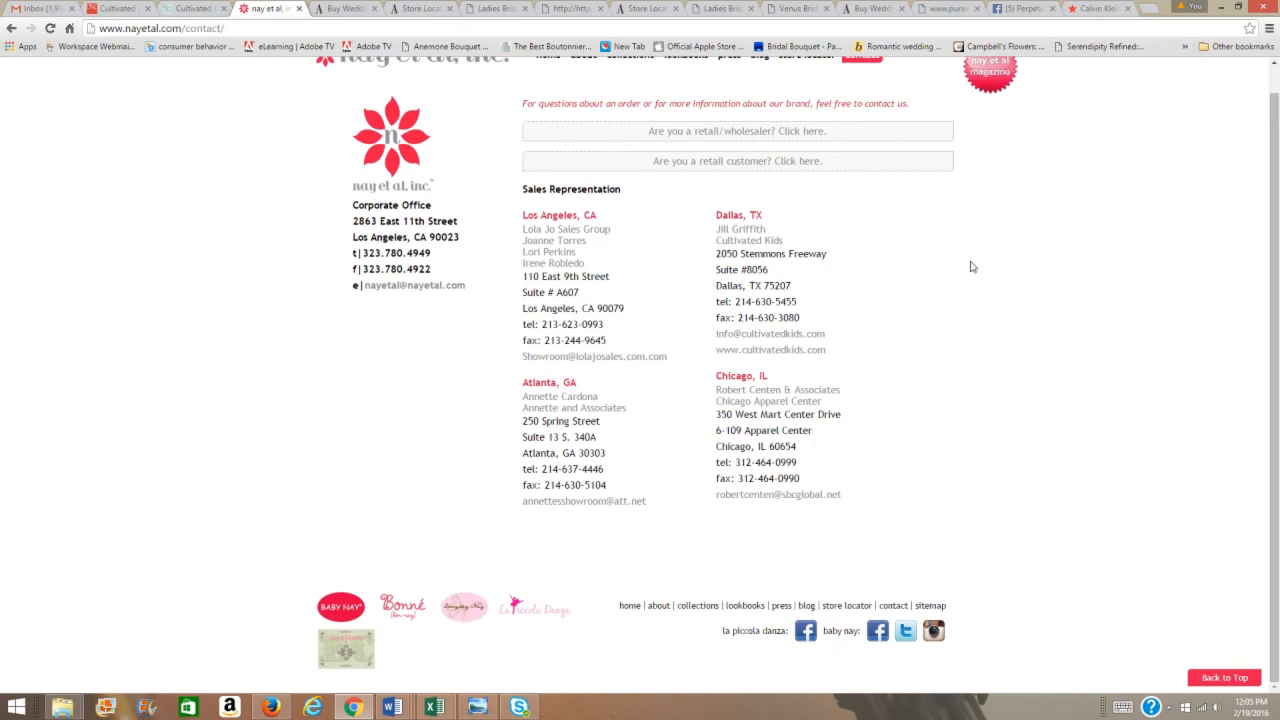
pyautogui.moveTo(737, 131)
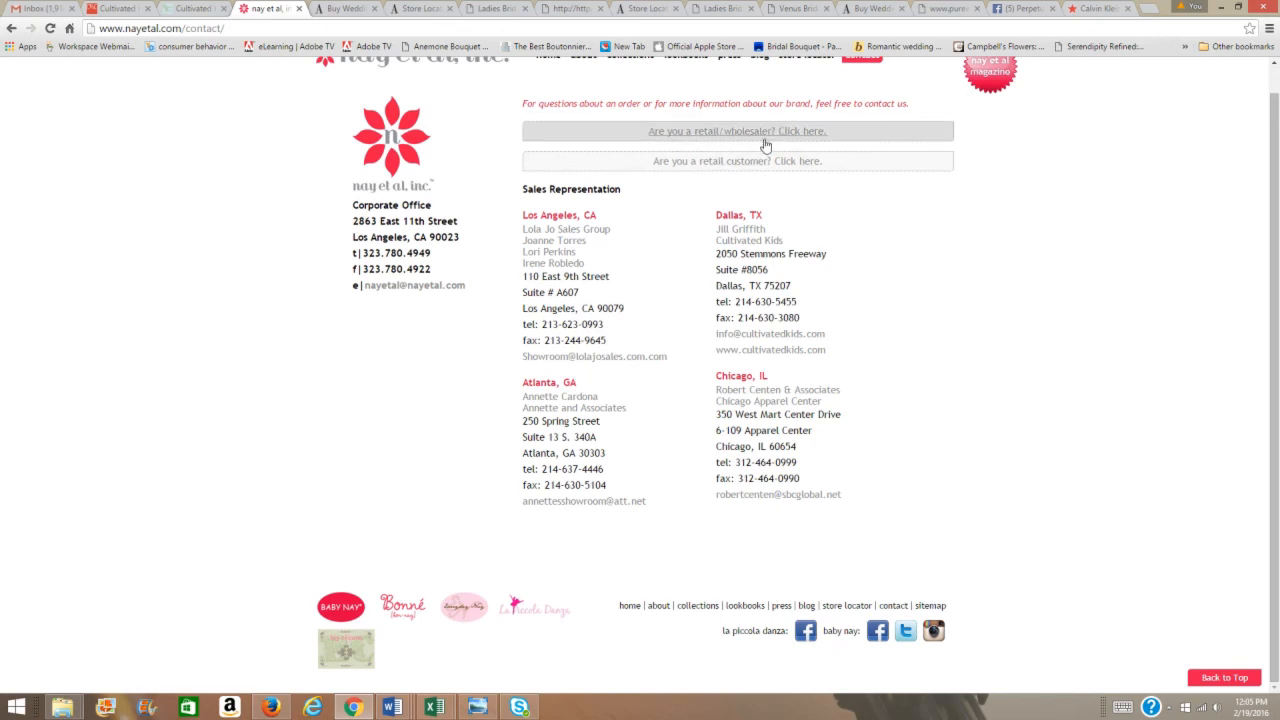
pyautogui.click(737, 131)
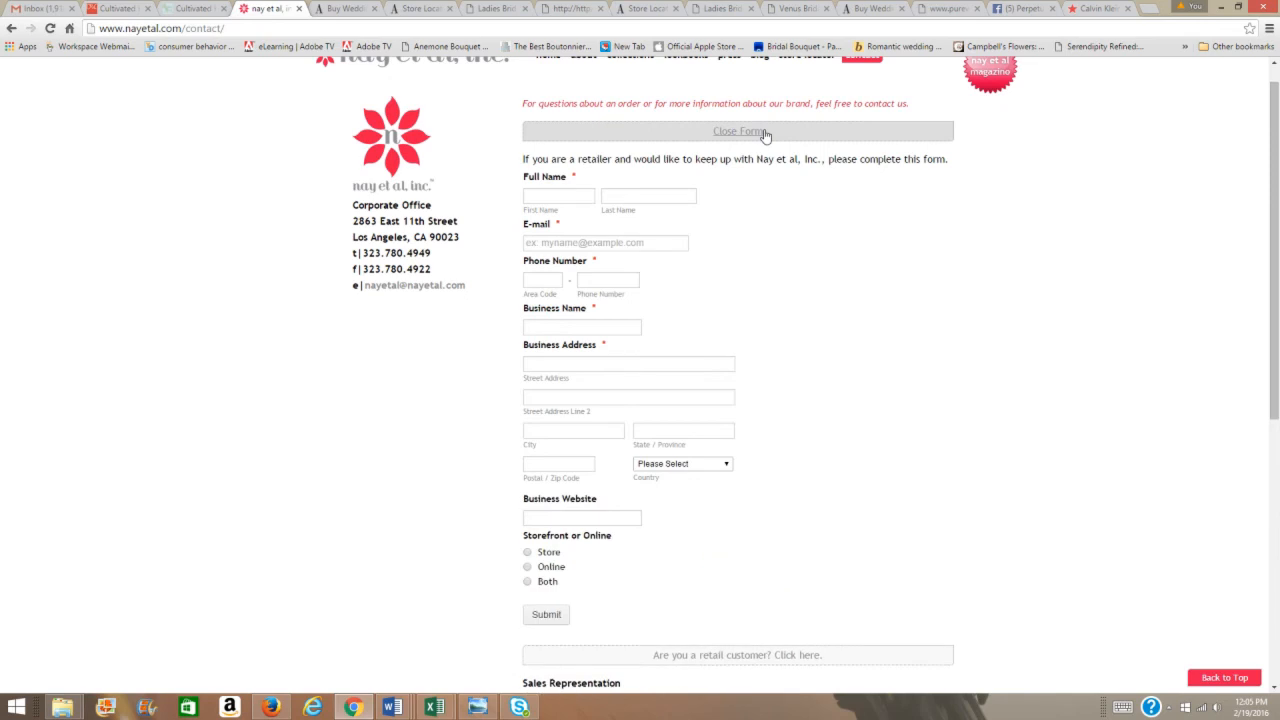
pyautogui.moveTo(760, 140)
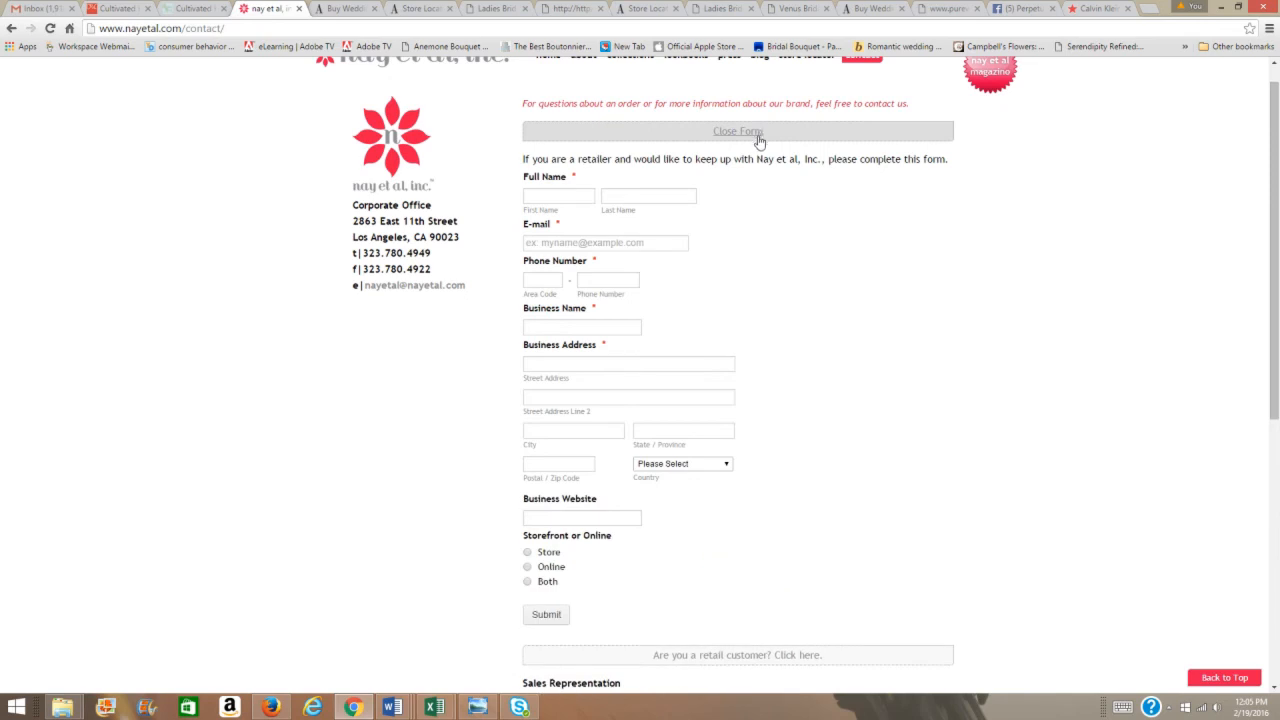
pyautogui.moveTo(604, 324)
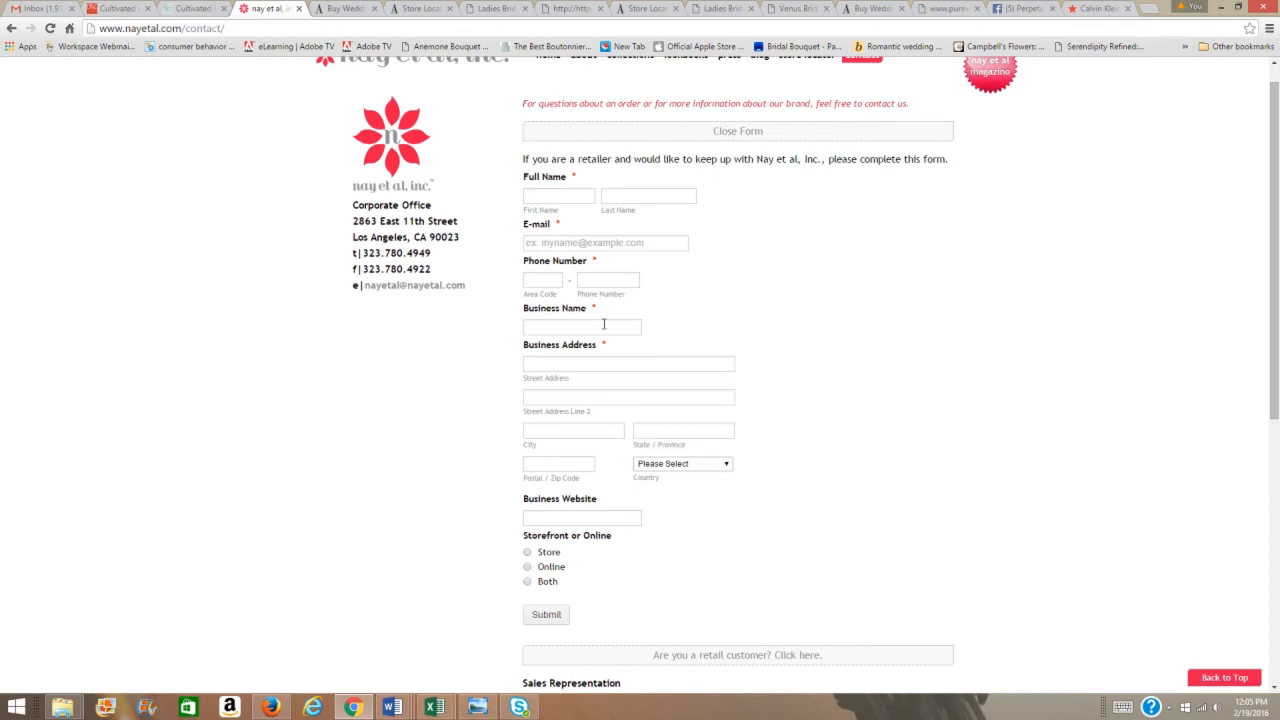
pyautogui.moveTo(665, 561)
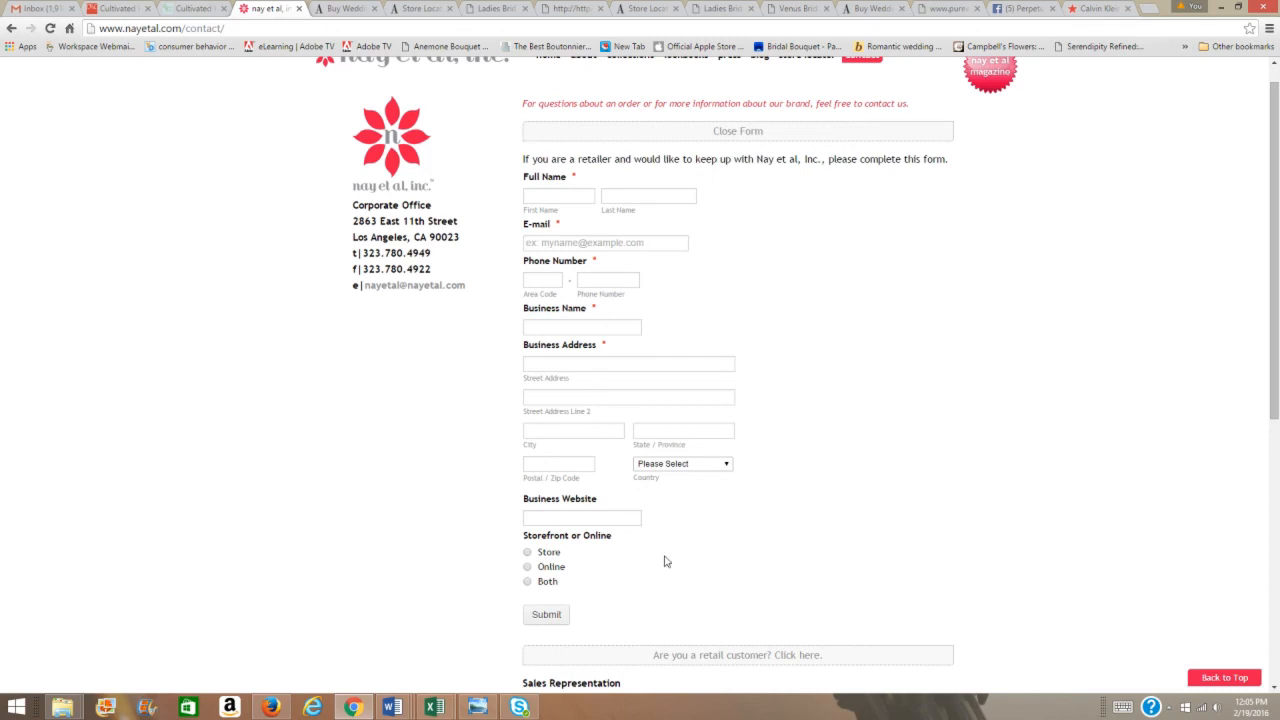
pyautogui.moveTo(574, 578)
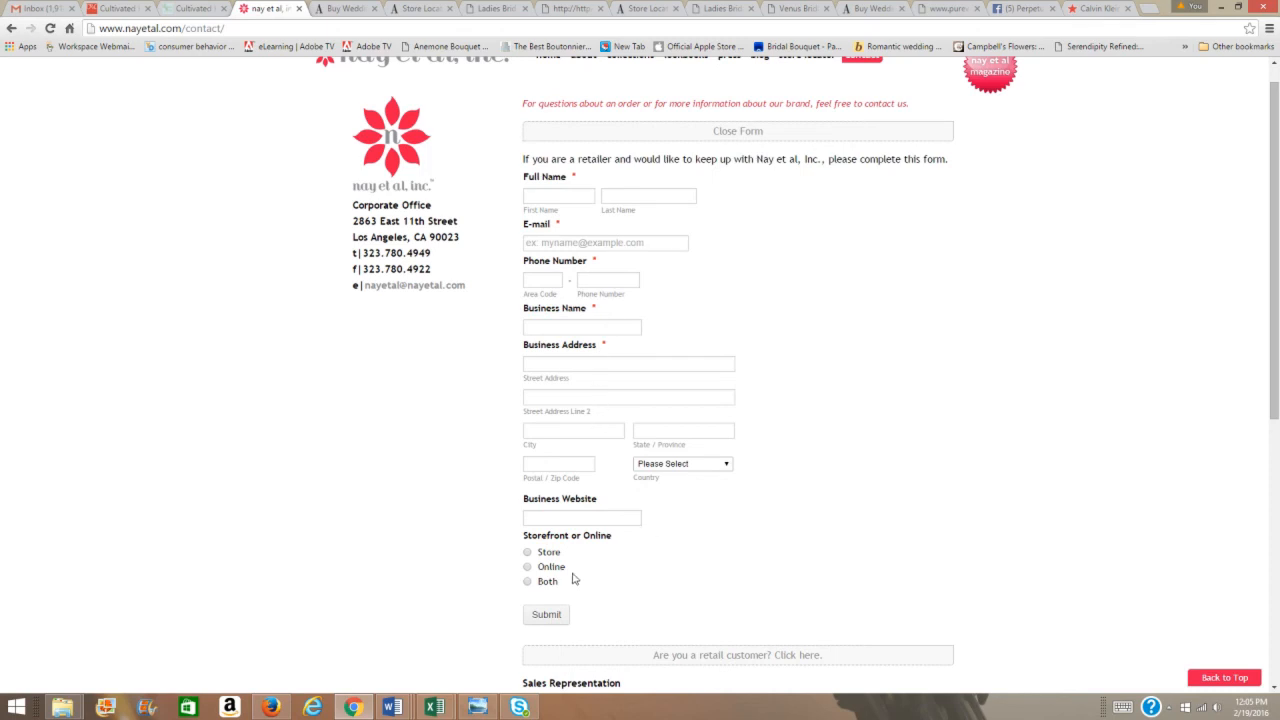
pyautogui.scroll(-3)
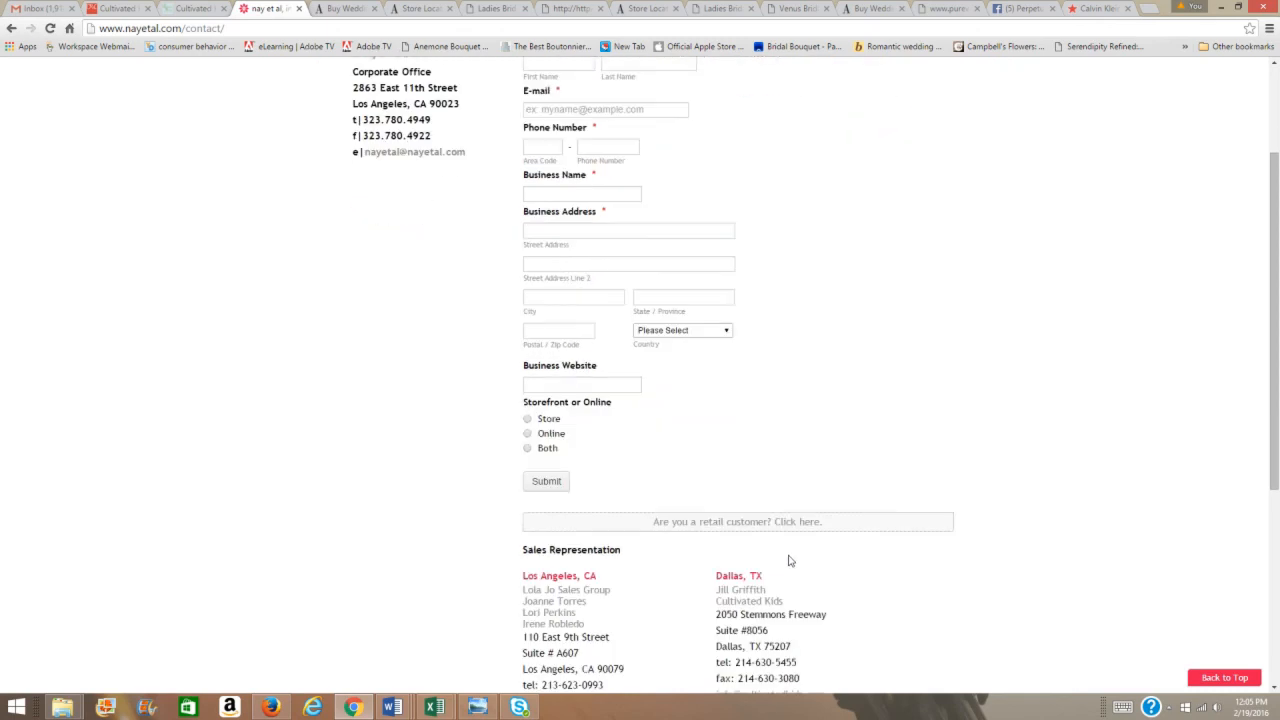
pyautogui.scroll(-3)
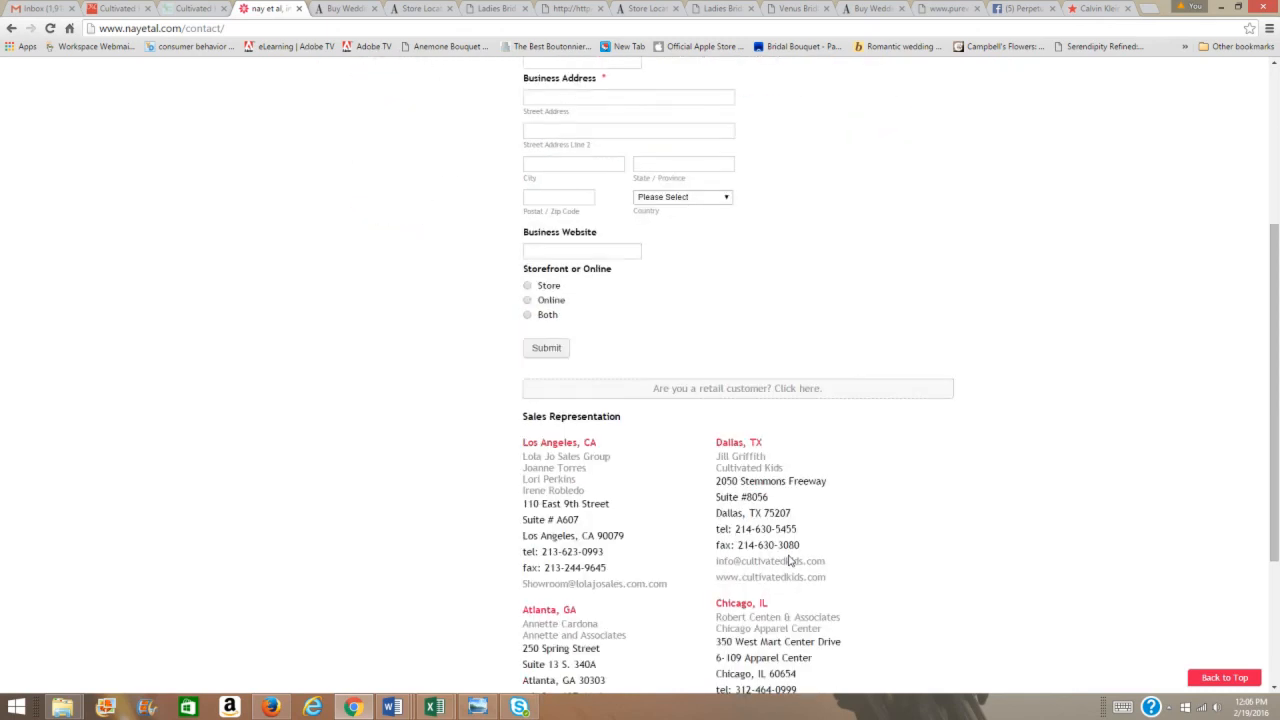
pyautogui.scroll(-3)
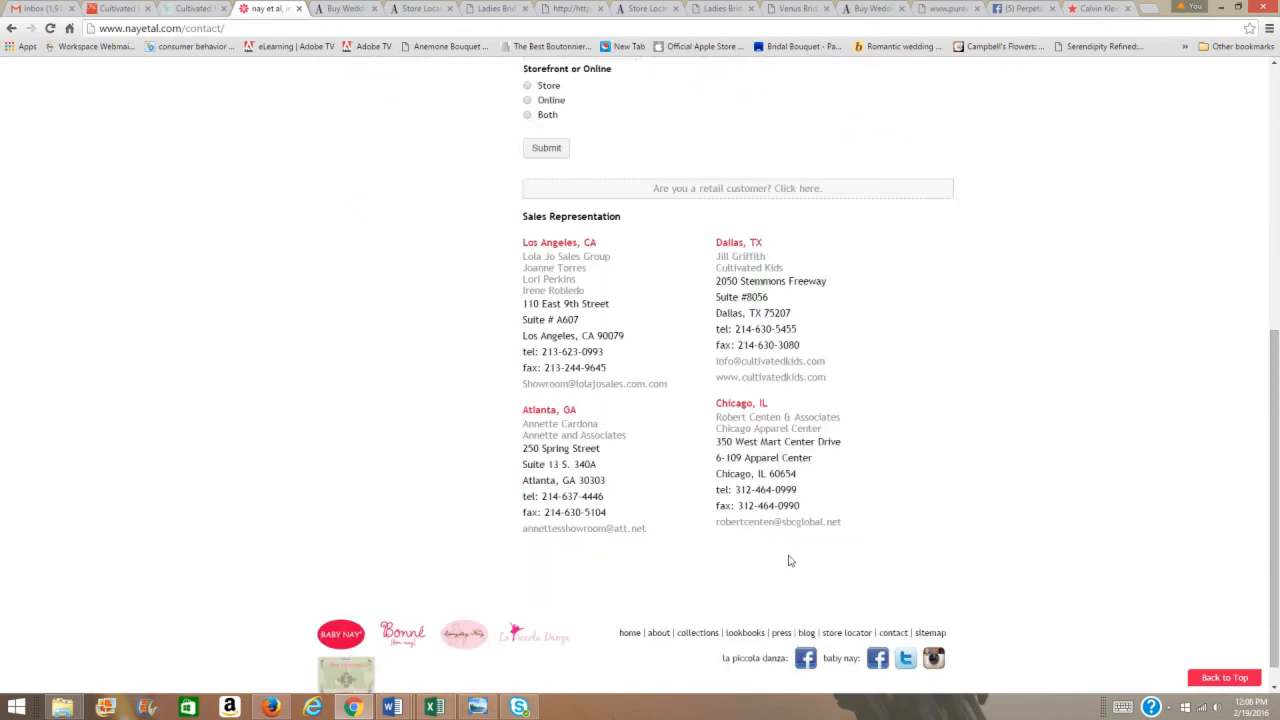
pyautogui.scroll(3)
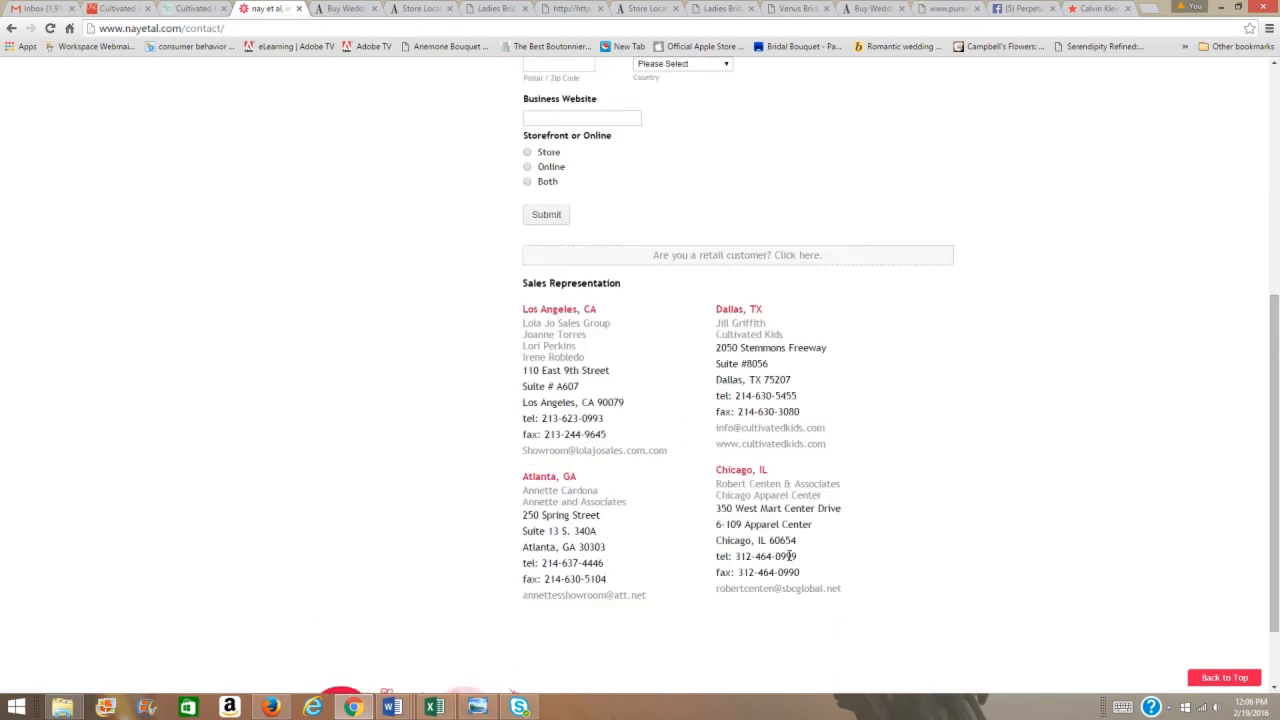
pyautogui.scroll(3)
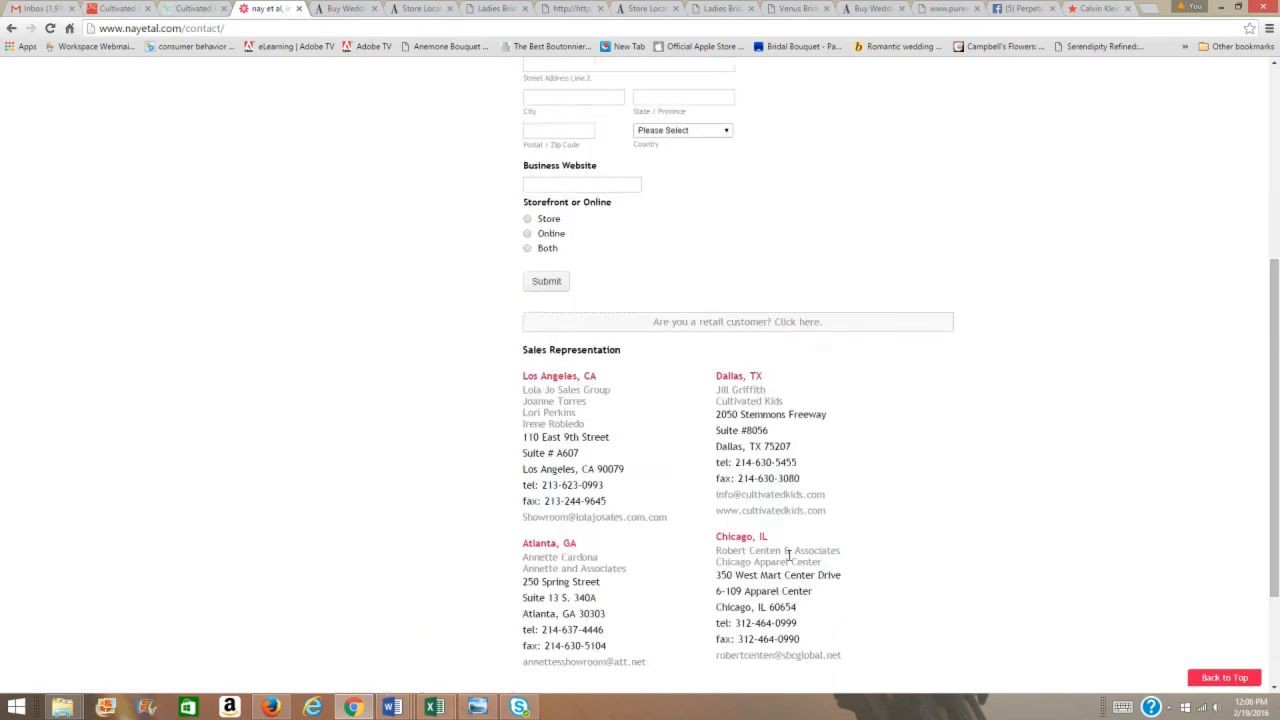
pyautogui.scroll(3)
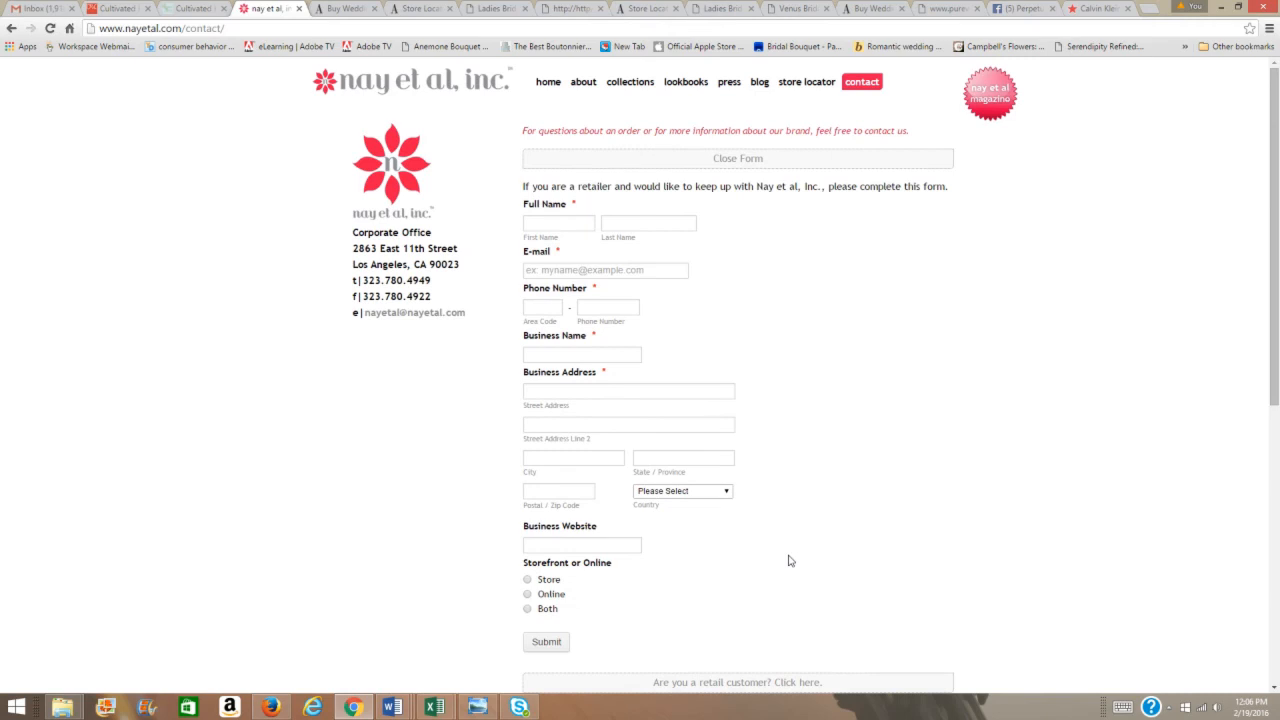
# Switch to the Cultivated Kids exhibitor tab and scroll back to its header
pyautogui.click(115, 8)
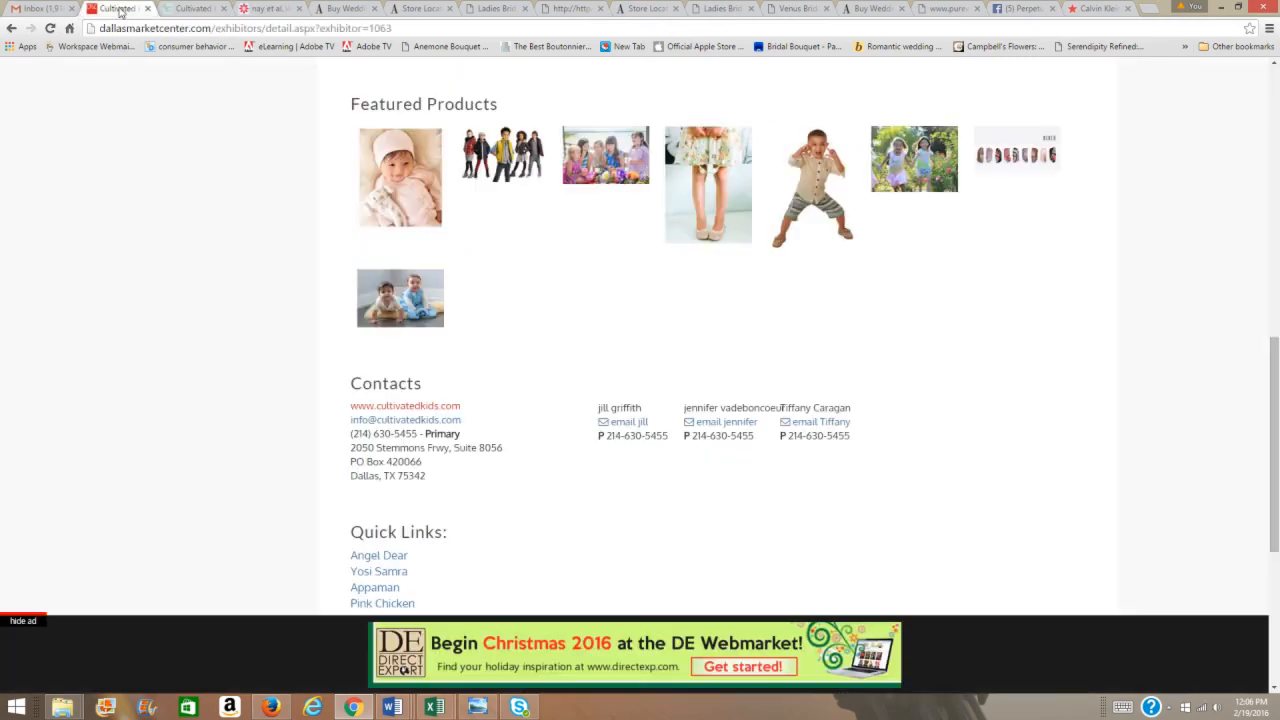
pyautogui.moveTo(976, 270)
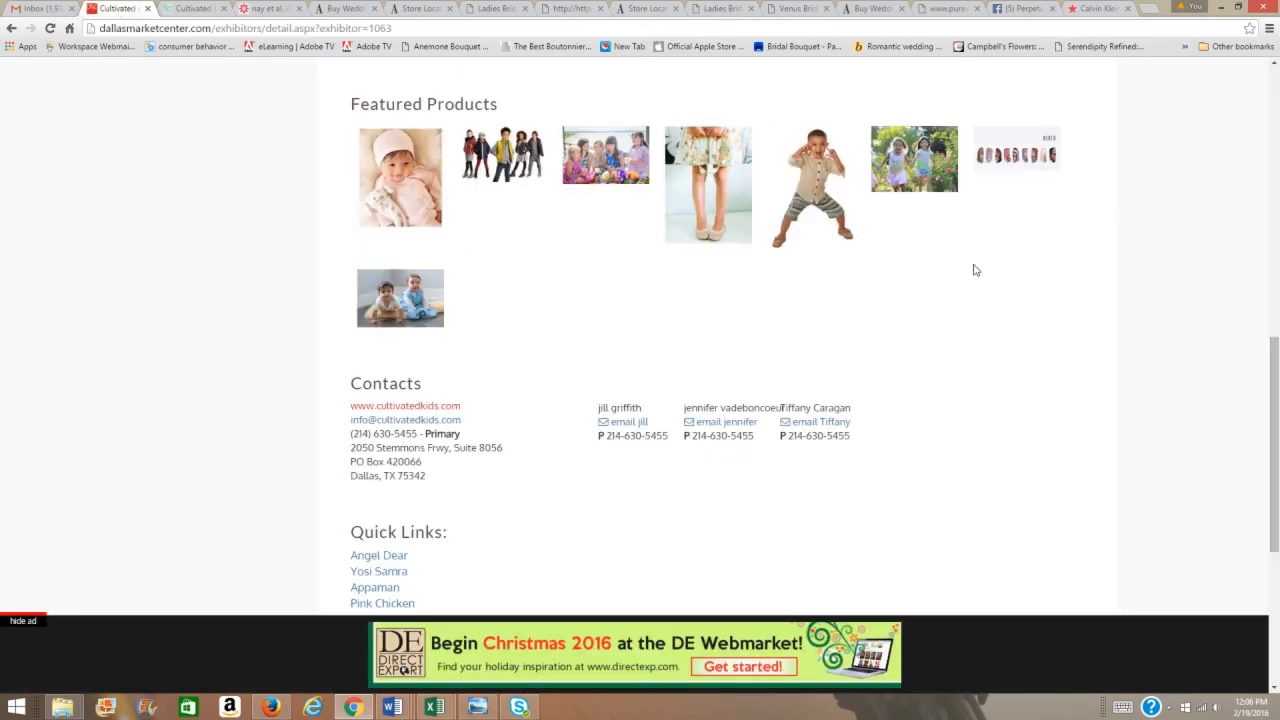
pyautogui.scroll(3)
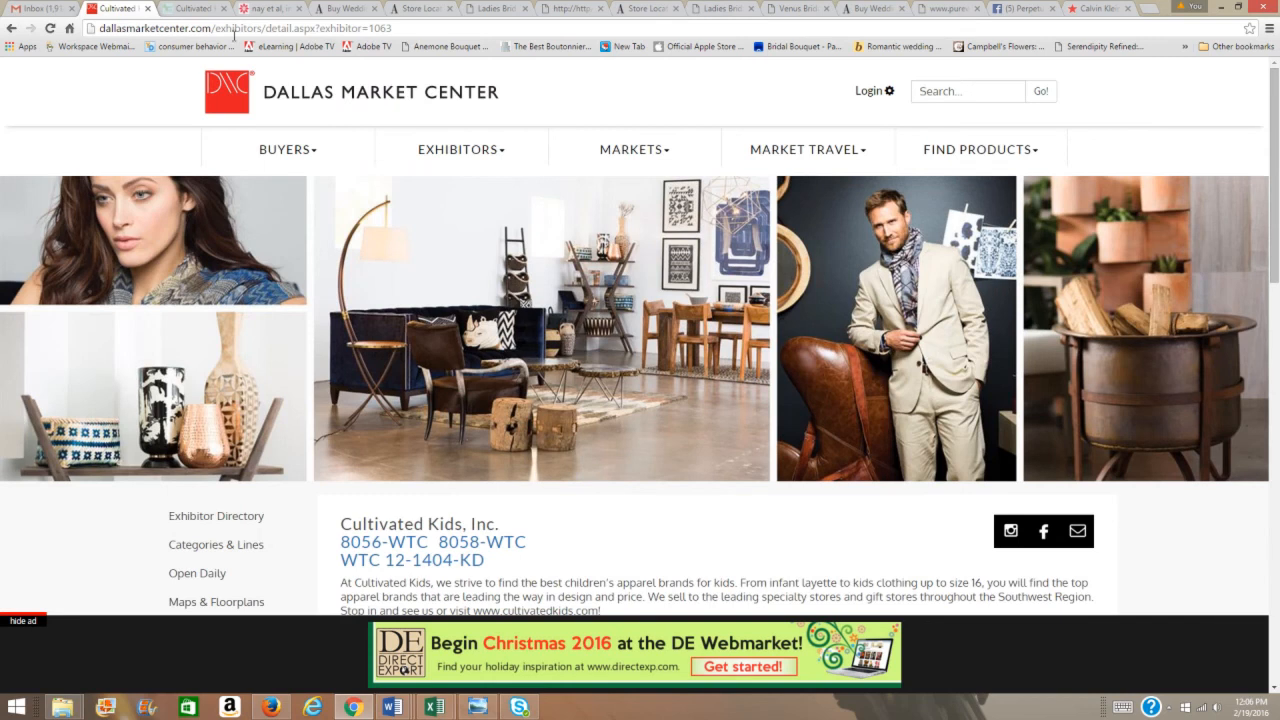
pyautogui.moveTo(785, 540)
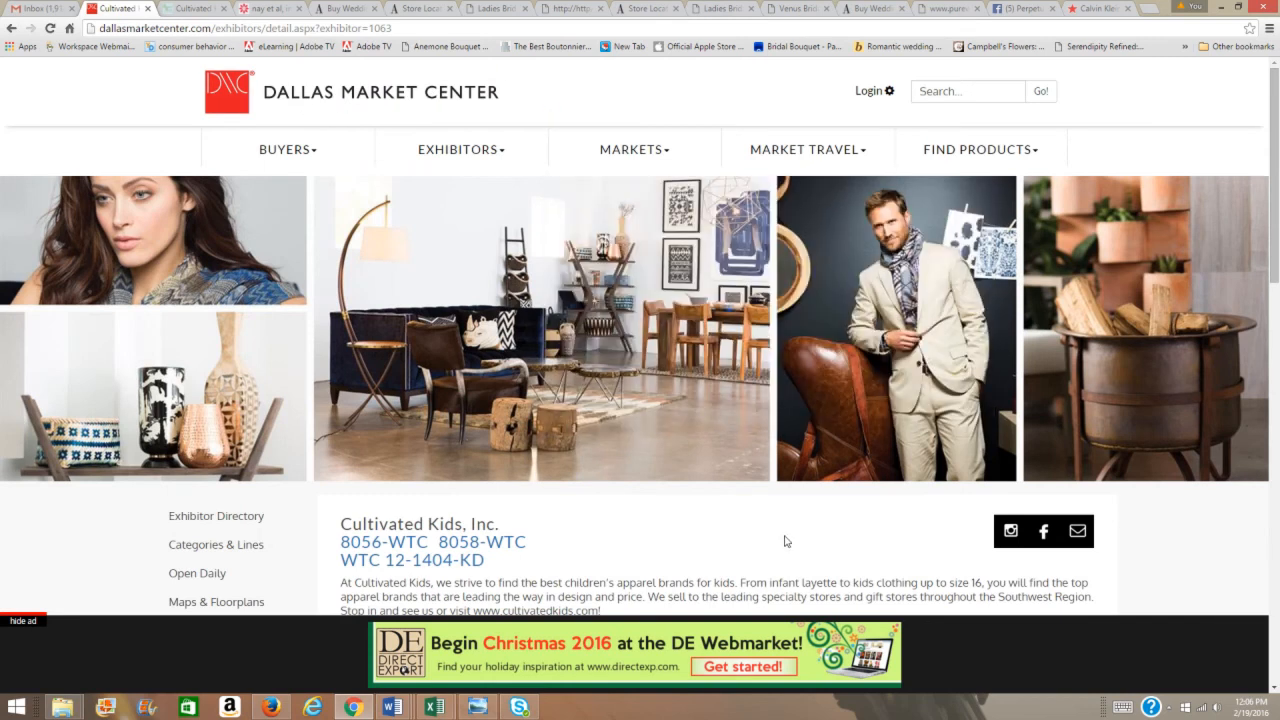
pyautogui.moveTo(763, 528)
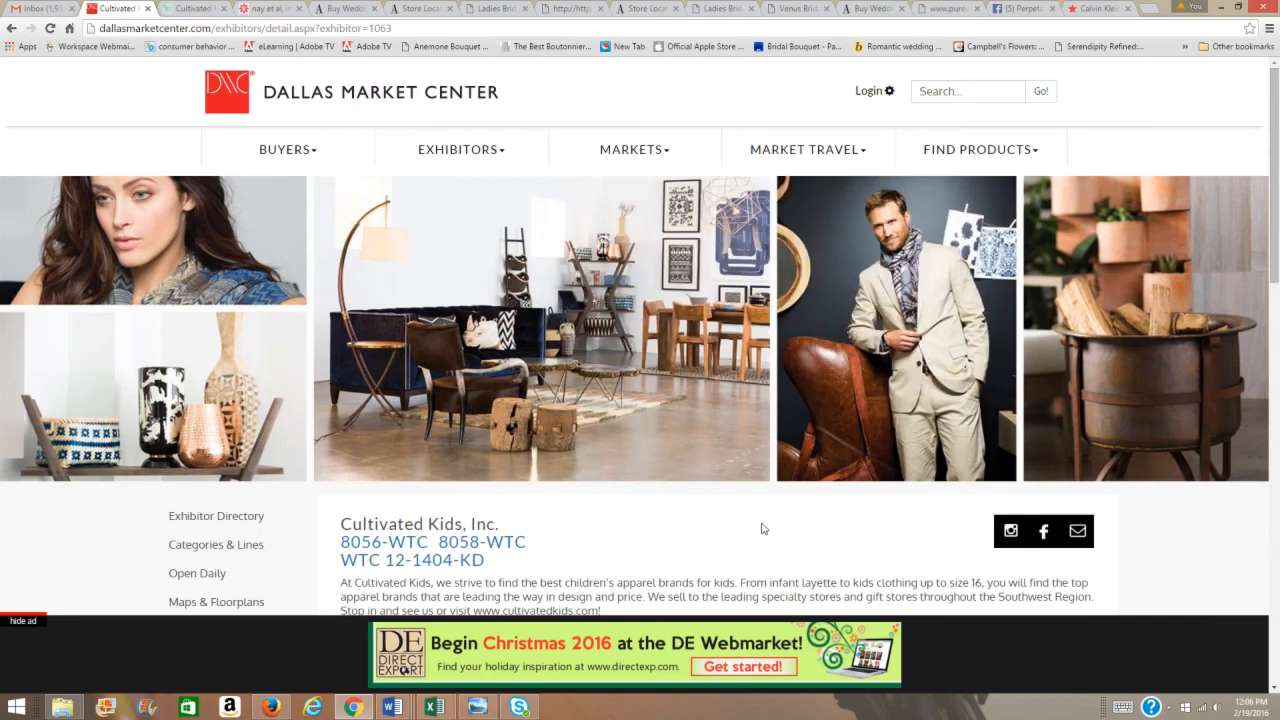